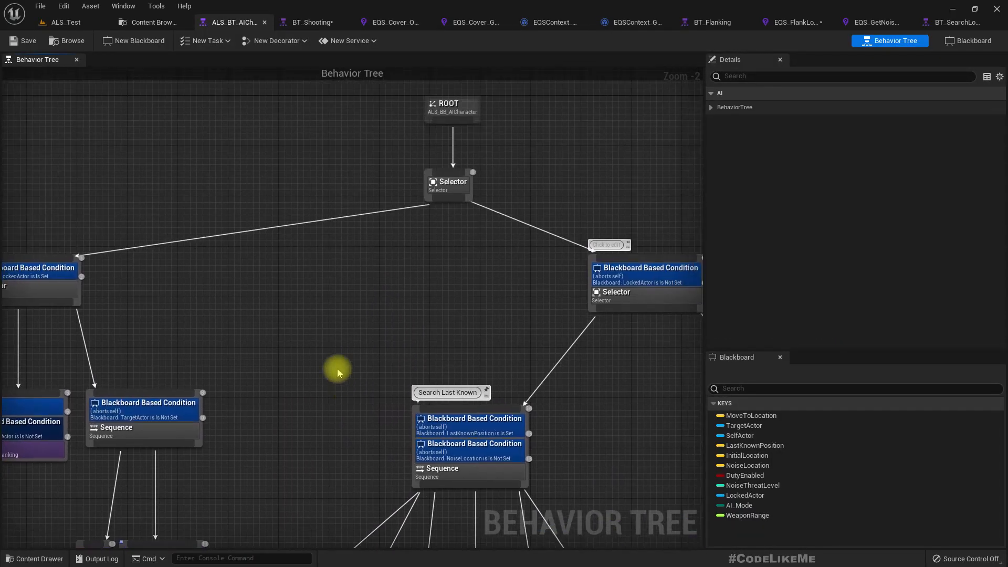
{"action": "mouse_move", "coordinate": [64, 22]}
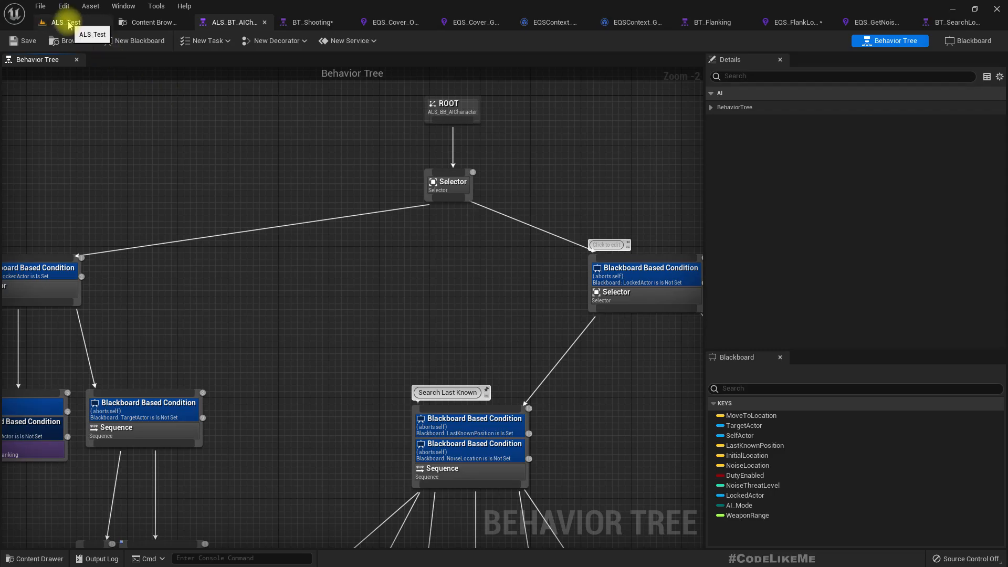
Open BT_Flanking and review its Run EQS Query using EQS_FlankLocation with the WeaponRange parameter
{"action": "scroll", "scroll_direction": "down", "scroll_amount": 3}
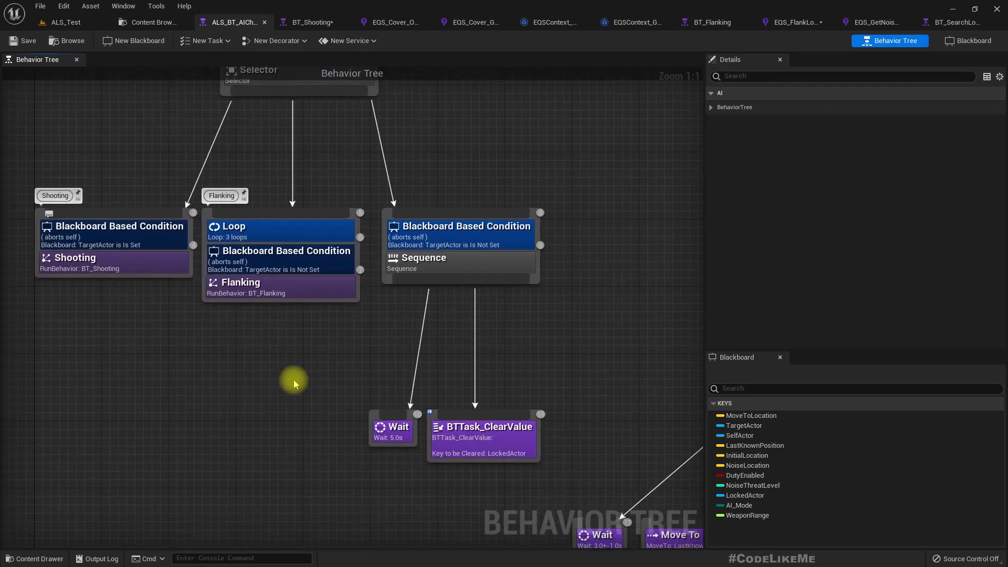
{"action": "mouse_move", "coordinate": [116, 267]}
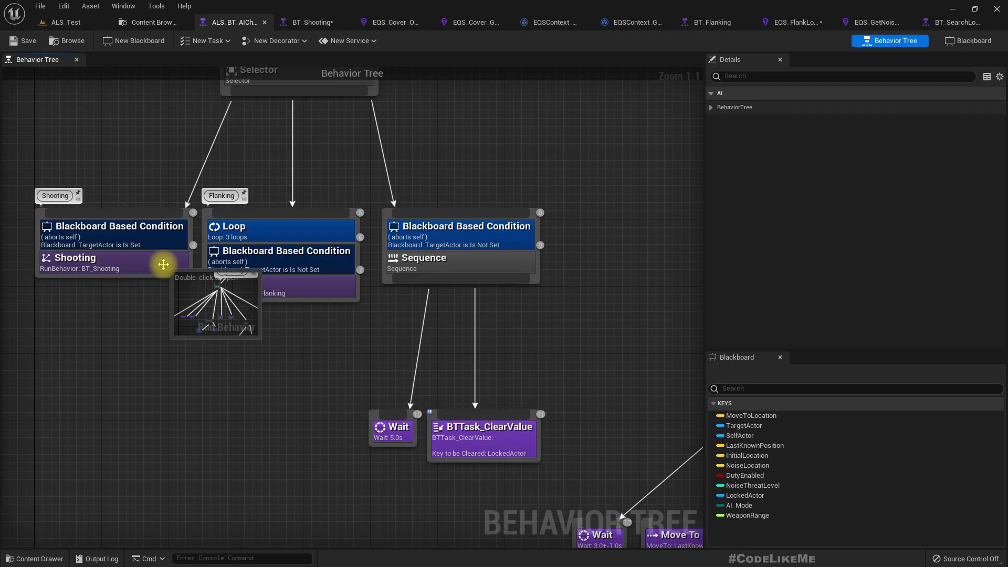
{"action": "left_click", "coordinate": [708, 22]}
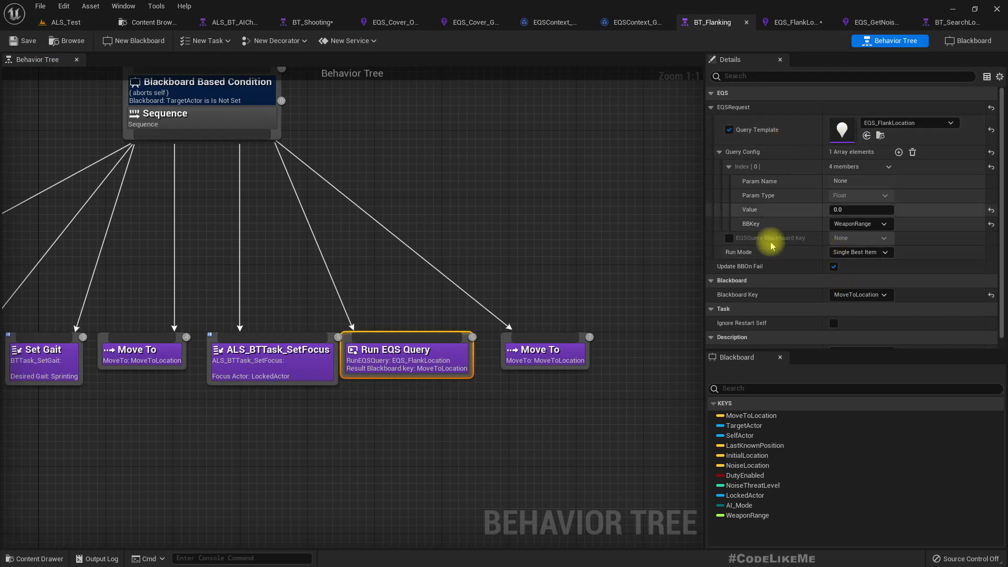
{"action": "mouse_move", "coordinate": [932, 135]}
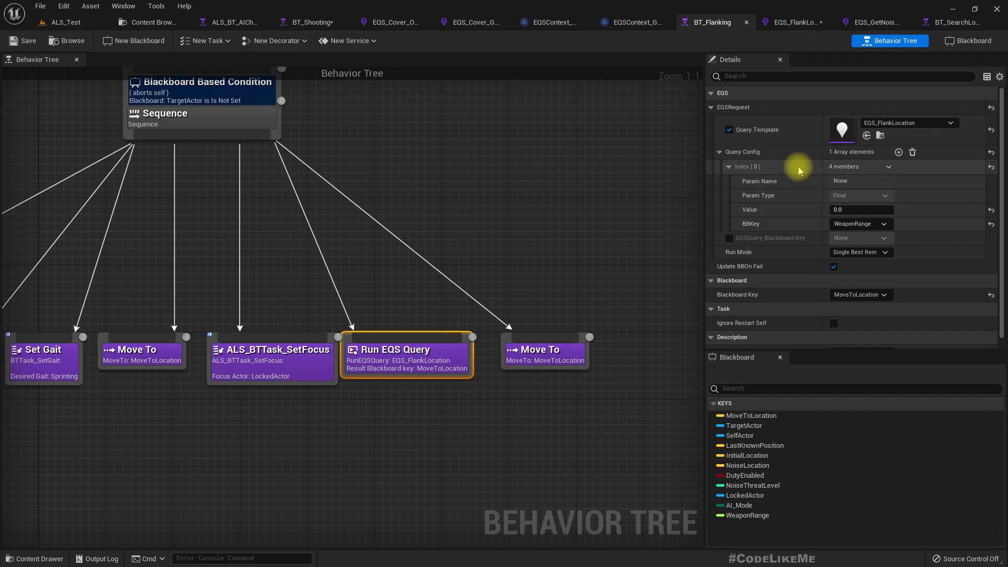
{"action": "mouse_move", "coordinate": [92, 68]}
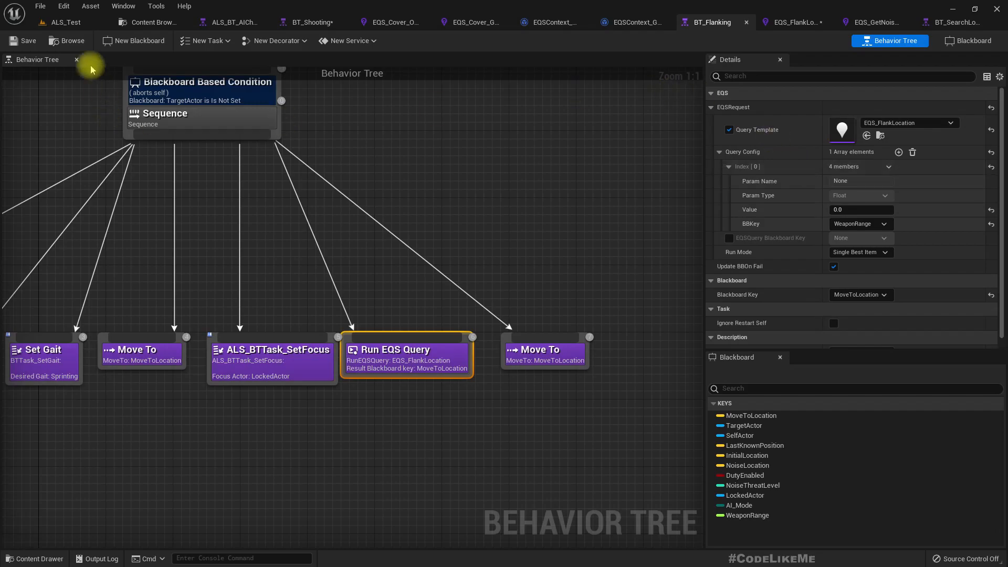
Switch back to the ALS_Test level and look around the viewport with ALS_NPC11 placed
{"action": "left_click", "coordinate": [64, 21]}
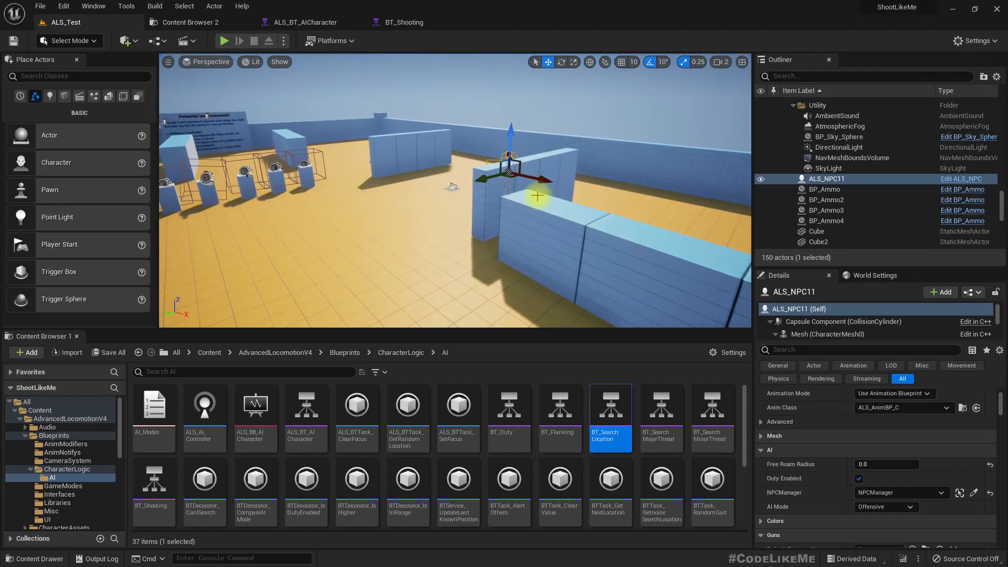
{"action": "left_click", "coordinate": [224, 41]}
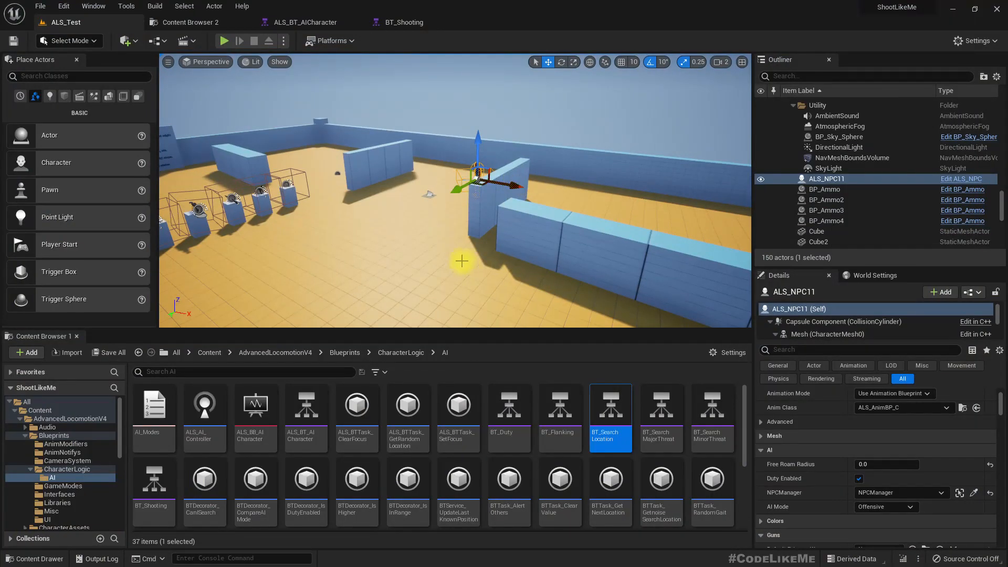
{"action": "mouse_move", "coordinate": [403, 22]}
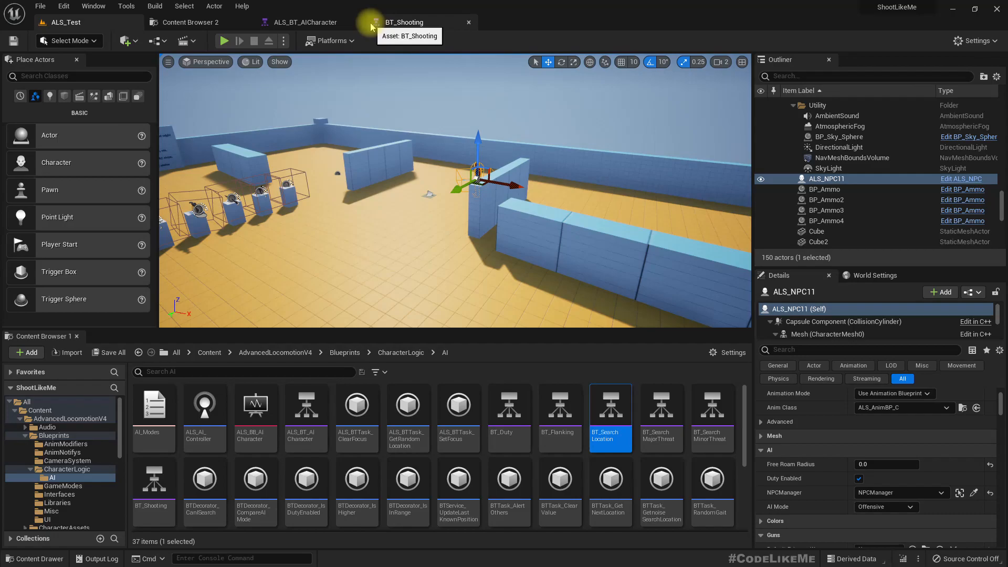
Open BT_Shooting from ALS_BT_AICharacter and inspect the defensive cover Run EQS Query node
{"action": "left_click", "coordinate": [469, 22]}
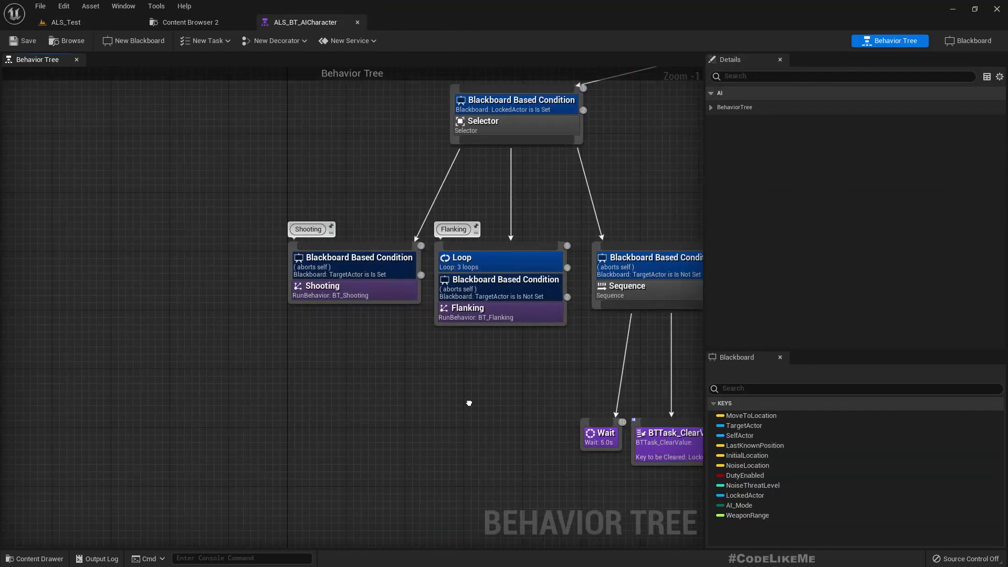
{"action": "scroll", "scroll_direction": "down", "scroll_amount": 3}
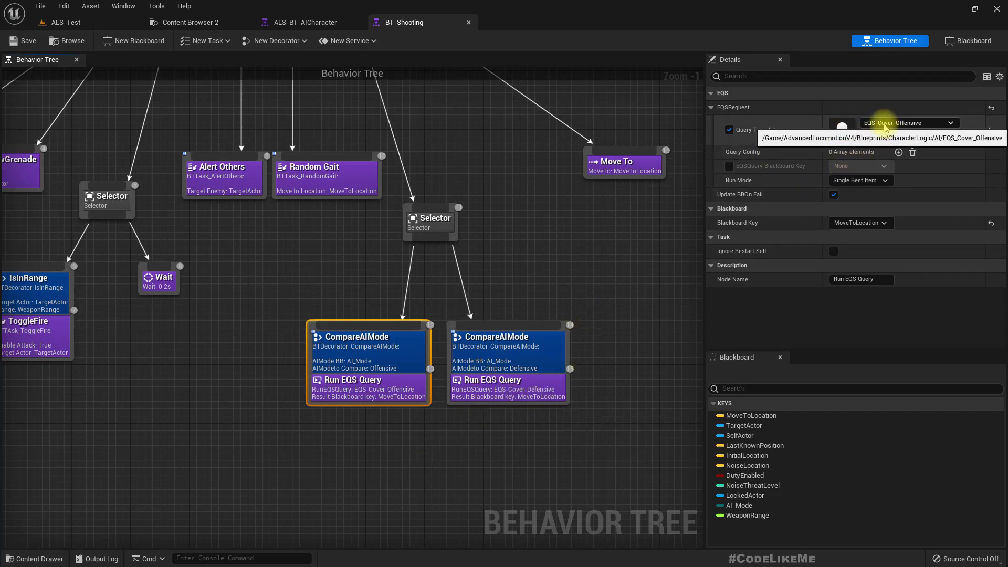
{"action": "left_click", "coordinate": [507, 386]}
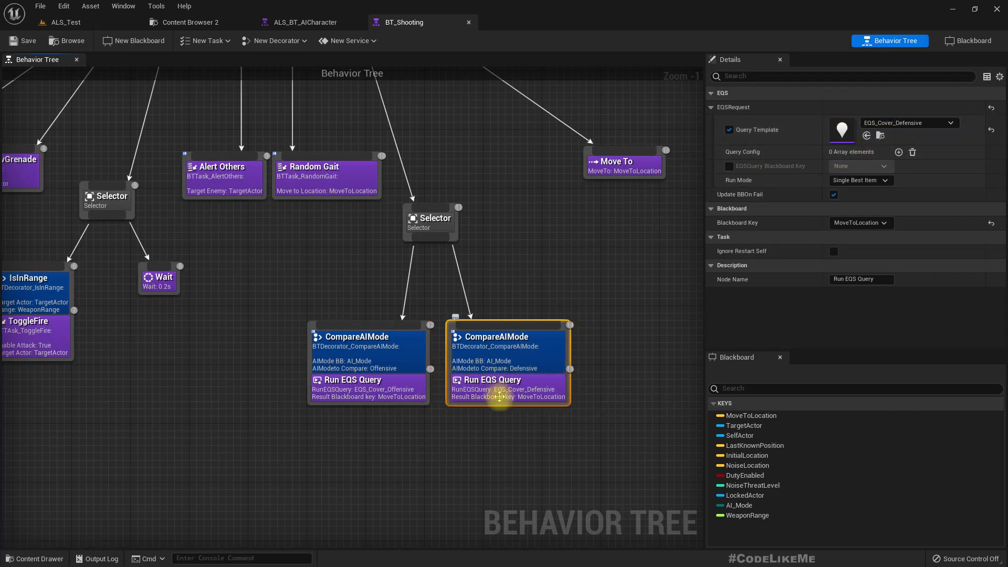
{"action": "mouse_move", "coordinate": [352, 336]}
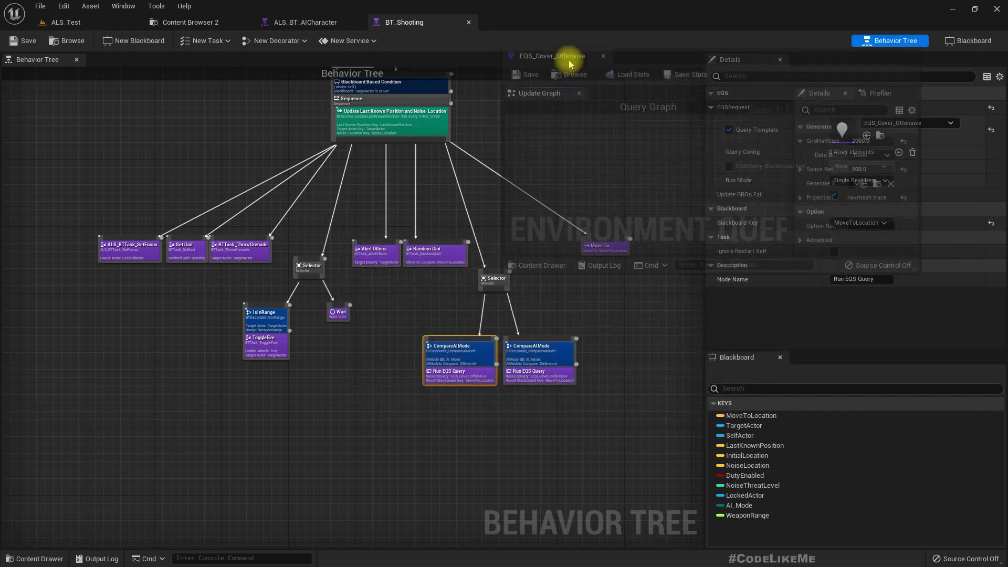
Review EQS_Cover_Offensive's SimpleGrid Generate Around context options, then return to BT_Shooting
{"action": "left_click", "coordinate": [551, 56]}
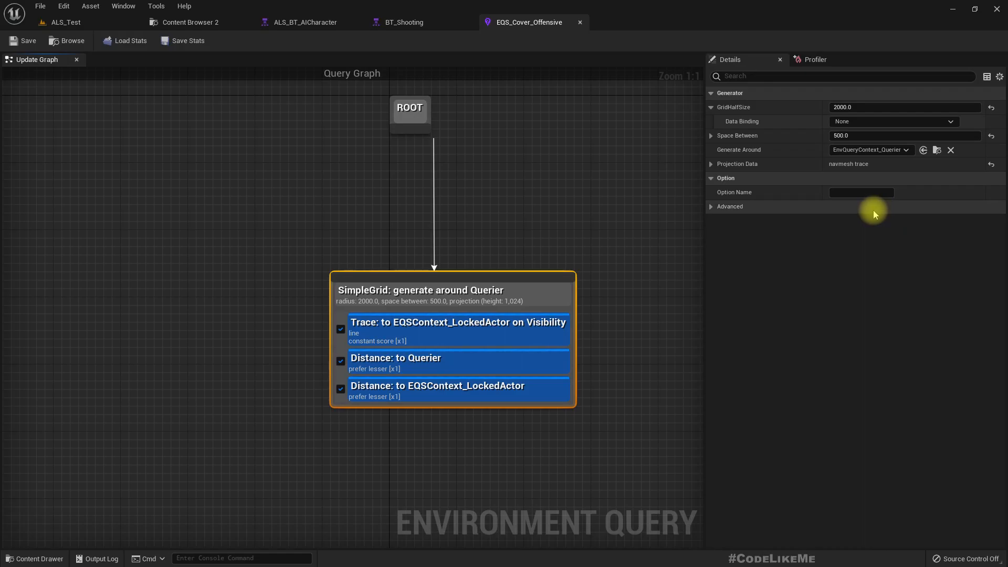
{"action": "mouse_move", "coordinate": [746, 109]}
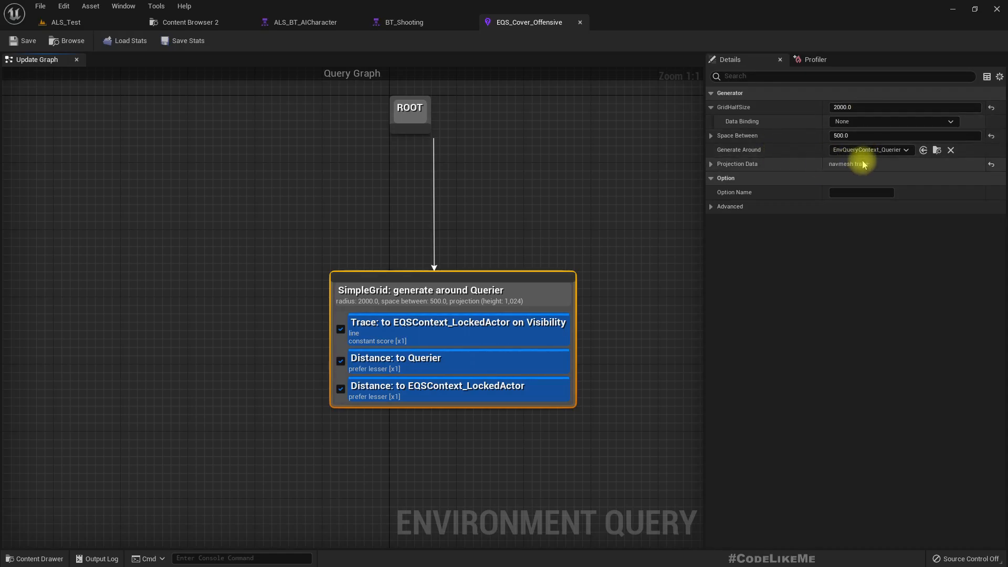
{"action": "mouse_move", "coordinate": [868, 149]}
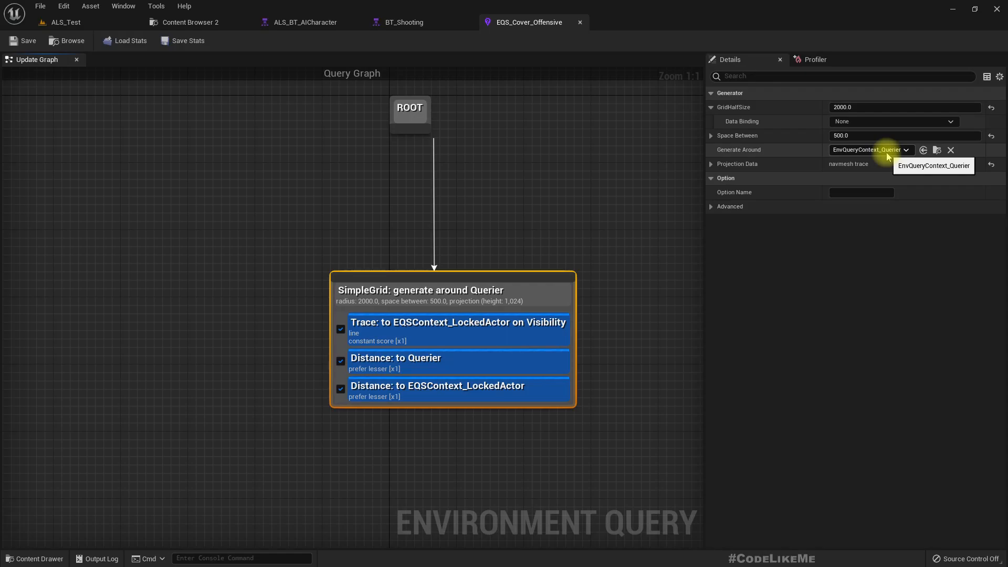
{"action": "left_click", "coordinate": [403, 22]}
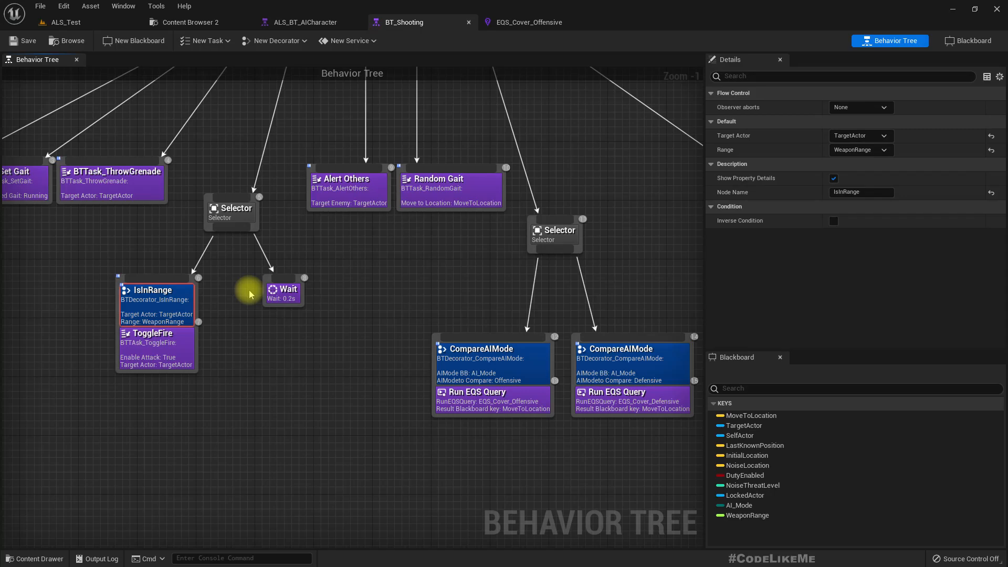
{"action": "mouse_move", "coordinate": [656, 105]}
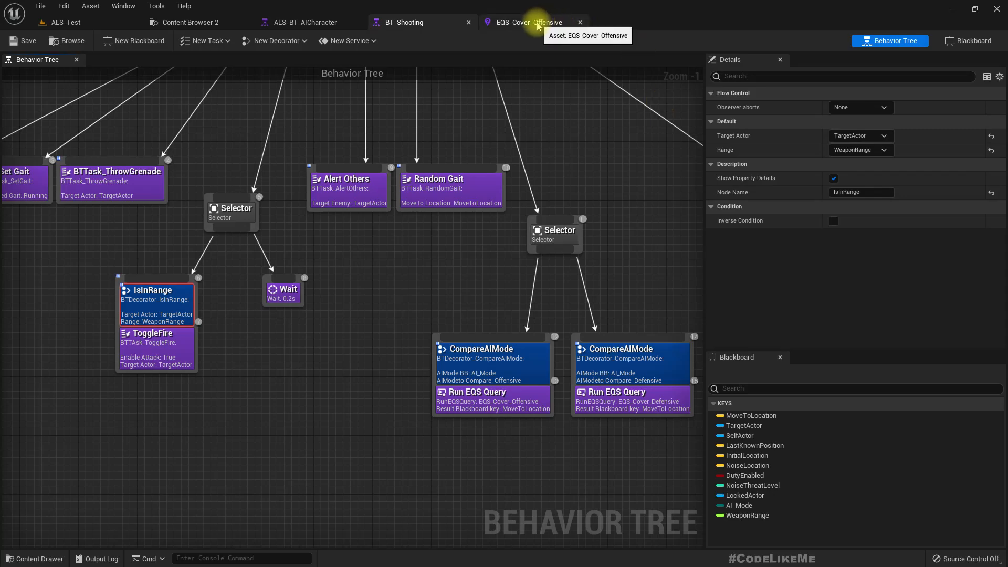
{"action": "left_click", "coordinate": [530, 22]}
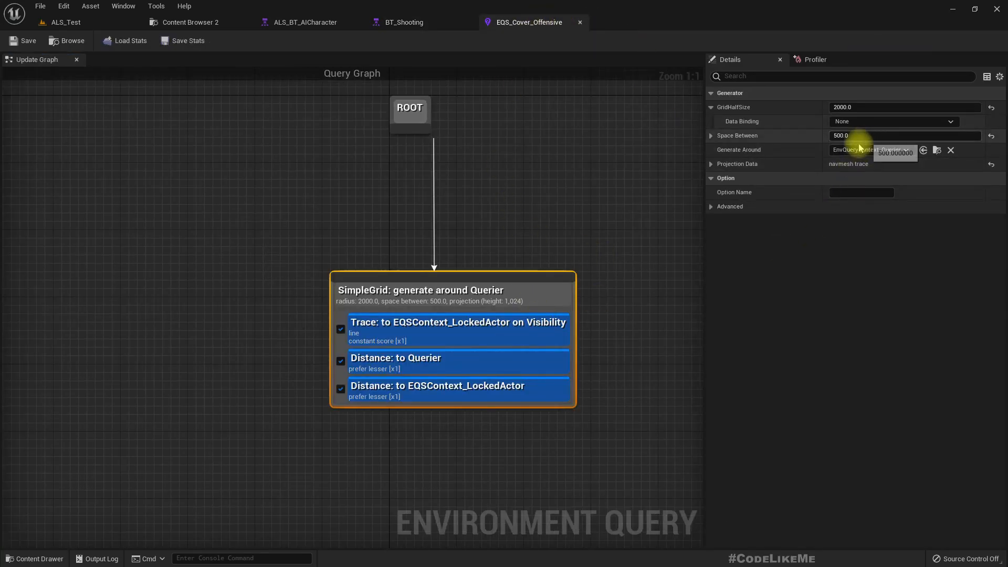
{"action": "left_click", "coordinate": [871, 150]}
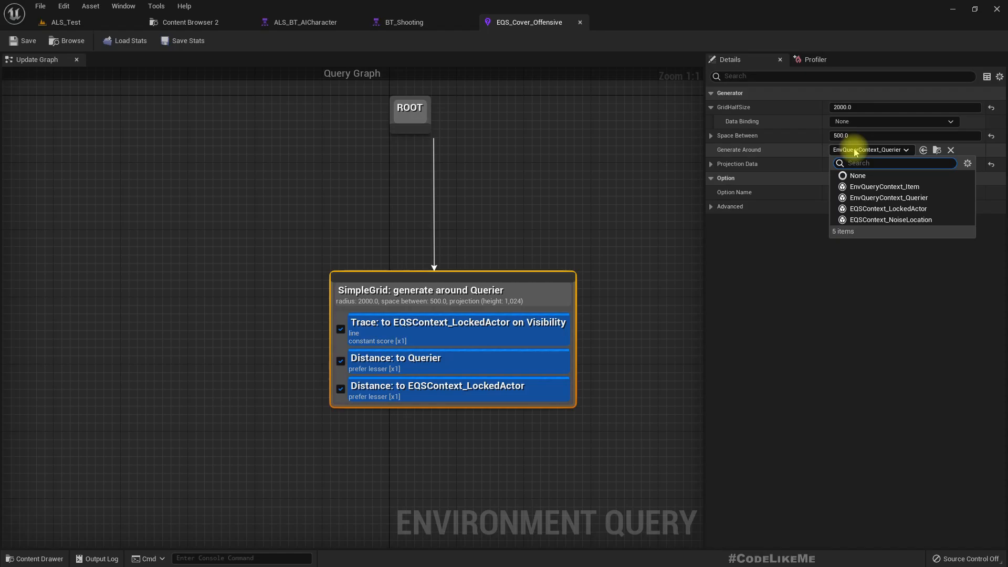
{"action": "mouse_move", "coordinate": [853, 309]}
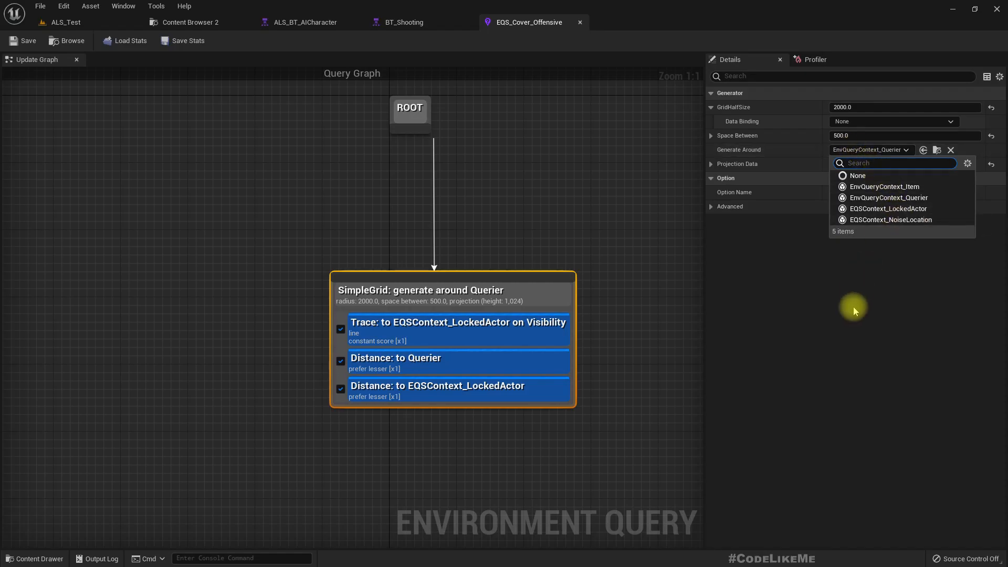
{"action": "mouse_move", "coordinate": [856, 278]}
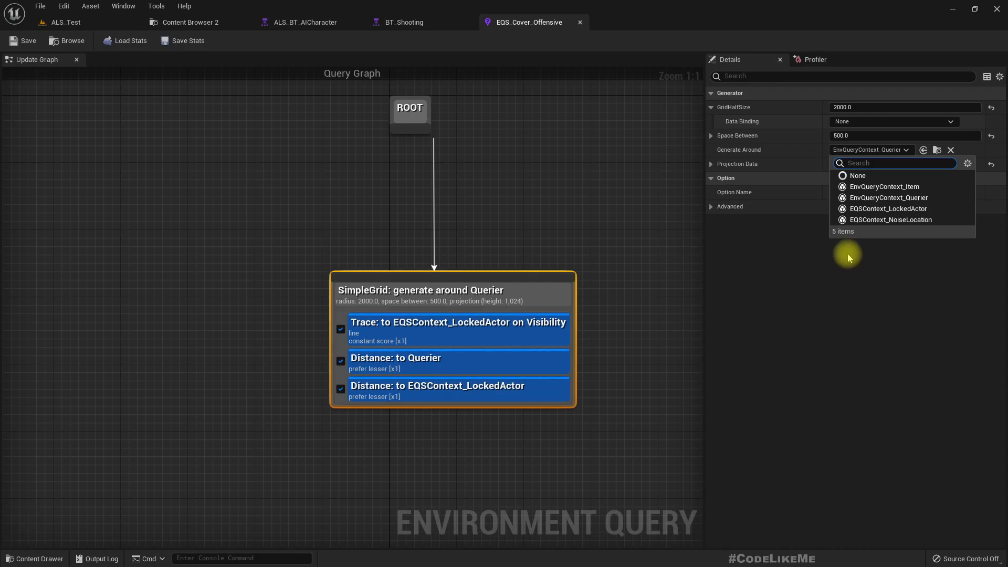
{"action": "mouse_move", "coordinate": [842, 238]}
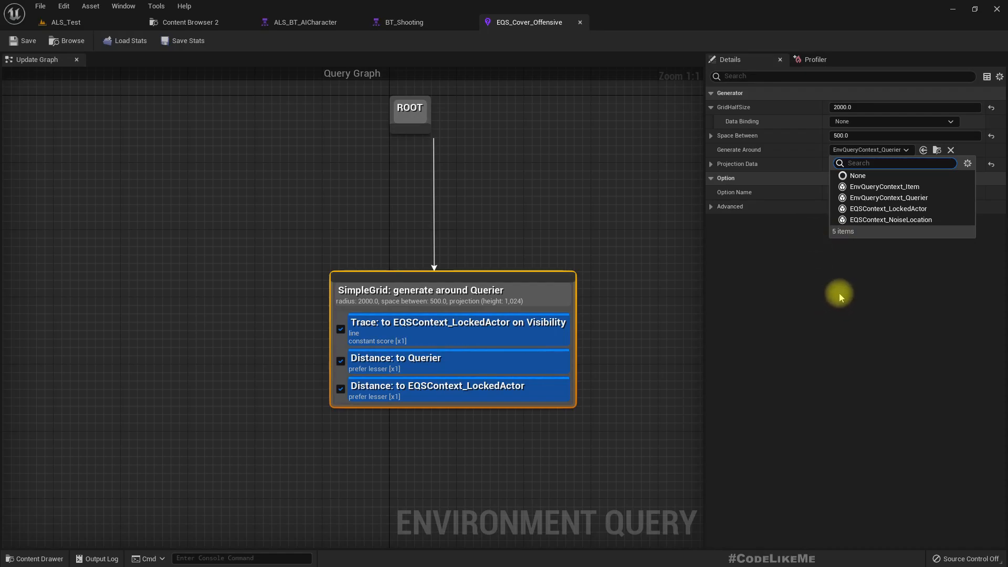
{"action": "mouse_move", "coordinate": [413, 57]}
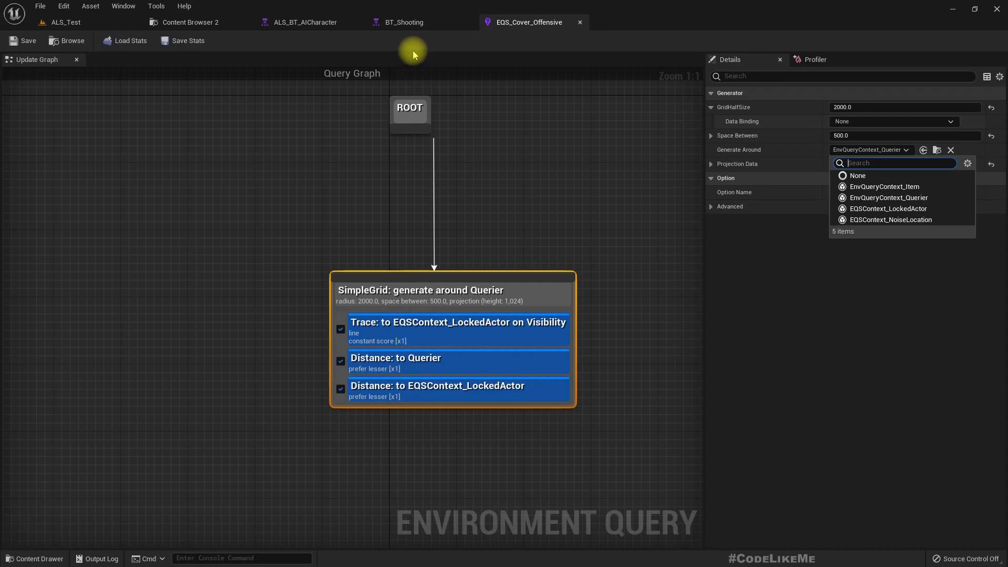
{"action": "mouse_move", "coordinate": [410, 43]}
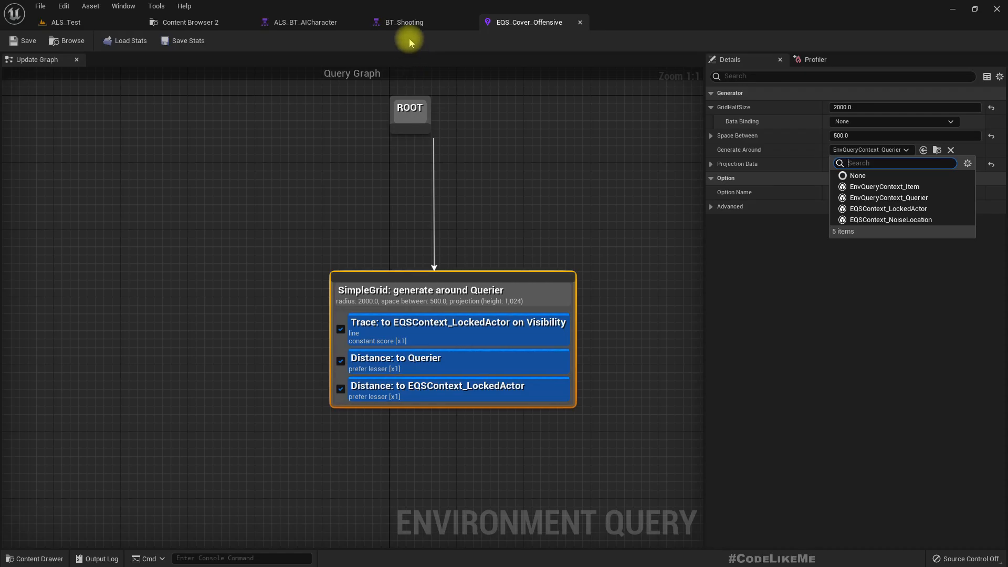
{"action": "left_click", "coordinate": [404, 22]}
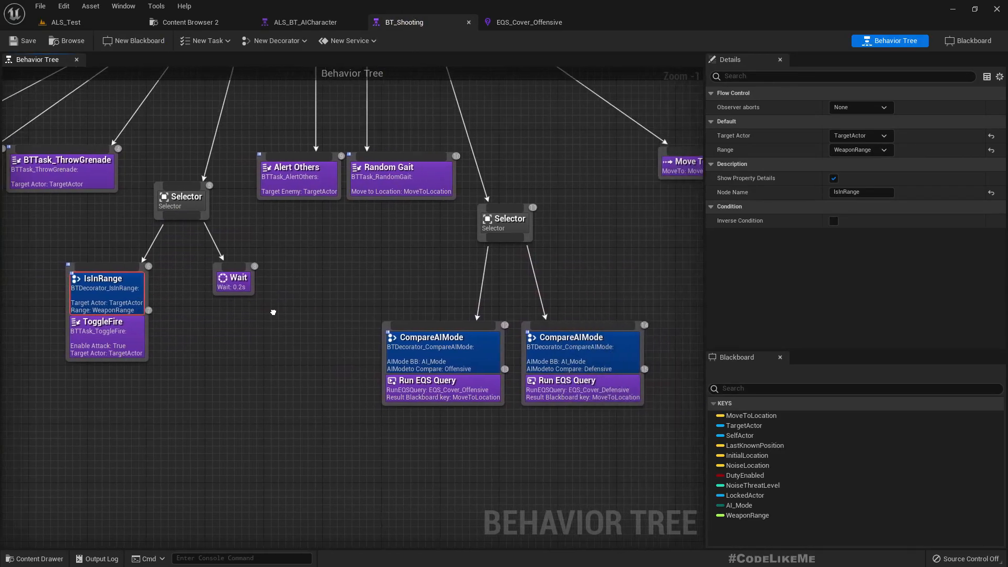
Duplicate EQS_Cover_Offensive in the Content Browser as EQS_Cover_GoToRange and open it
{"action": "left_click", "coordinate": [442, 380]}
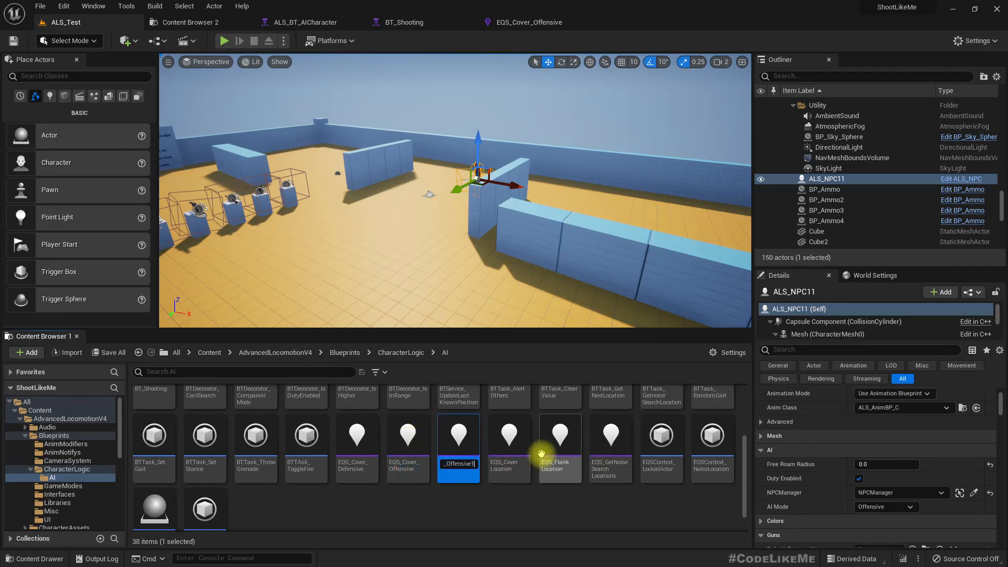
{"action": "type", "text": "Offensive."}
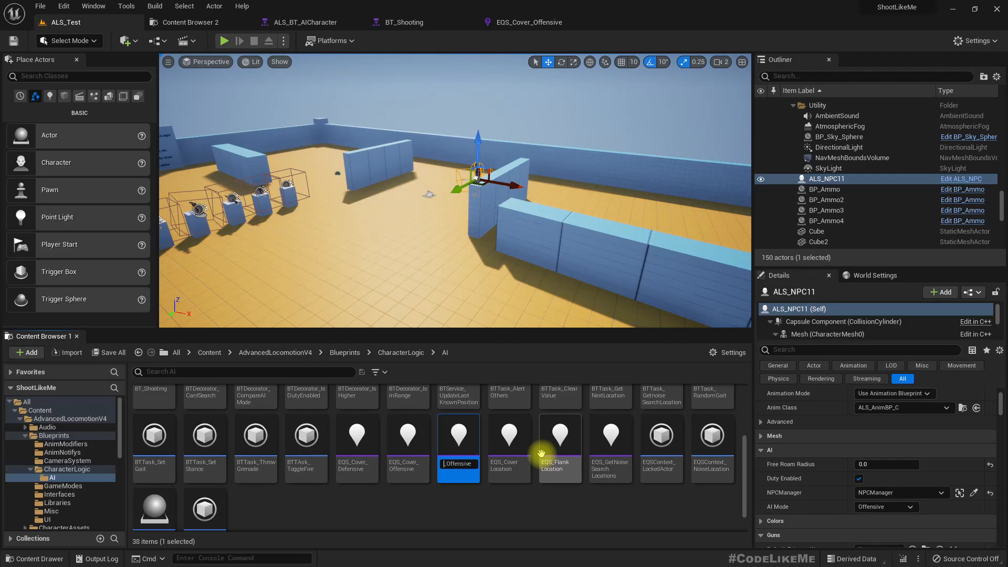
{"action": "double_click", "coordinate": [458, 464]}
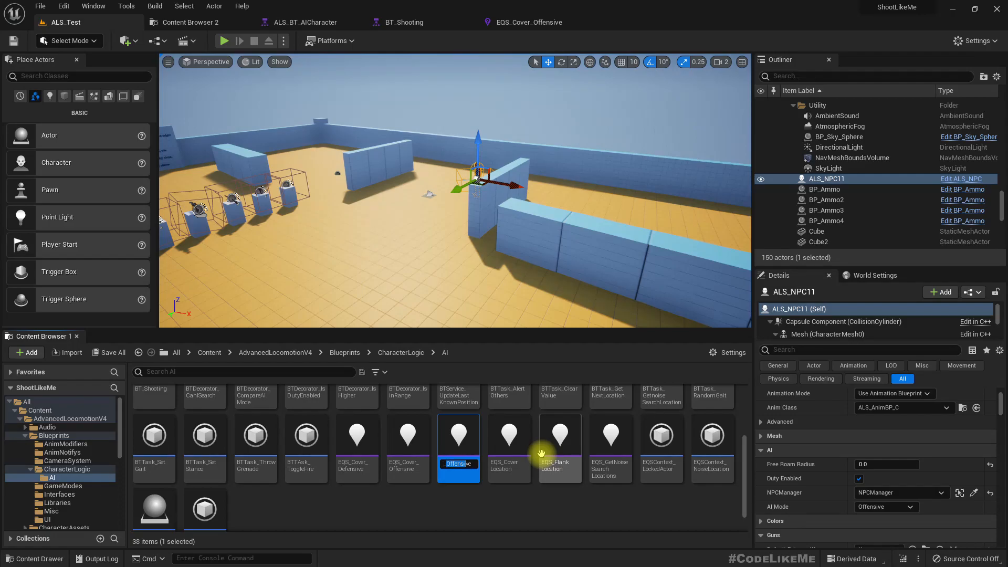
{"action": "left_click", "coordinate": [407, 434]}
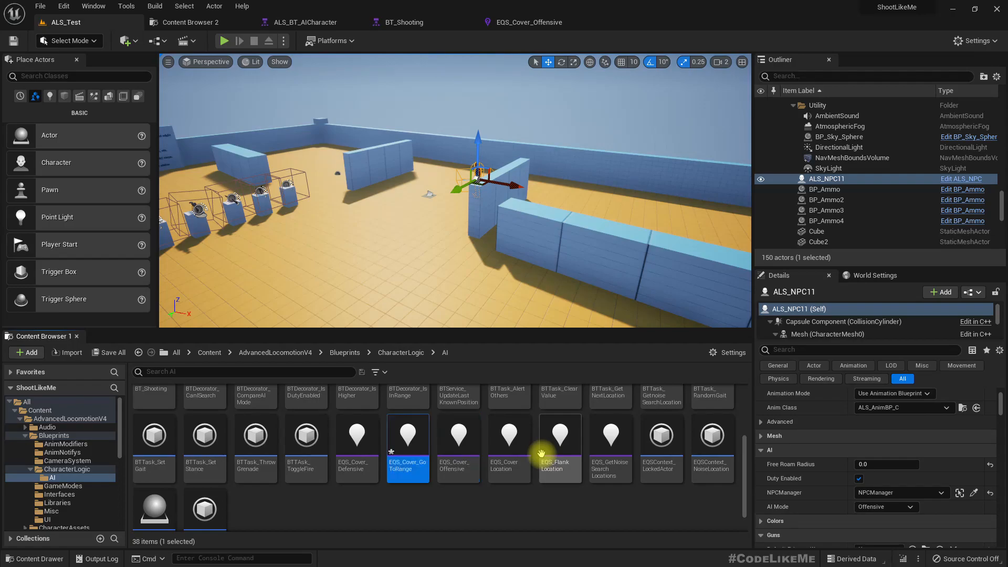
{"action": "double_click", "coordinate": [408, 434]}
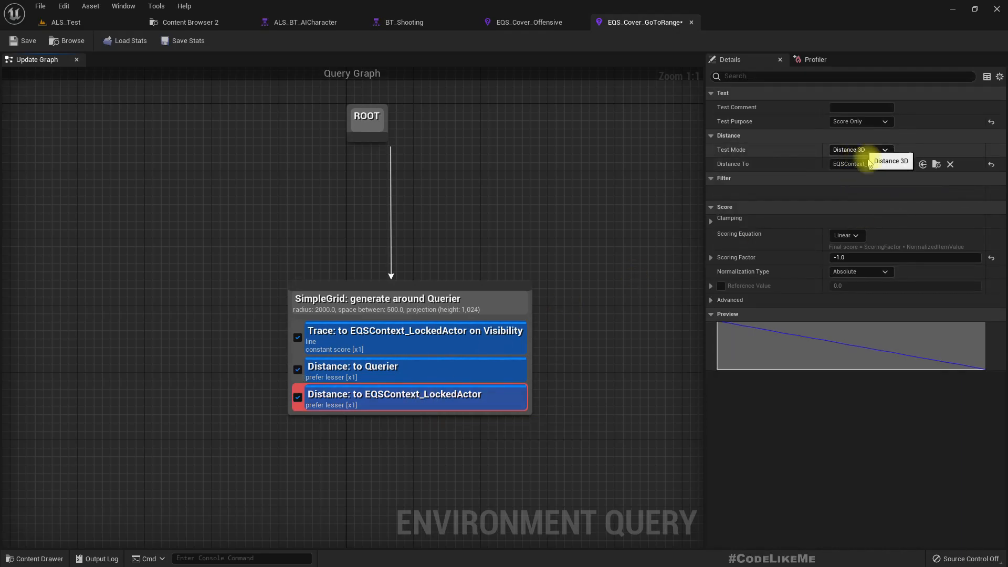
Generate the grid around EQSContext_LockedActor with GridHalfSize bound to query param SimpleGrid.GridSize
{"action": "left_click", "coordinate": [378, 298]}
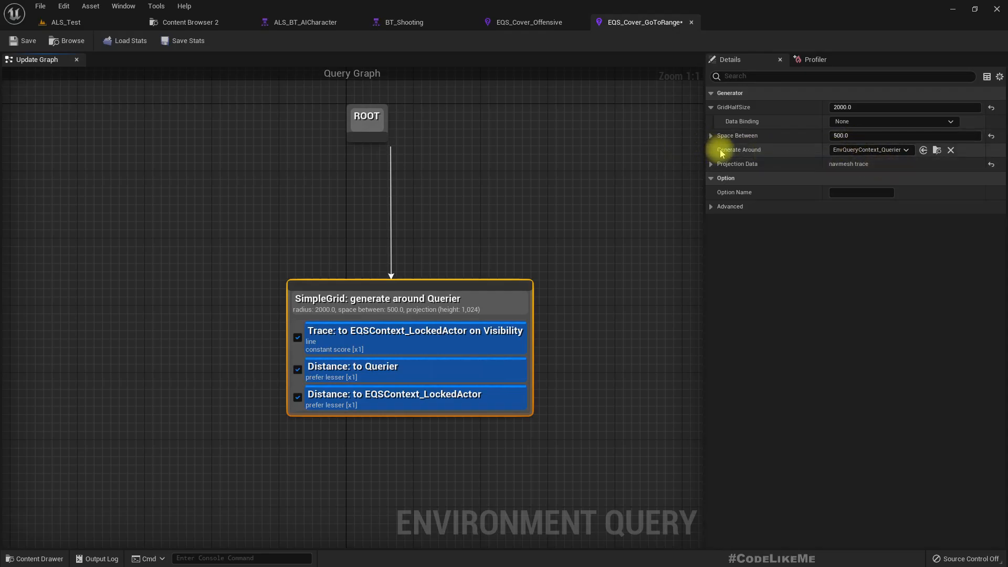
{"action": "mouse_move", "coordinate": [871, 150]}
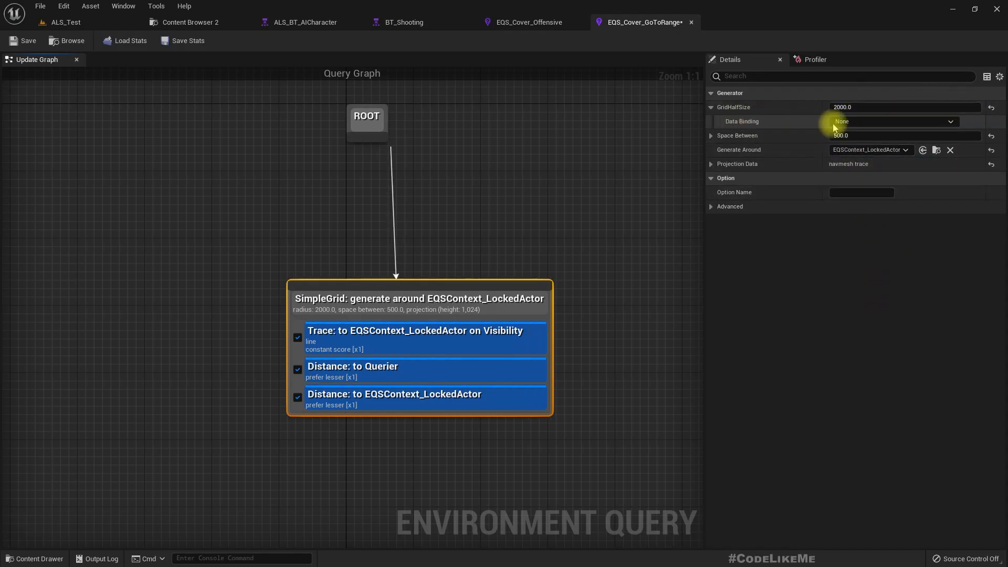
{"action": "left_click", "coordinate": [893, 121]}
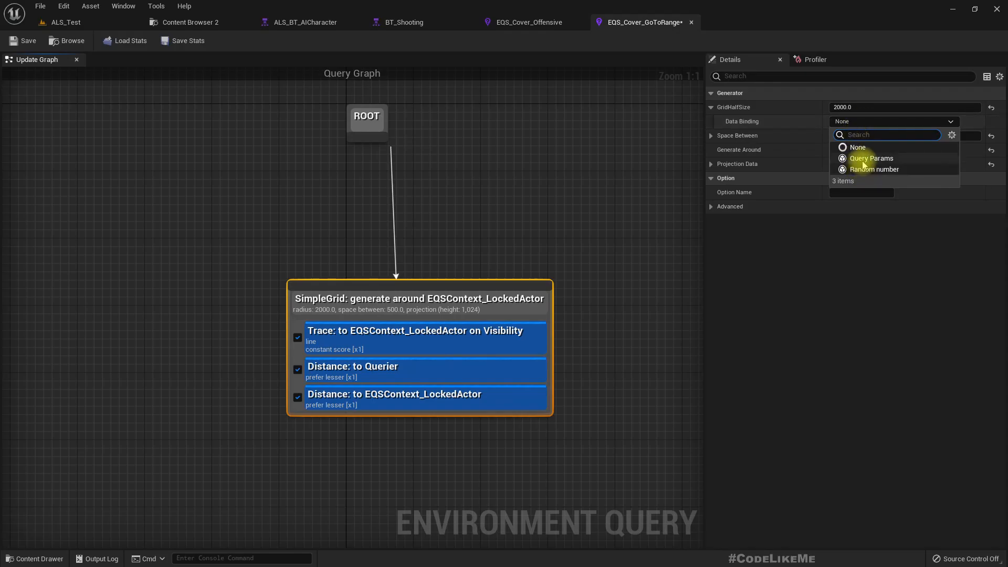
{"action": "left_click", "coordinate": [870, 158]}
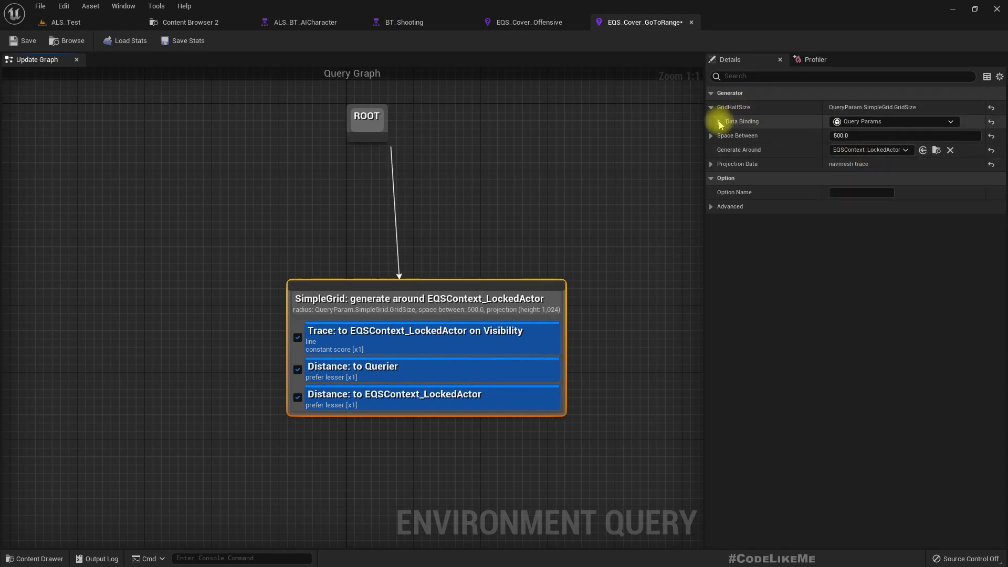
{"action": "left_click", "coordinate": [712, 121]}
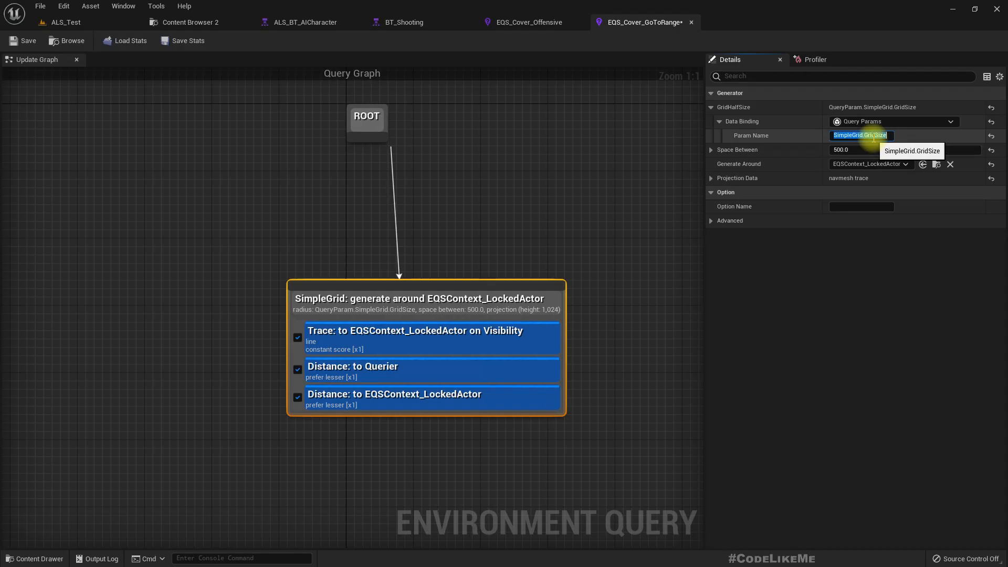
{"action": "mouse_move", "coordinate": [869, 303]}
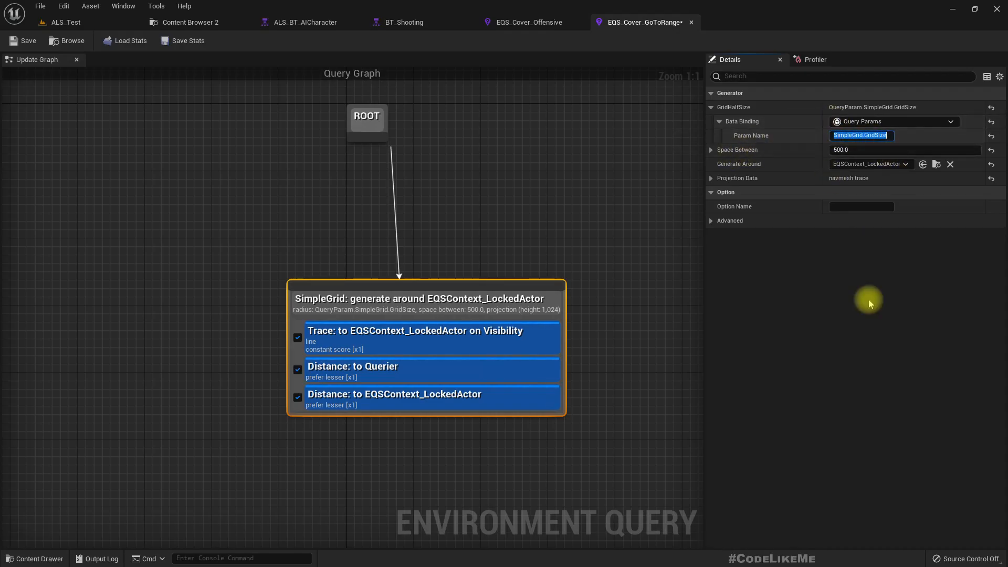
{"action": "mouse_move", "coordinate": [619, 31]}
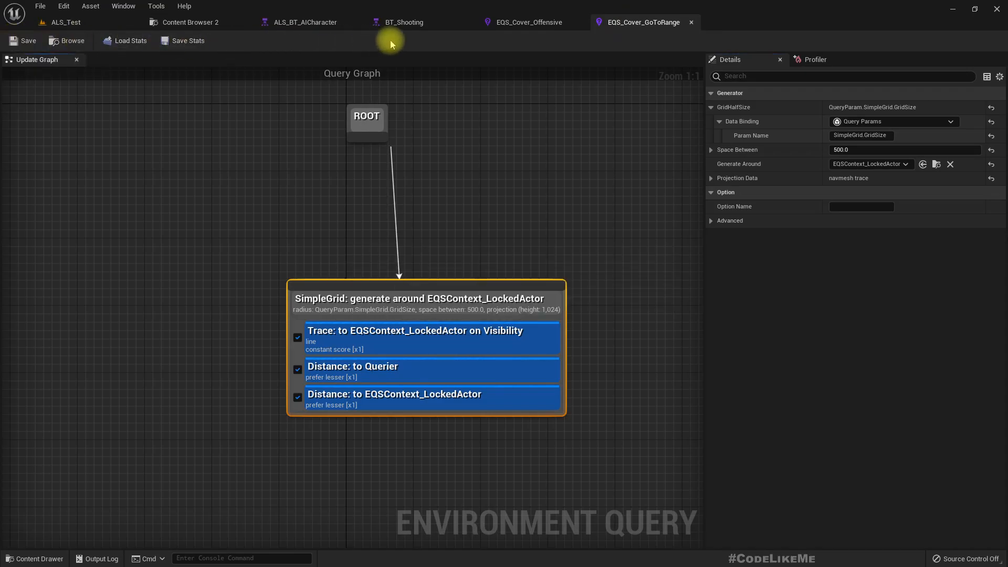
Add a Run EQS Query task under the BT_Shooting selector using EQS_Cover_GoToRange
{"action": "left_click", "coordinate": [404, 22]}
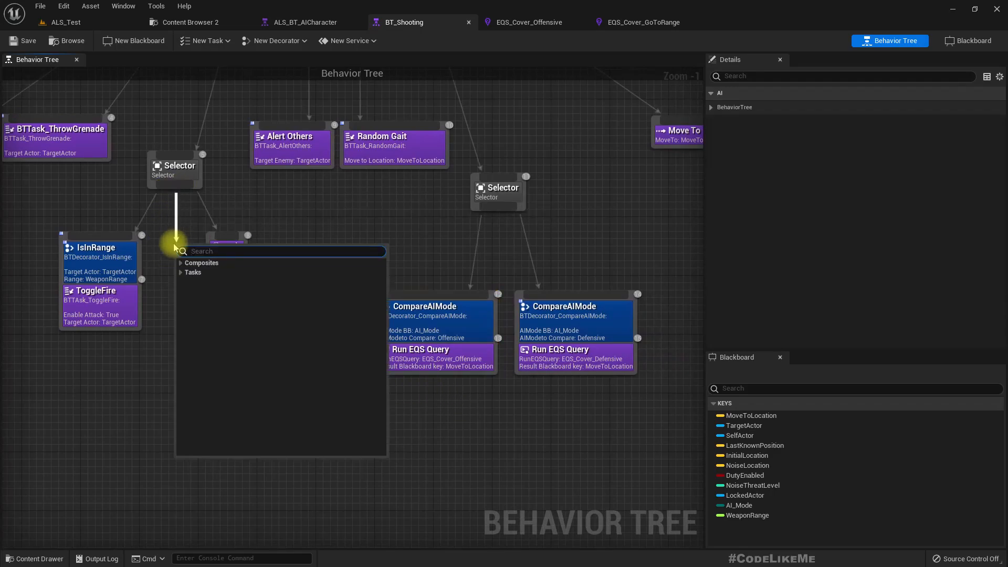
{"action": "left_click", "coordinate": [193, 272]}
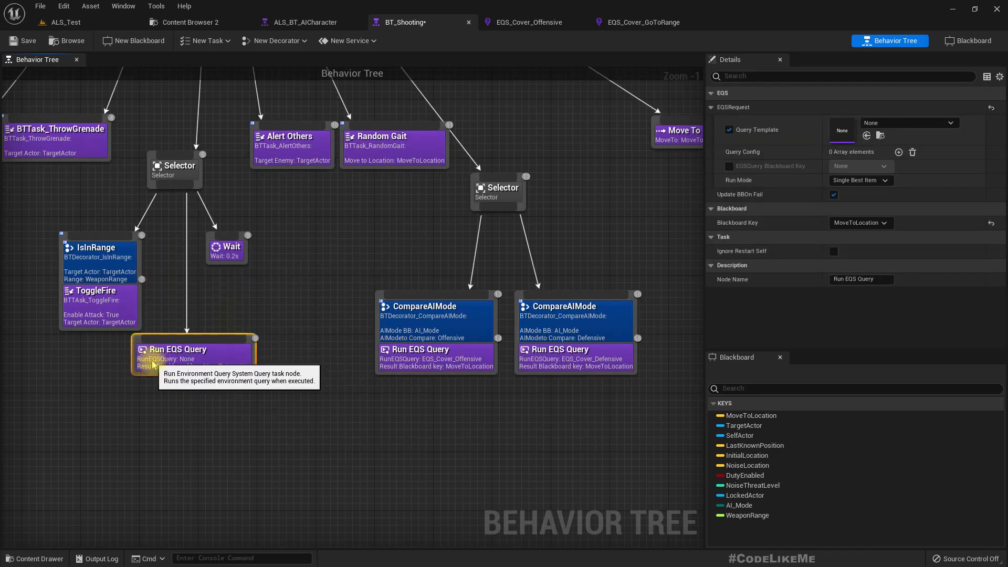
{"action": "left_click_drag", "start_coordinate": [193, 351], "coordinate": [156, 424]}
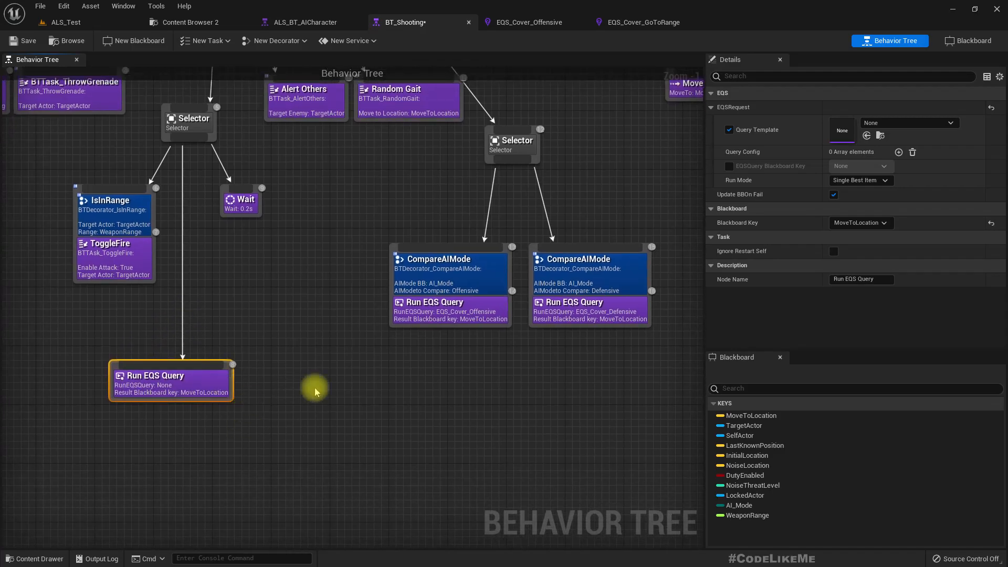
{"action": "left_click", "coordinate": [934, 123]}
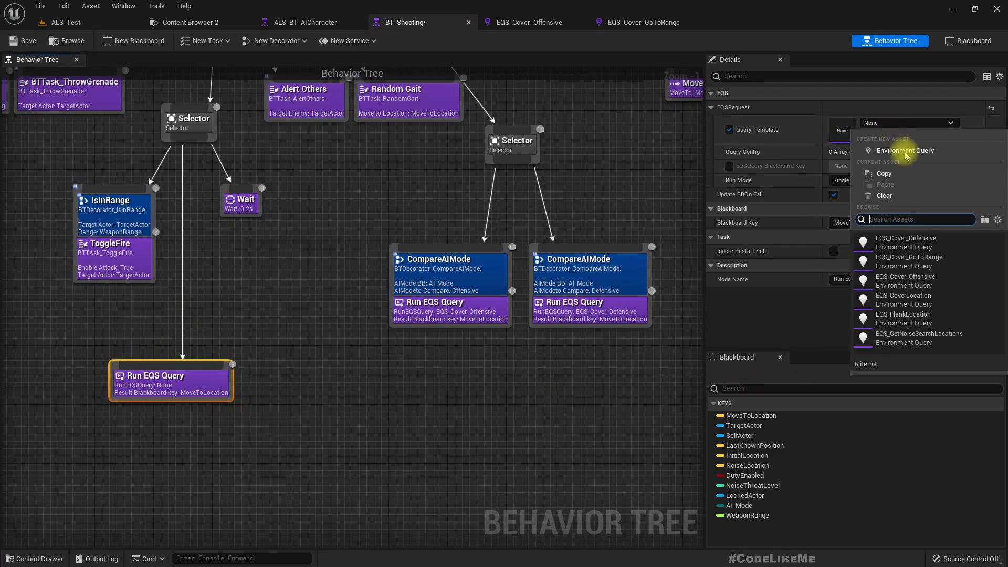
{"action": "mouse_move", "coordinate": [907, 260]}
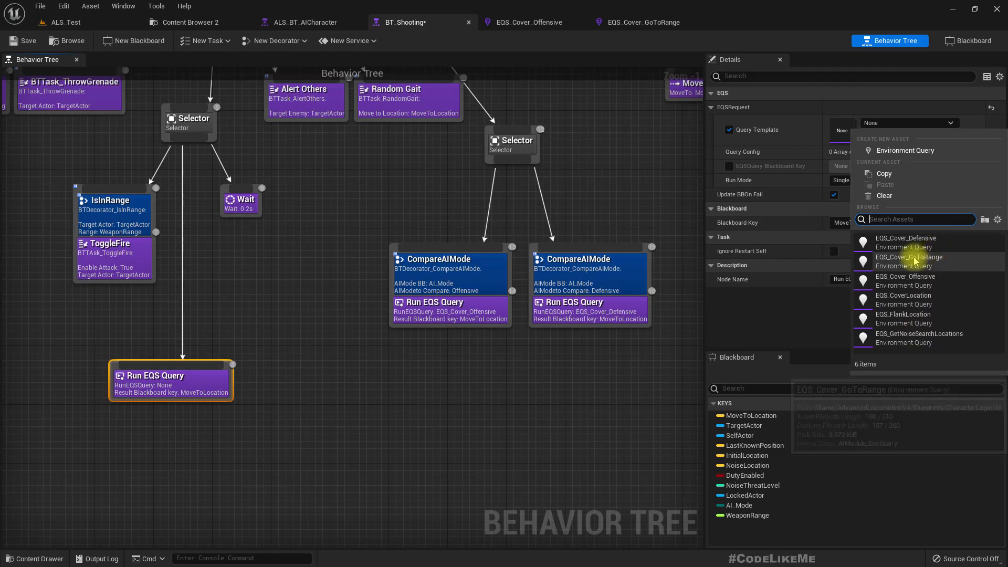
{"action": "mouse_move", "coordinate": [909, 261]}
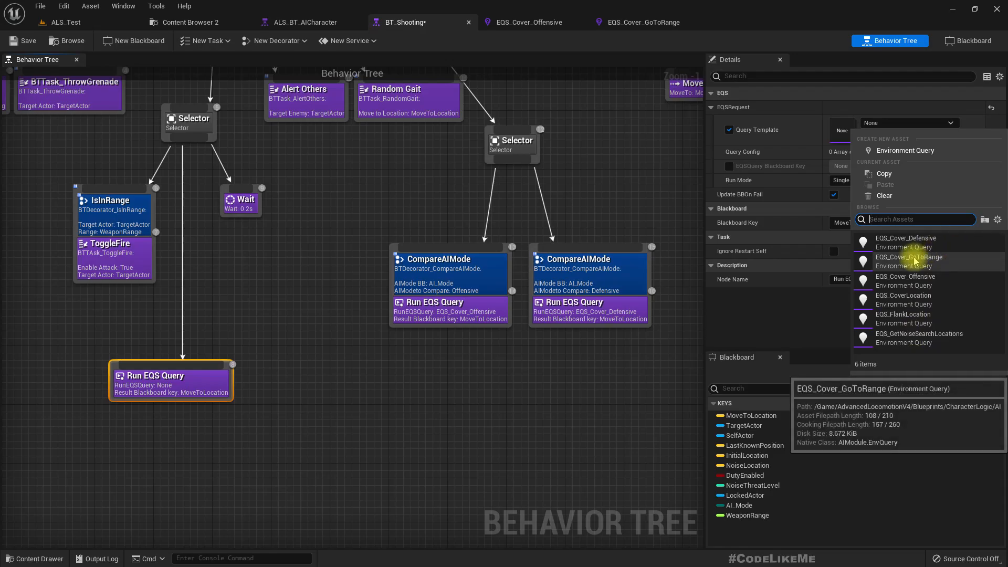
{"action": "left_click", "coordinate": [908, 260]}
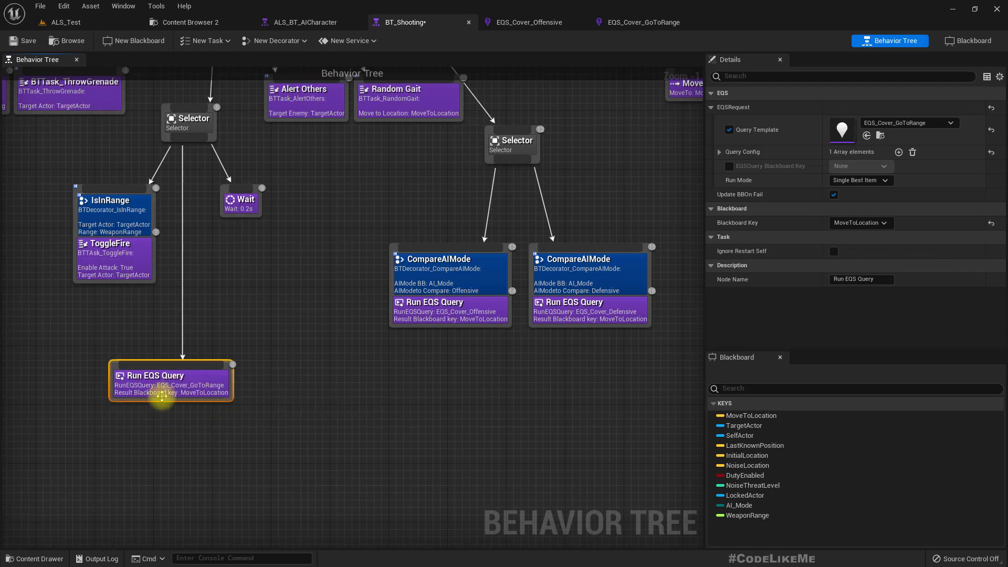
{"action": "mouse_move", "coordinate": [736, 156]}
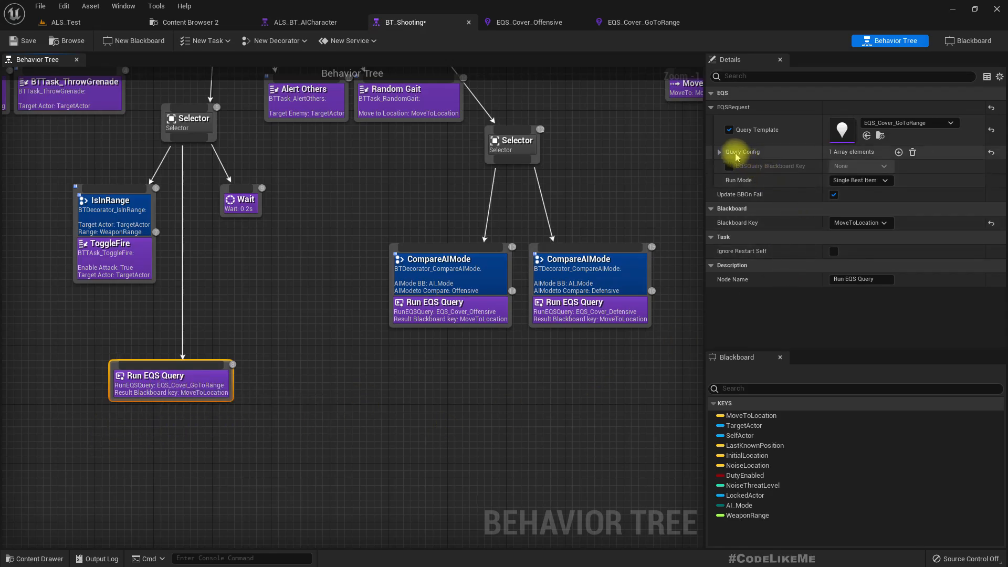
Bind the task's SimpleGrid.GridSize query parameter to the WeaponRange blackboard key
{"action": "left_click", "coordinate": [719, 152]}
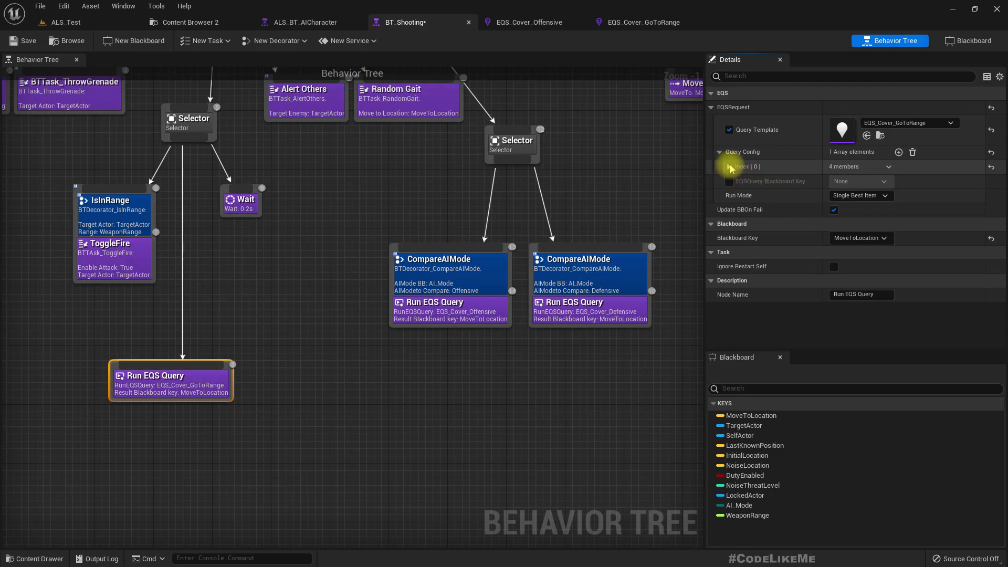
{"action": "left_click", "coordinate": [724, 167]}
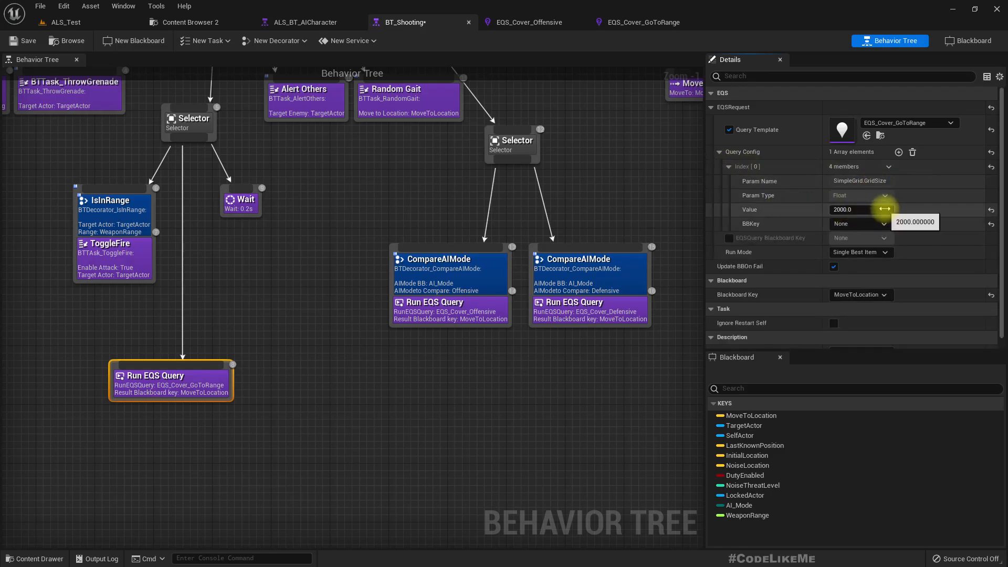
{"action": "left_click", "coordinate": [858, 223]}
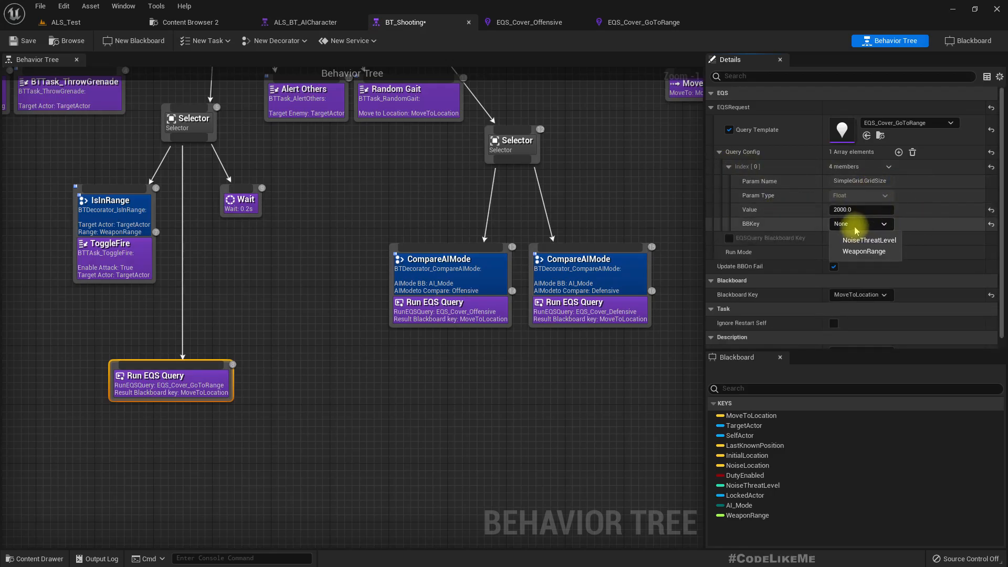
{"action": "left_click", "coordinate": [864, 252]}
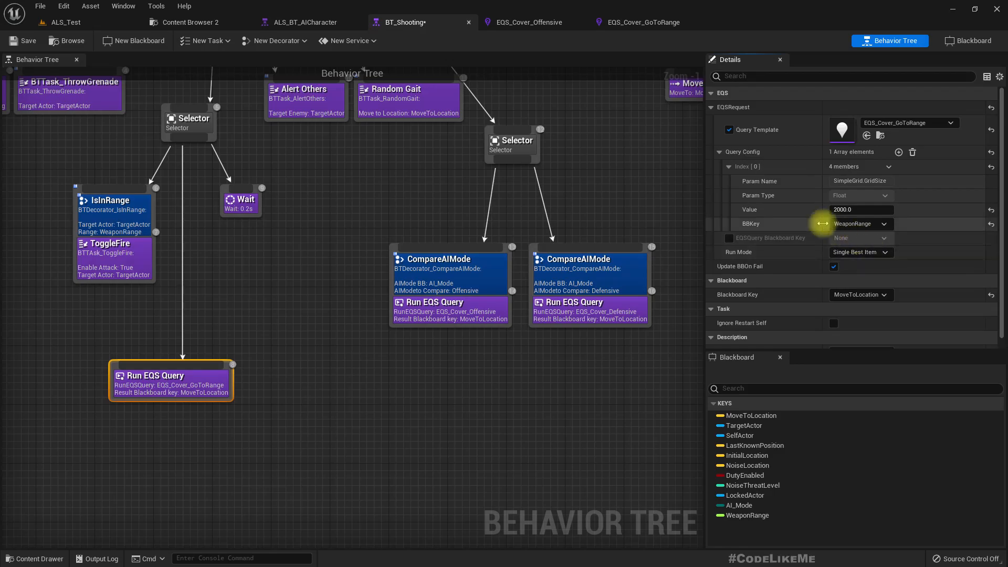
{"action": "mouse_move", "coordinate": [795, 212]}
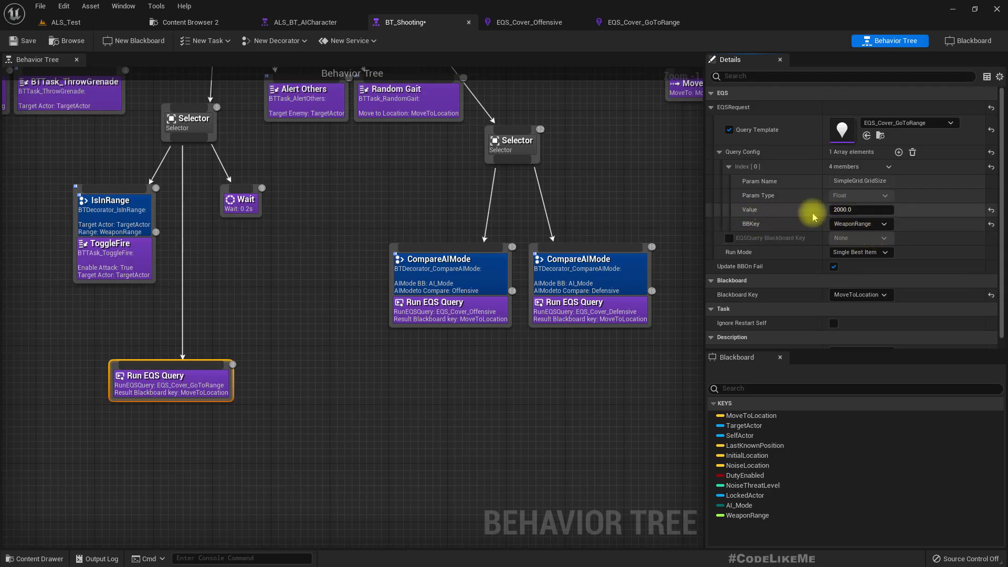
{"action": "mouse_move", "coordinate": [827, 224]}
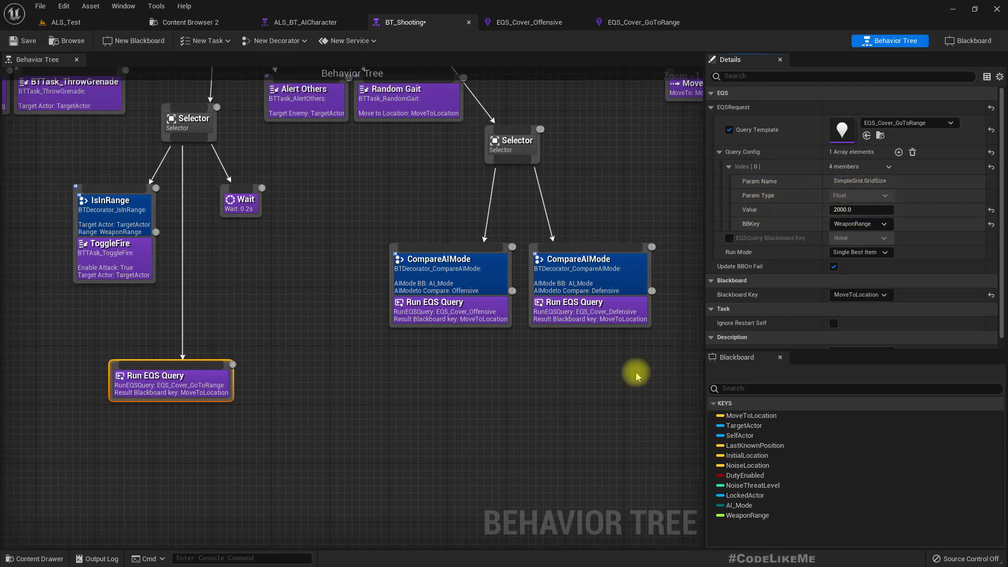
{"action": "mouse_move", "coordinate": [203, 367]}
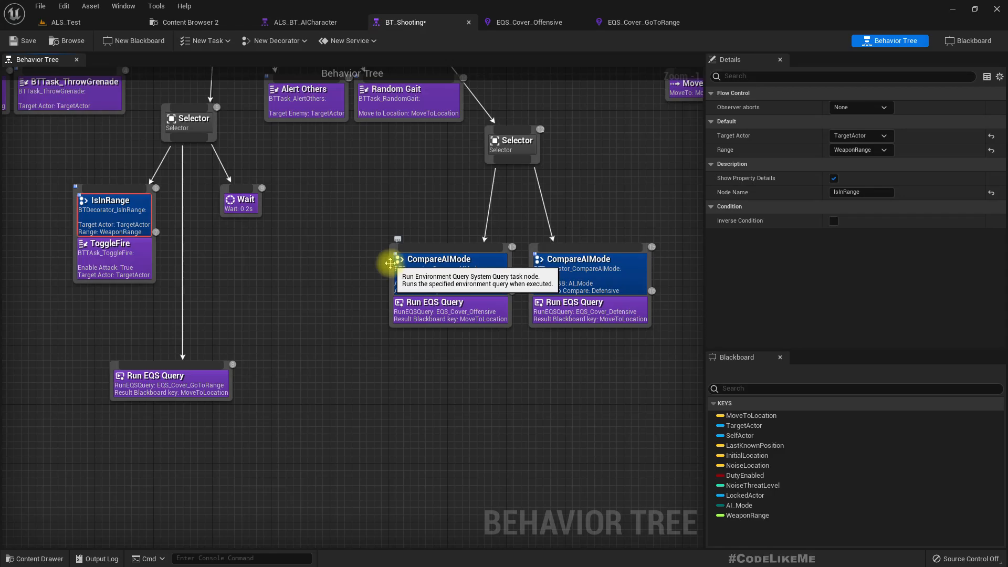
{"action": "mouse_move", "coordinate": [109, 226]}
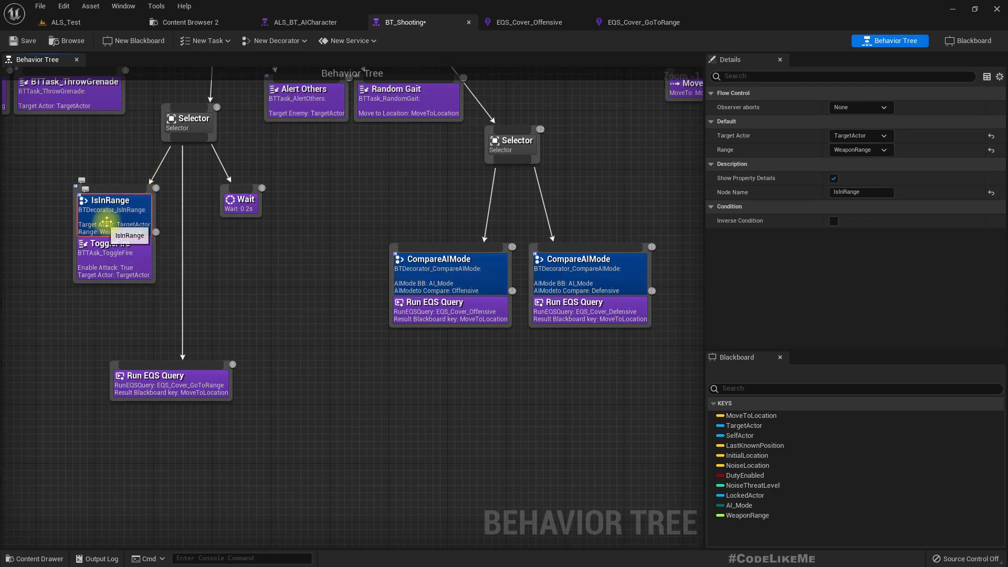
{"action": "mouse_move", "coordinate": [54, 231]}
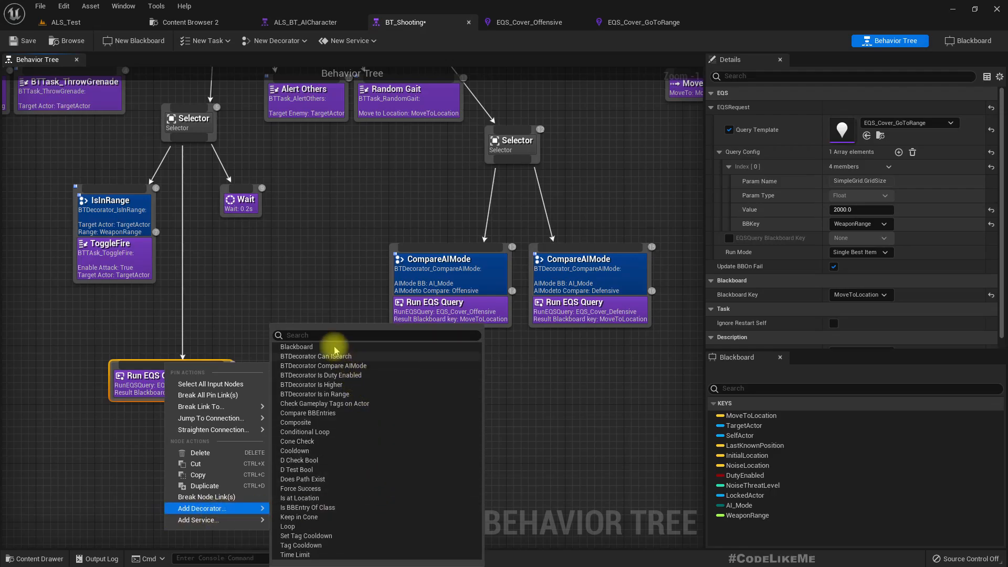
{"action": "mouse_move", "coordinate": [341, 394]}
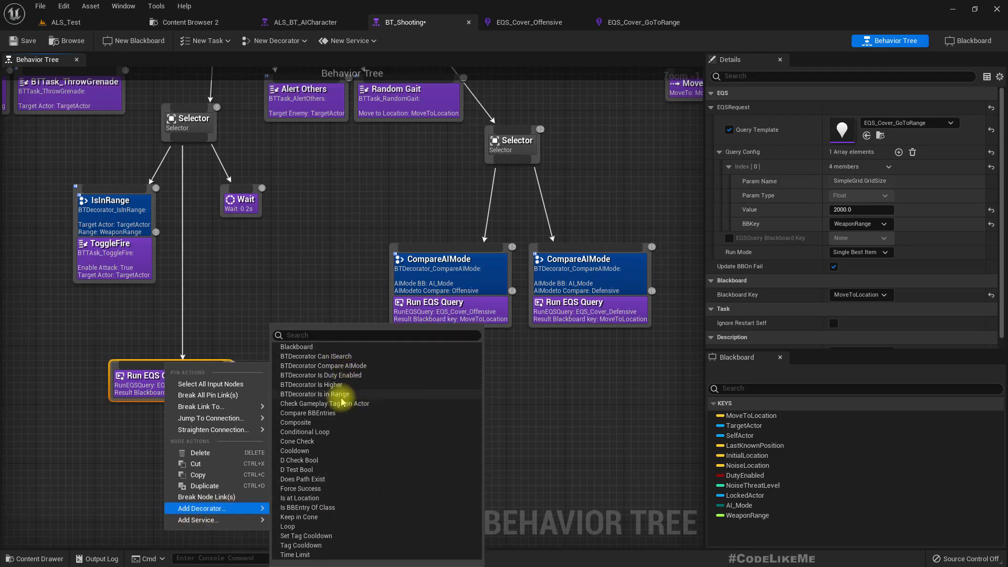
Add an IsInRange decorator with TargetActor, range WeaponRange and Inverse Condition enabled
{"action": "left_click", "coordinate": [314, 394]}
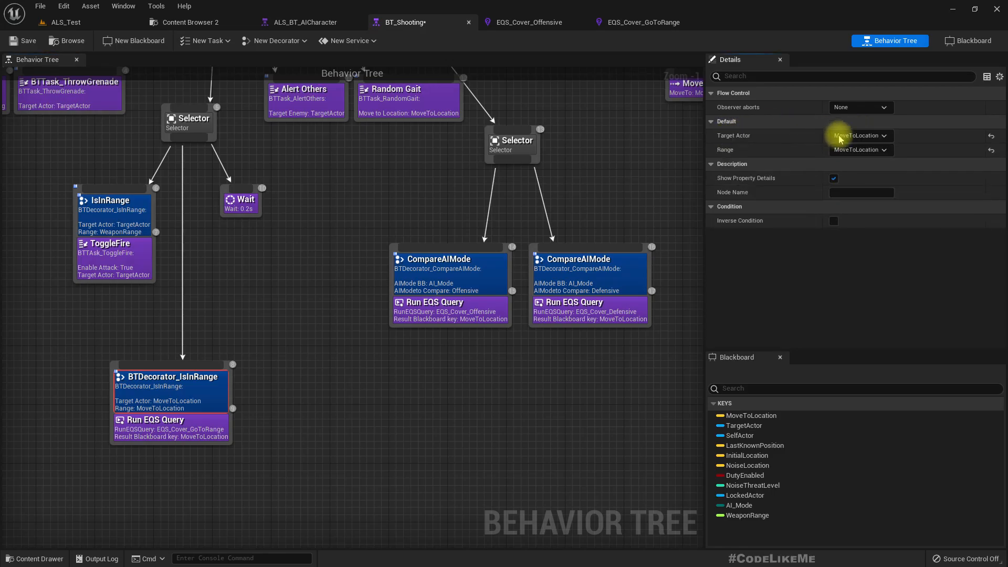
{"action": "left_click", "coordinate": [887, 135]}
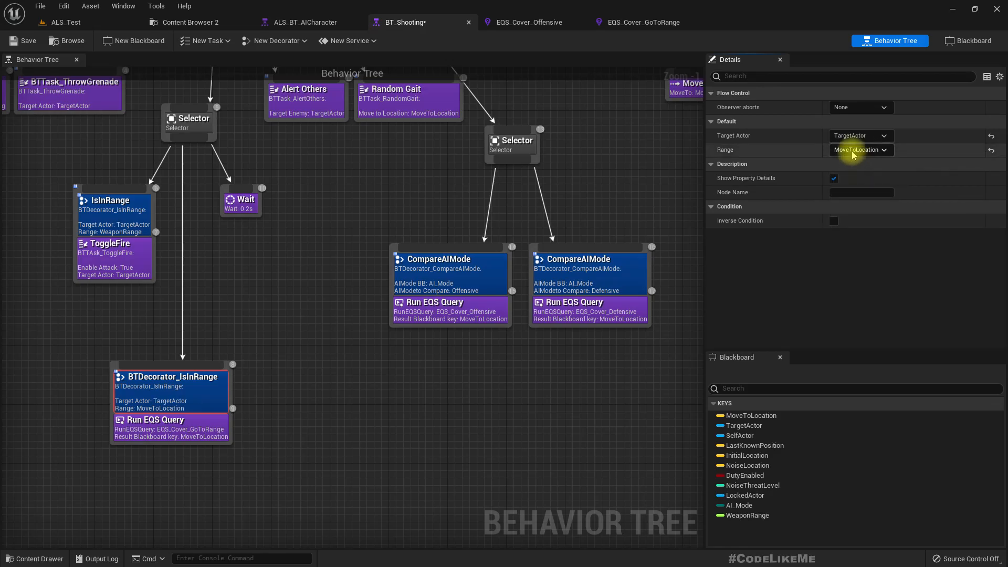
{"action": "left_click", "coordinate": [859, 150]}
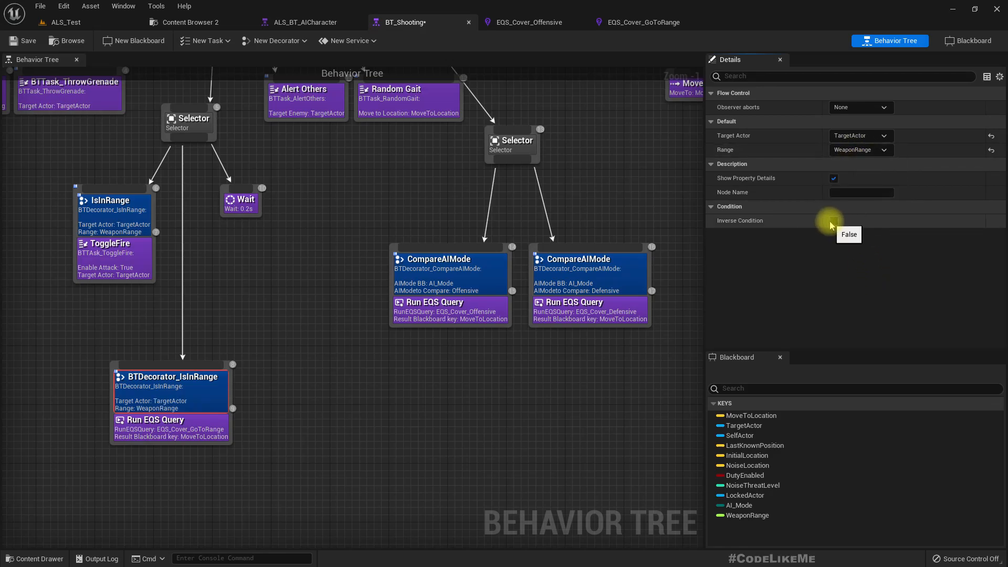
{"action": "left_click", "coordinate": [834, 220]}
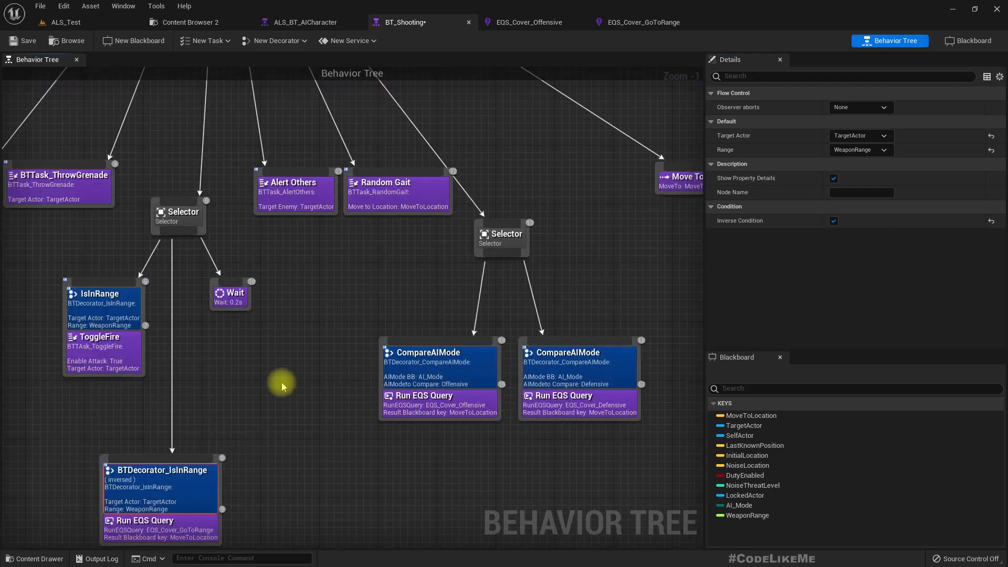
Insert a Sequence under the inverted IsInRange check, rearranging the branch nodes around it
{"action": "left_click_drag", "start_coordinate": [200, 228], "coordinate": [230, 446]}
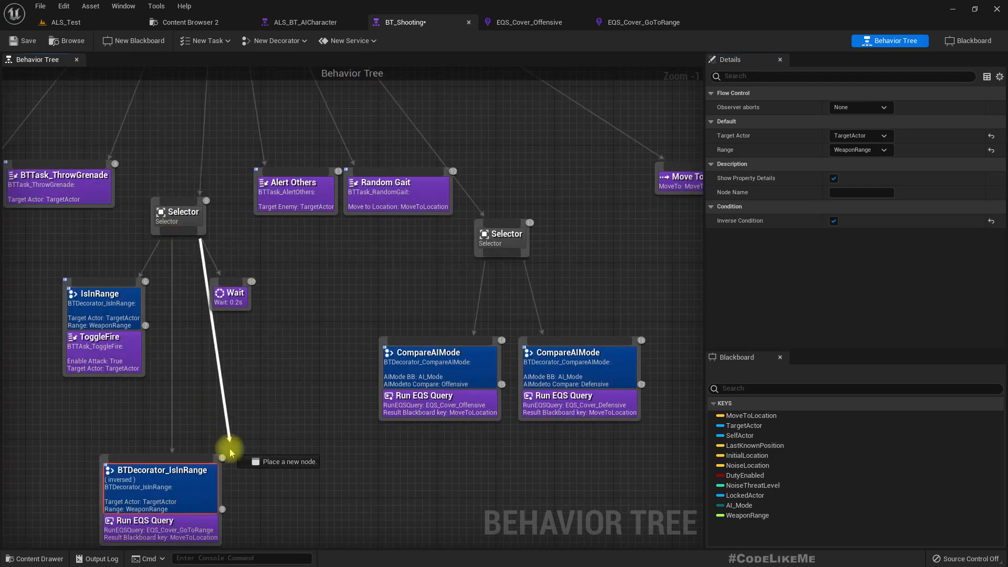
{"action": "left_click", "coordinate": [231, 447]}
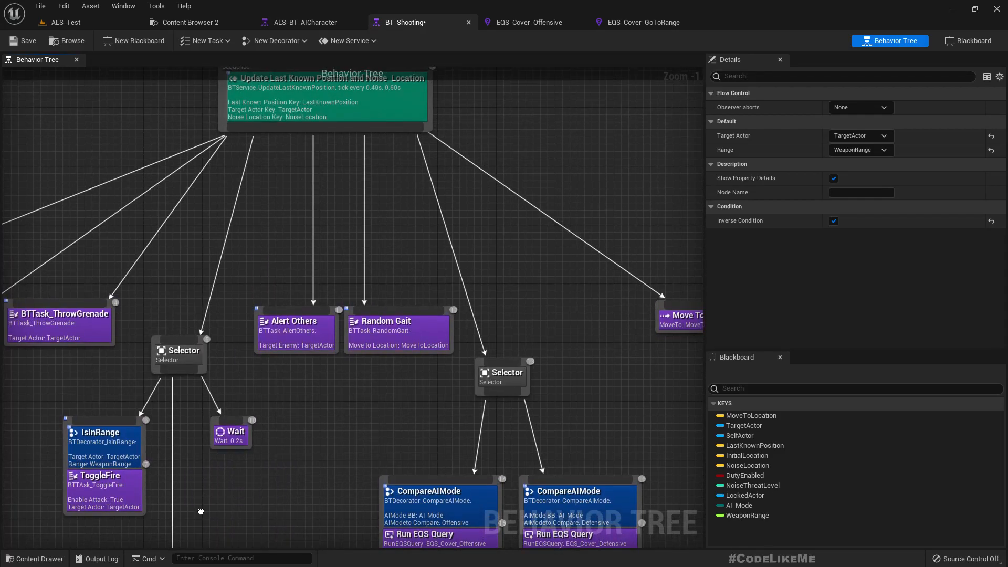
{"action": "left_click_drag", "start_coordinate": [321, 257], "coordinate": [203, 245]}
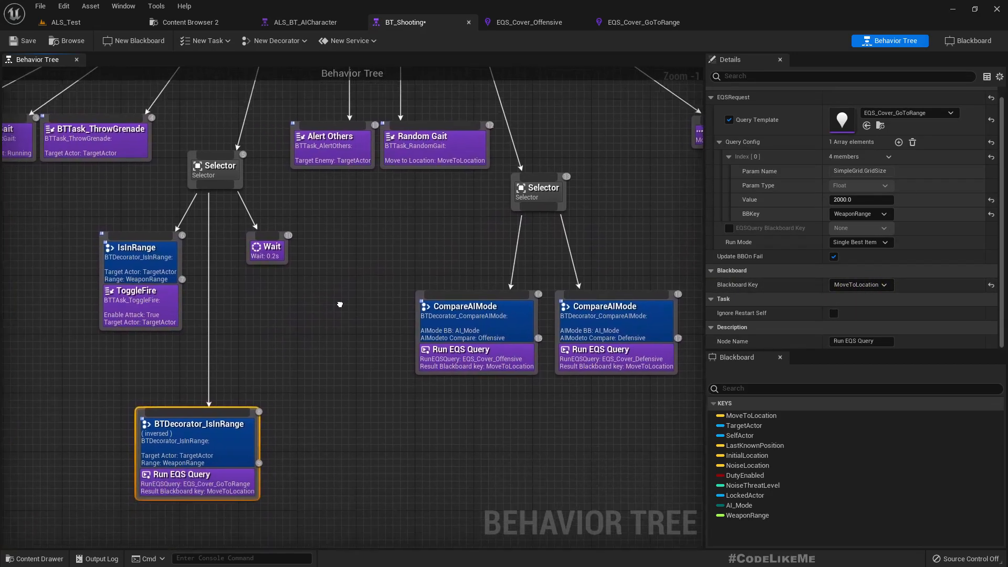
{"action": "left_click_drag", "start_coordinate": [340, 304], "coordinate": [289, 455]}
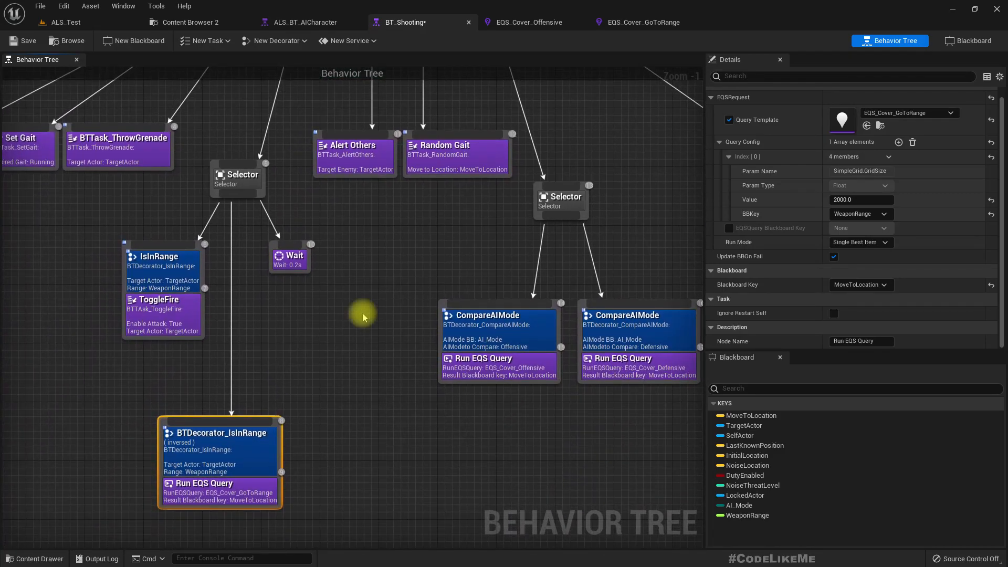
{"action": "mouse_move", "coordinate": [236, 193]}
{"action": "type", "text": "seq"}
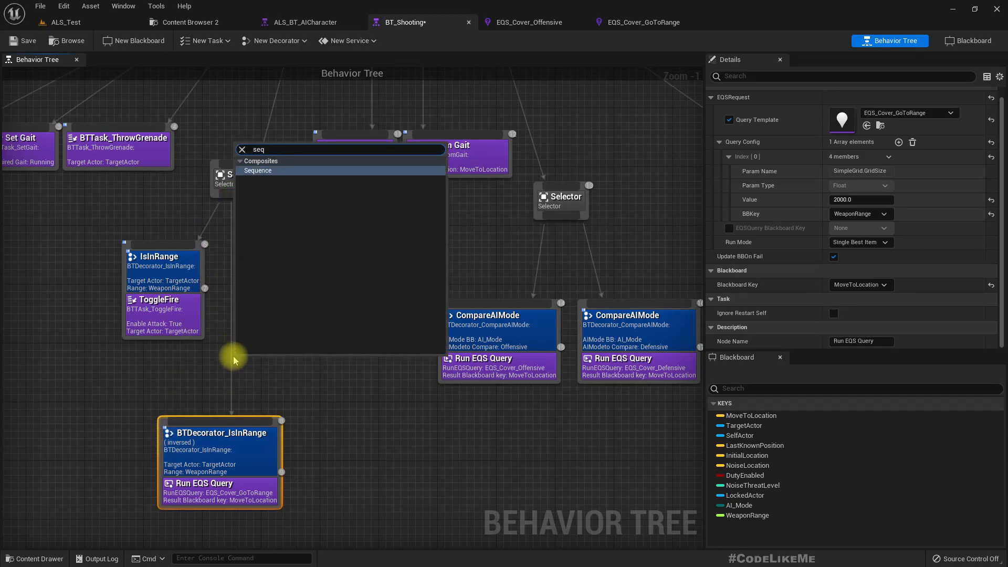
{"action": "left_click", "coordinate": [257, 170]}
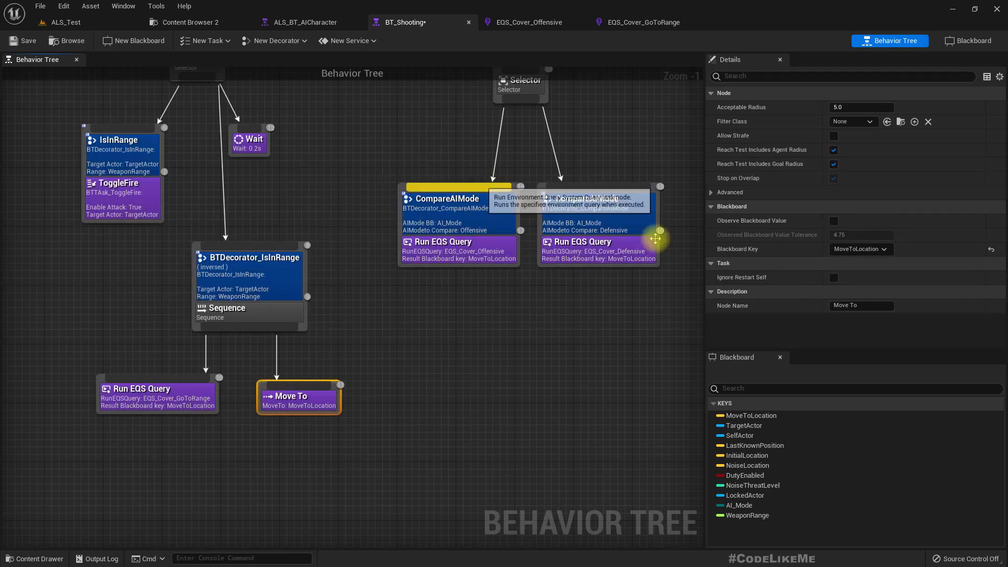
Attach the GoToRange query and Move To under the Sequence and save BT_Shooting
{"action": "scroll", "scroll_direction": "down", "scroll_amount": 3}
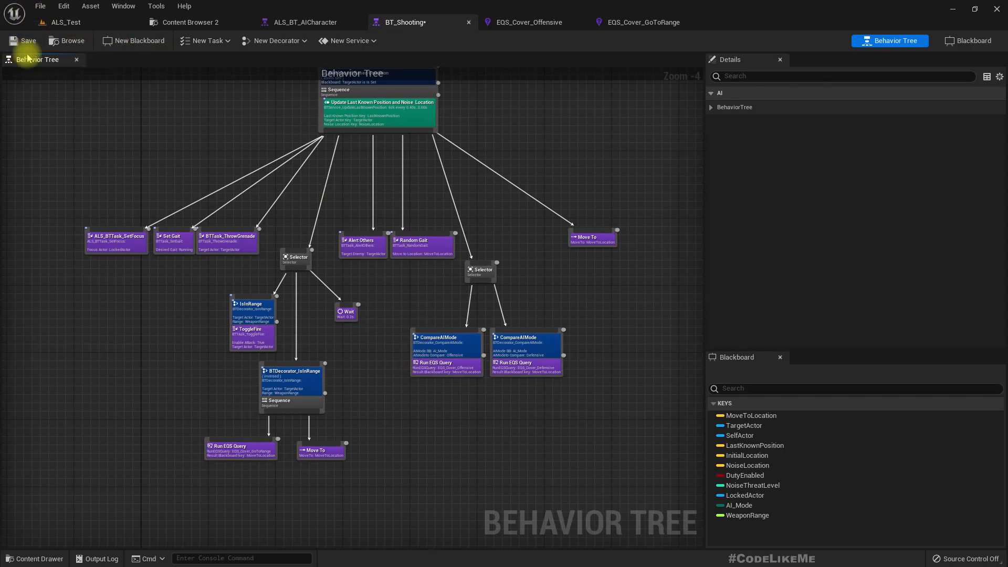
{"action": "left_click", "coordinate": [28, 40]}
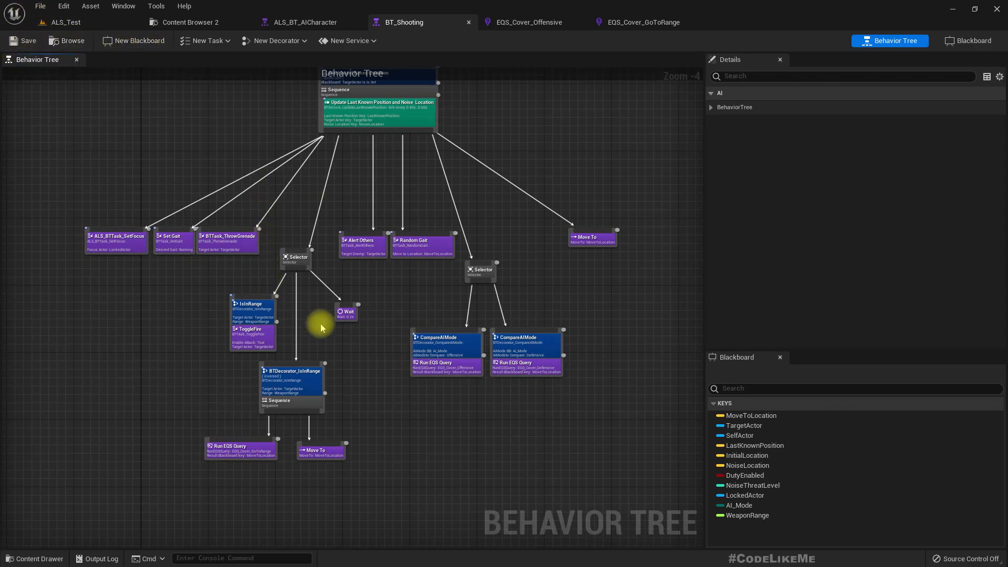
{"action": "left_click", "coordinate": [346, 312]}
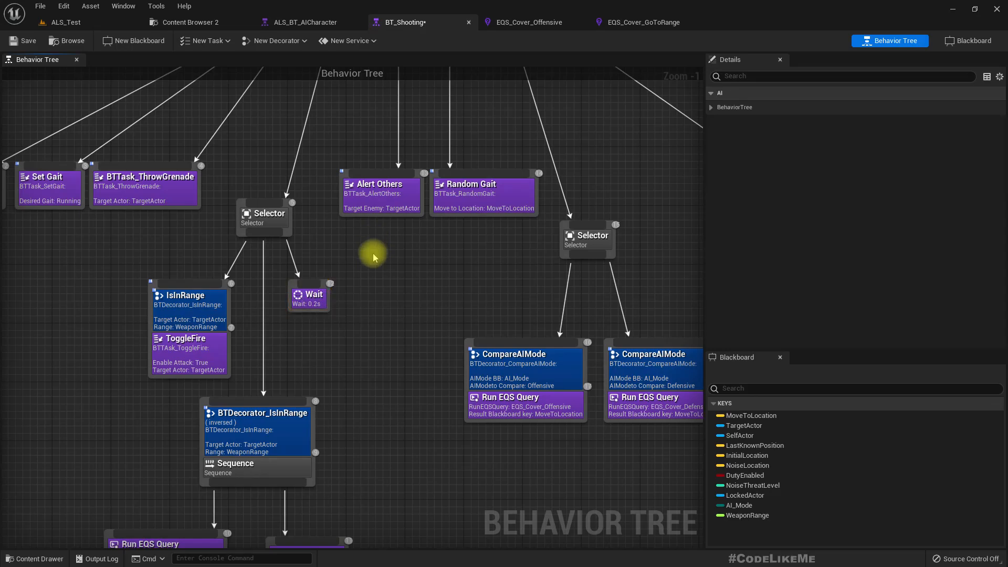
{"action": "scroll", "scroll_direction": "down", "scroll_amount": 3}
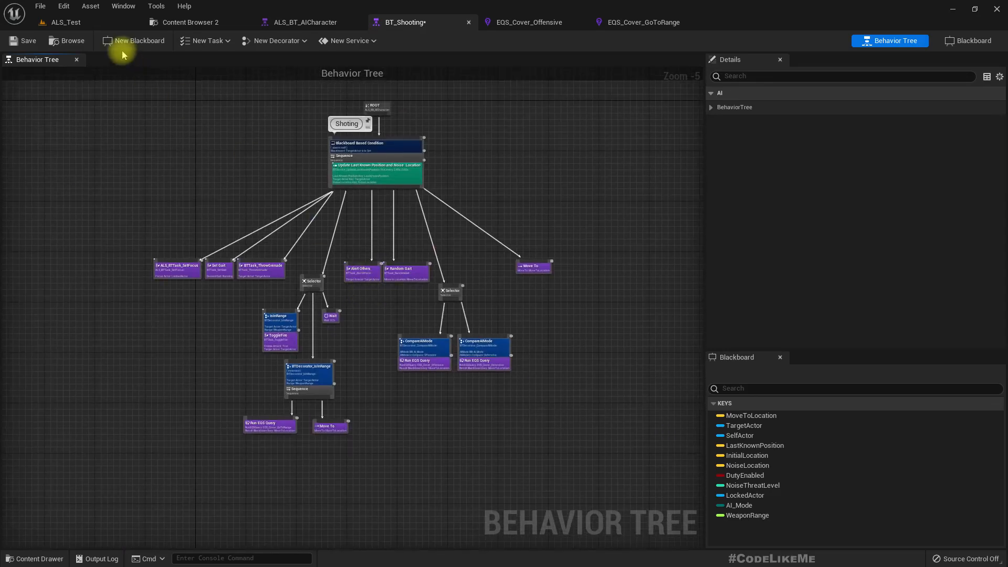
{"action": "mouse_move", "coordinate": [65, 22]}
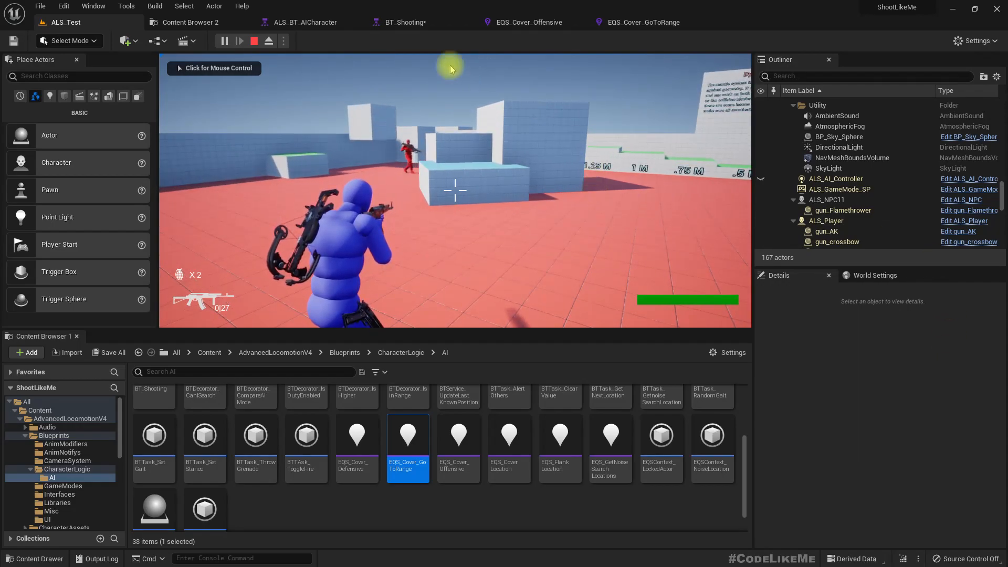
Take mouse control of the player in the running play session
{"action": "left_click", "coordinate": [305, 22]}
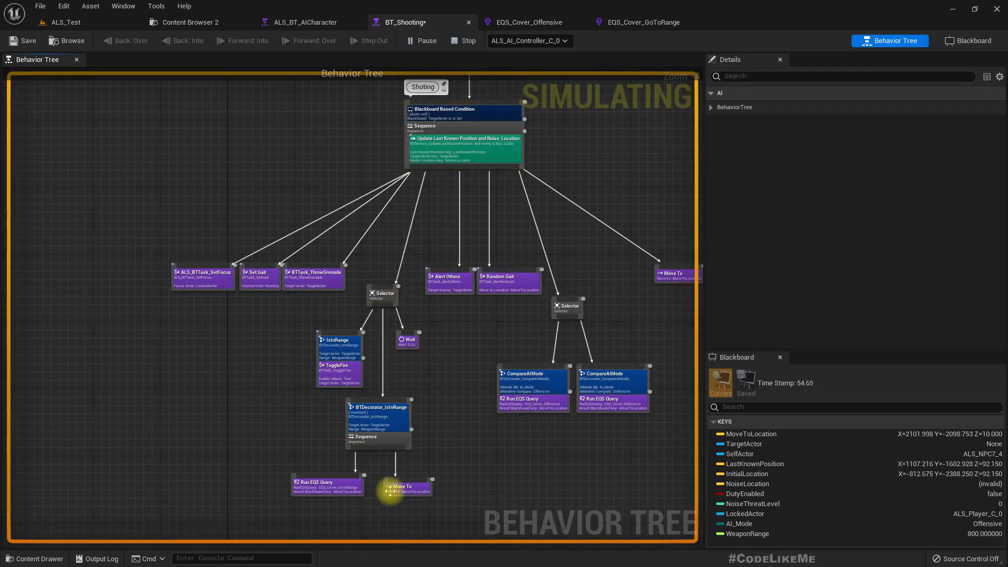
{"action": "mouse_move", "coordinate": [383, 436]}
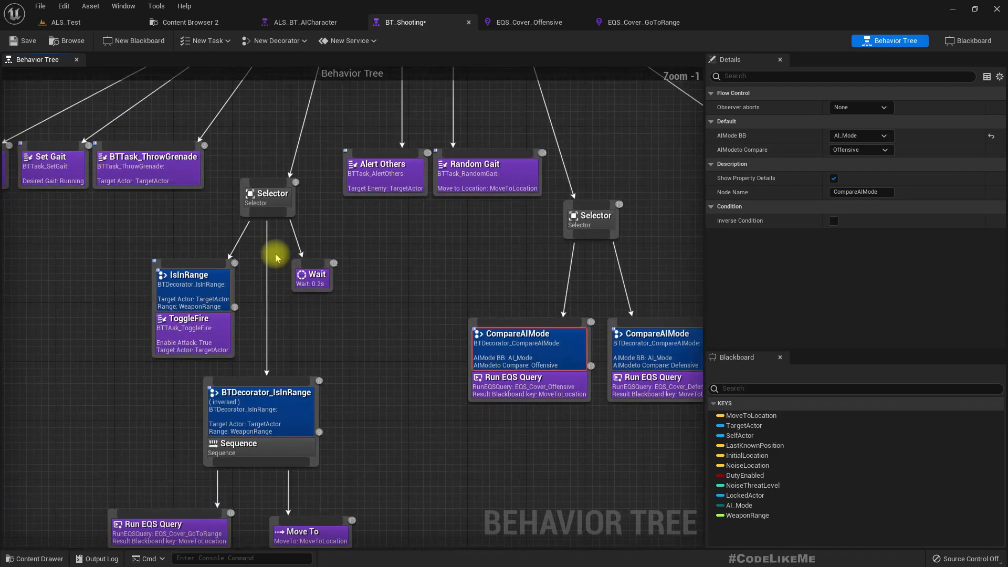
Select the offensive Run EQS Query task that writes EQS_Cover_Offensive to MoveToLocation
{"action": "right_click", "coordinate": [263, 398]}
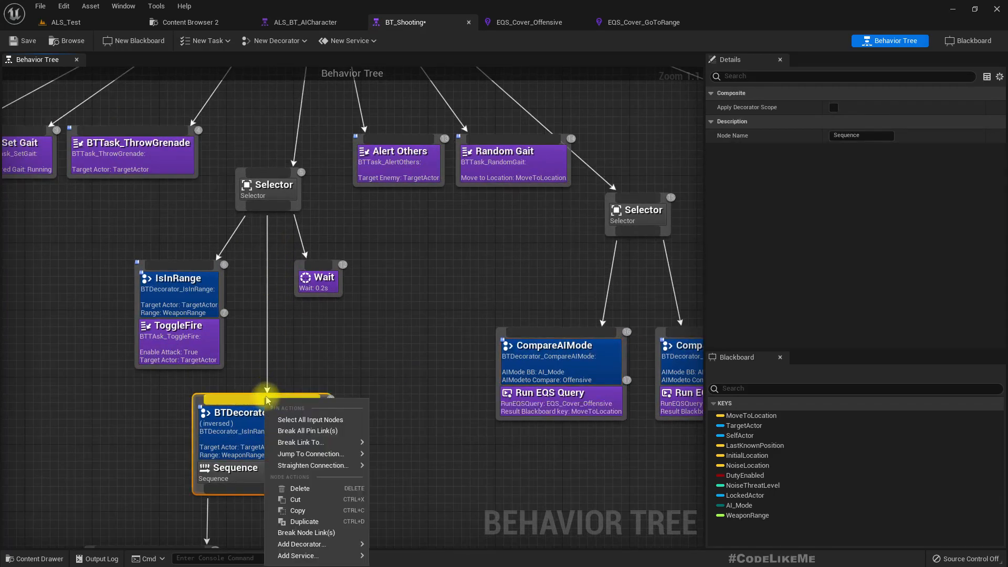
{"action": "mouse_move", "coordinate": [300, 441]}
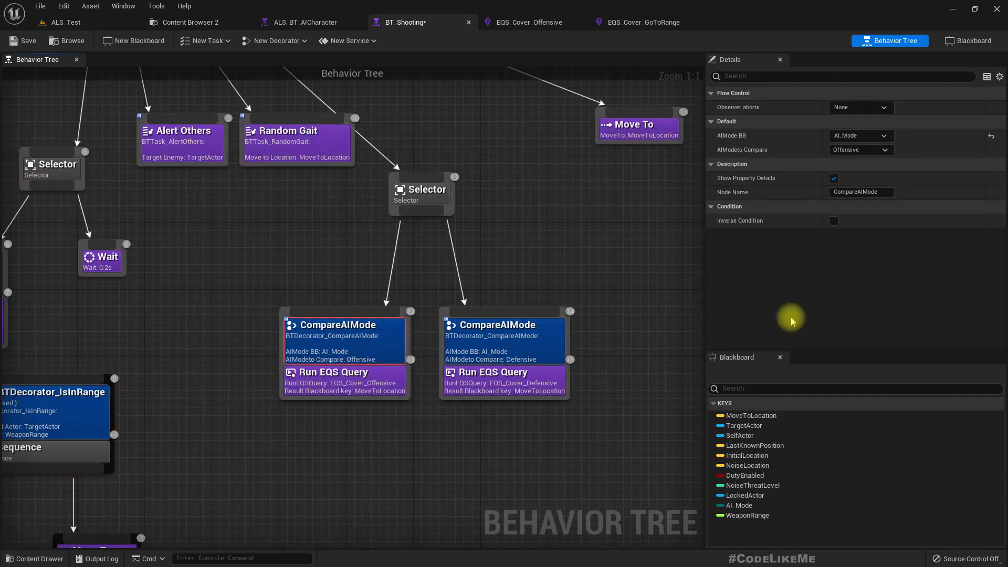
{"action": "left_click", "coordinate": [333, 372]}
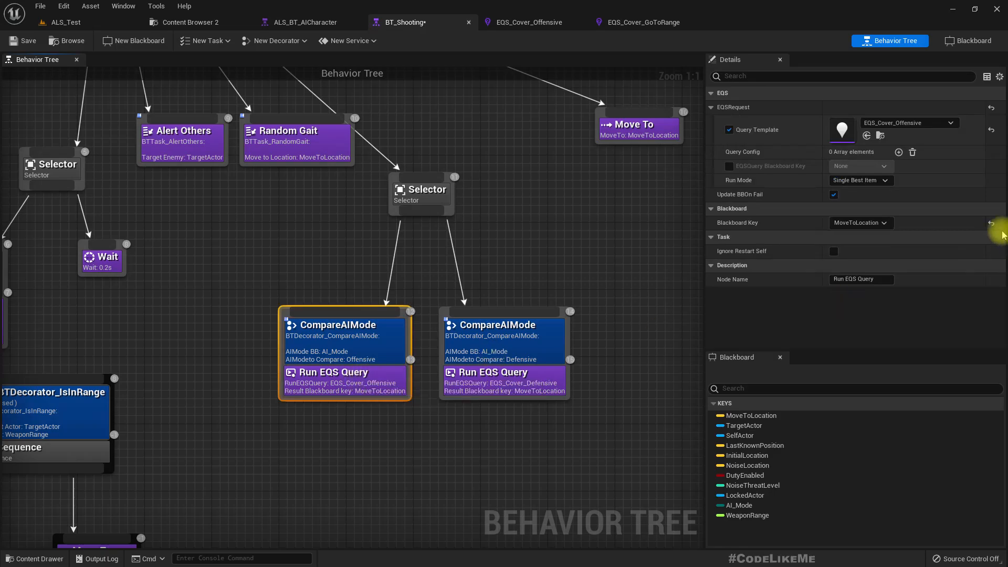
{"action": "mouse_move", "coordinate": [846, 360]}
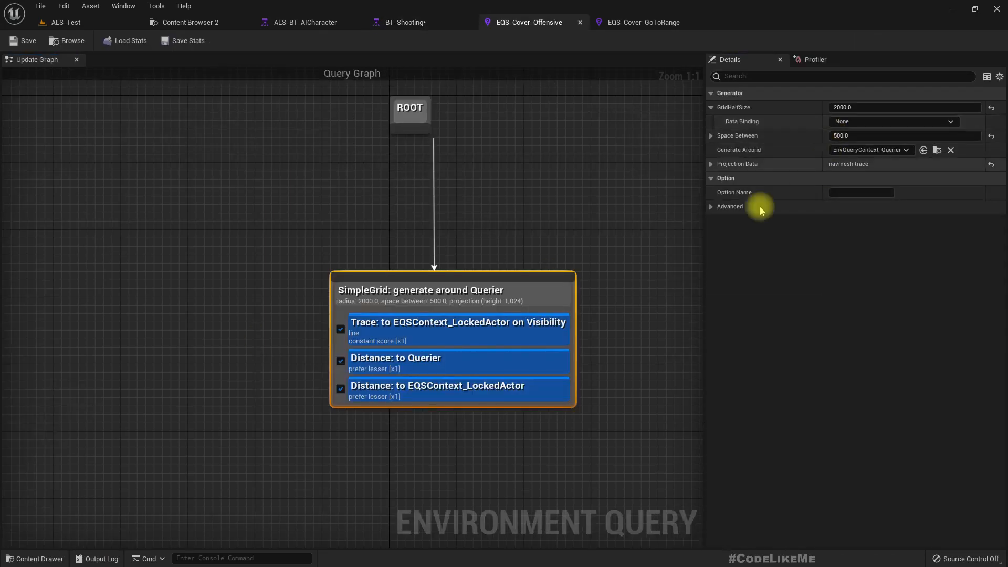
Review the grid's Generate Around contexts and browse to the context asset in the AI folder
{"action": "left_click", "coordinate": [868, 150]}
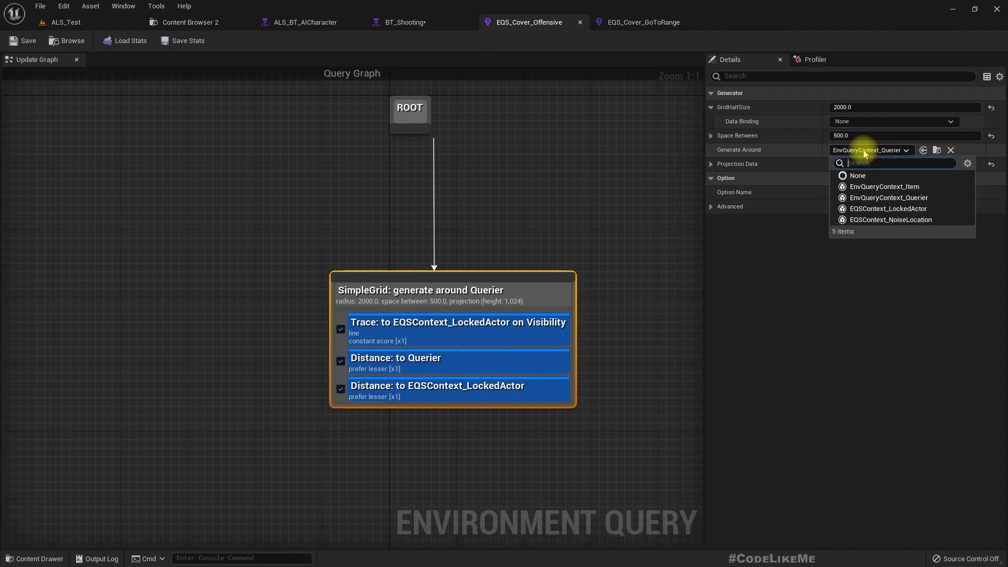
{"action": "left_click", "coordinate": [887, 197]}
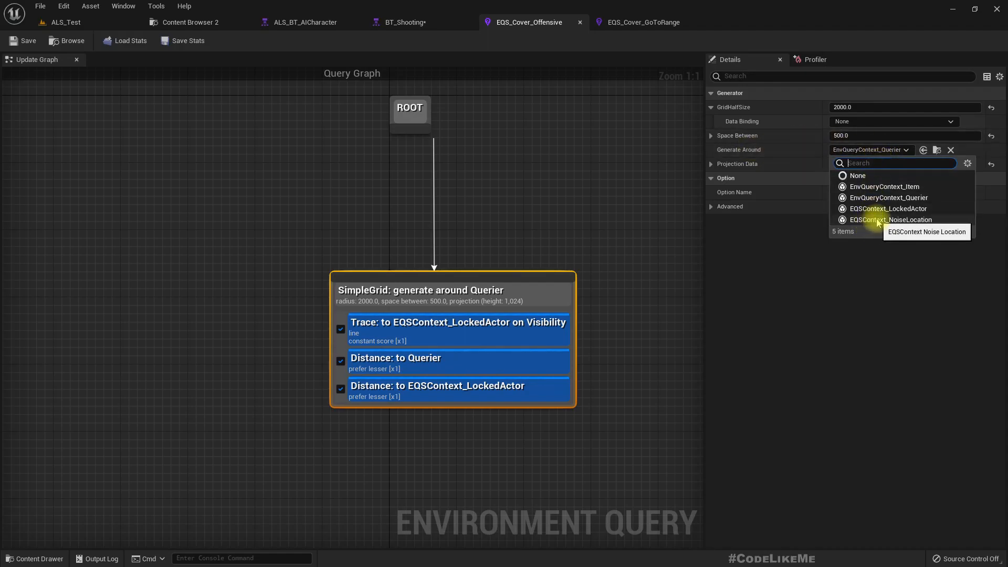
{"action": "mouse_move", "coordinate": [852, 310]}
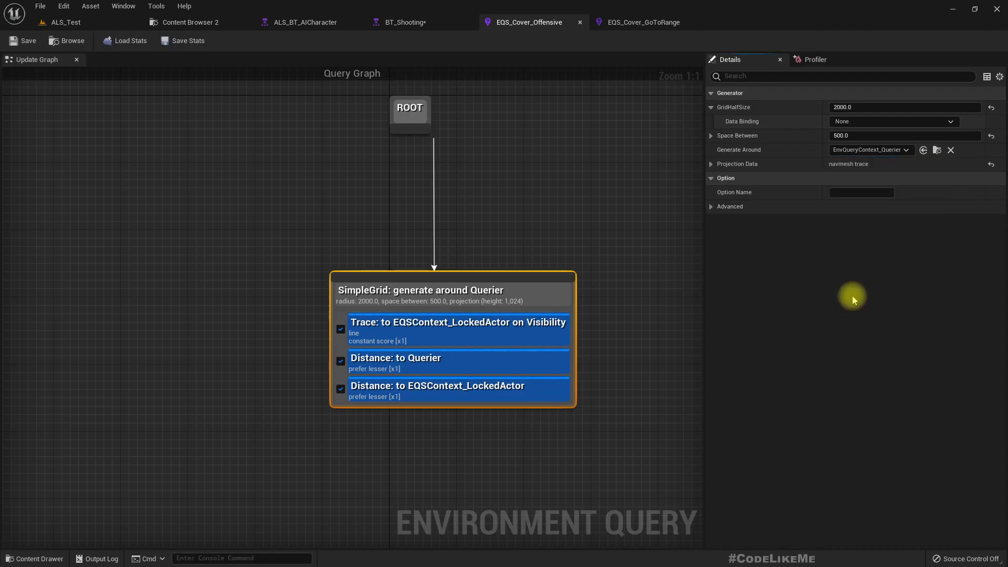
{"action": "mouse_move", "coordinate": [937, 150]}
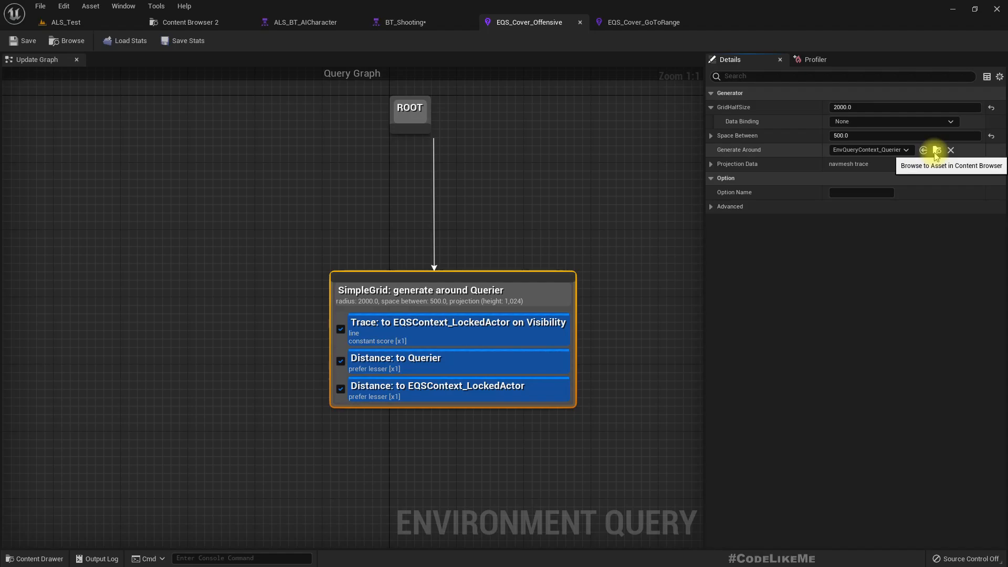
{"action": "left_click", "coordinate": [868, 150]}
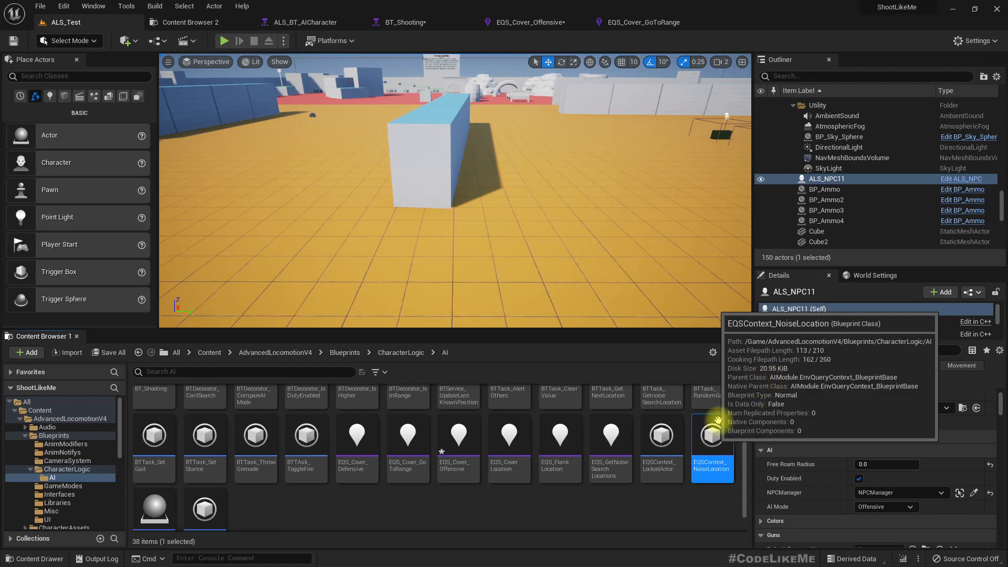
{"action": "mouse_move", "coordinate": [243, 503]}
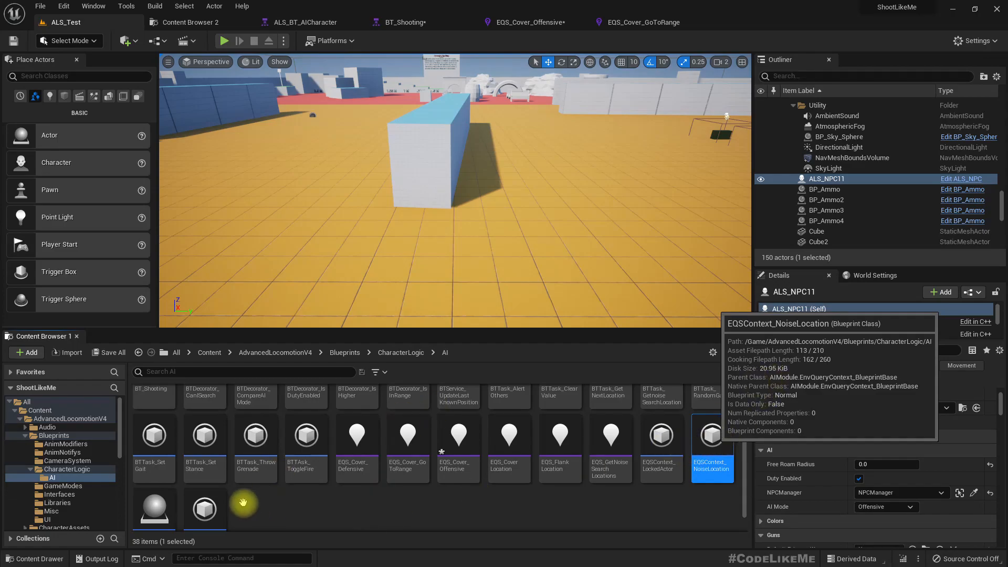
View EQSContext_NoiseLocation's Provide Single Location returning the AI controller's noise location
{"action": "double_click", "coordinate": [711, 434]}
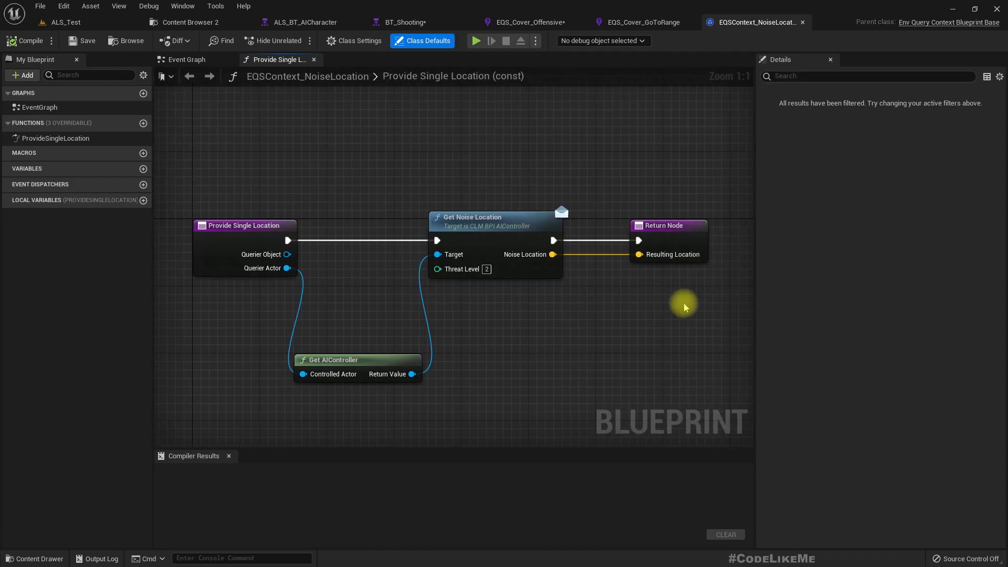
{"action": "mouse_move", "coordinate": [578, 290]}
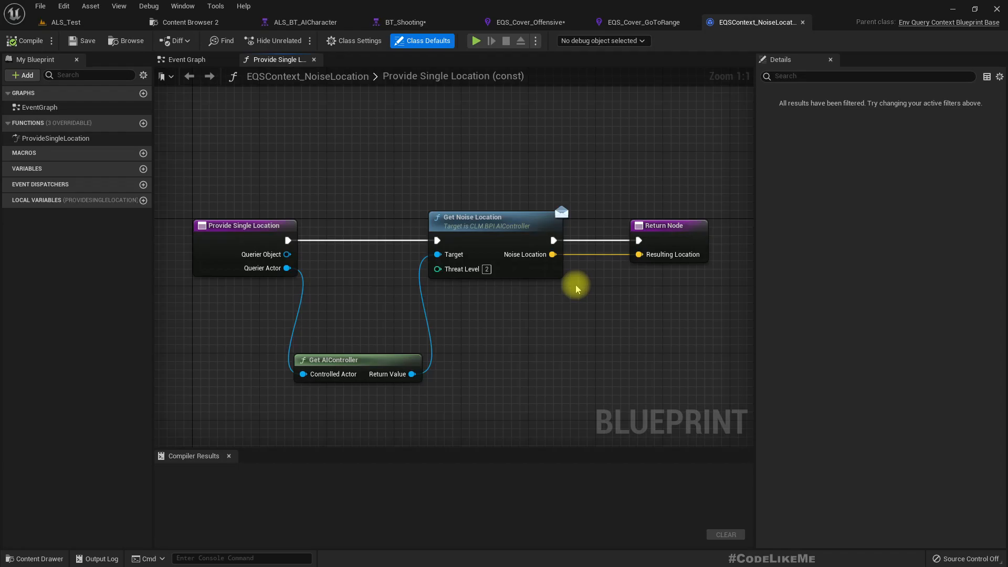
{"action": "mouse_move", "coordinate": [551, 244]}
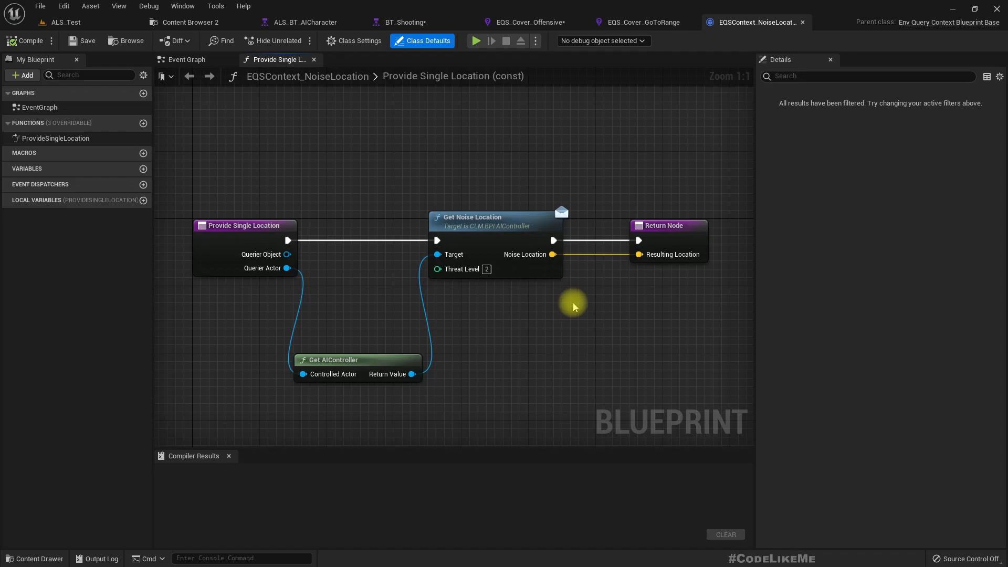
{"action": "mouse_move", "coordinate": [570, 306]}
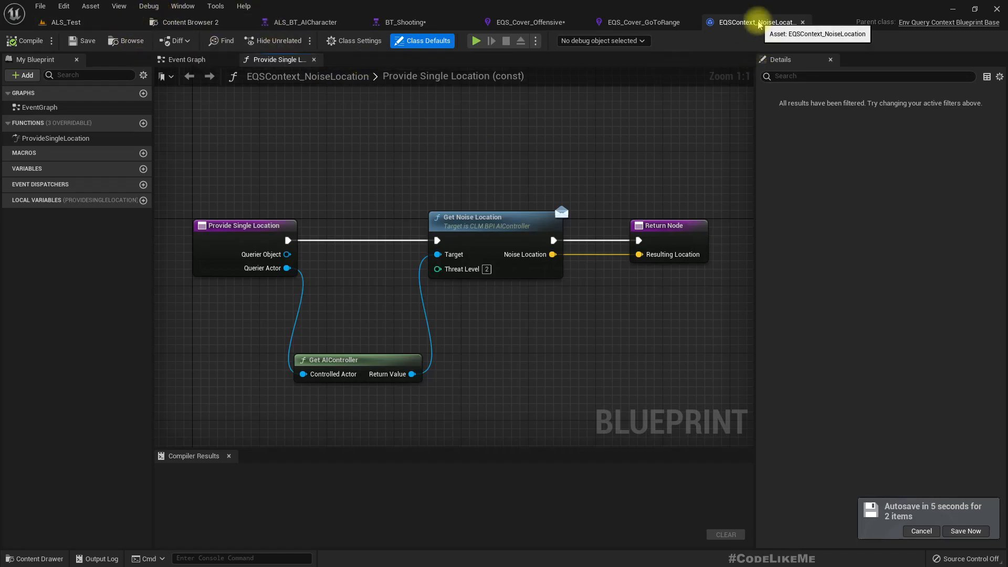
{"action": "mouse_move", "coordinate": [131, 40]}
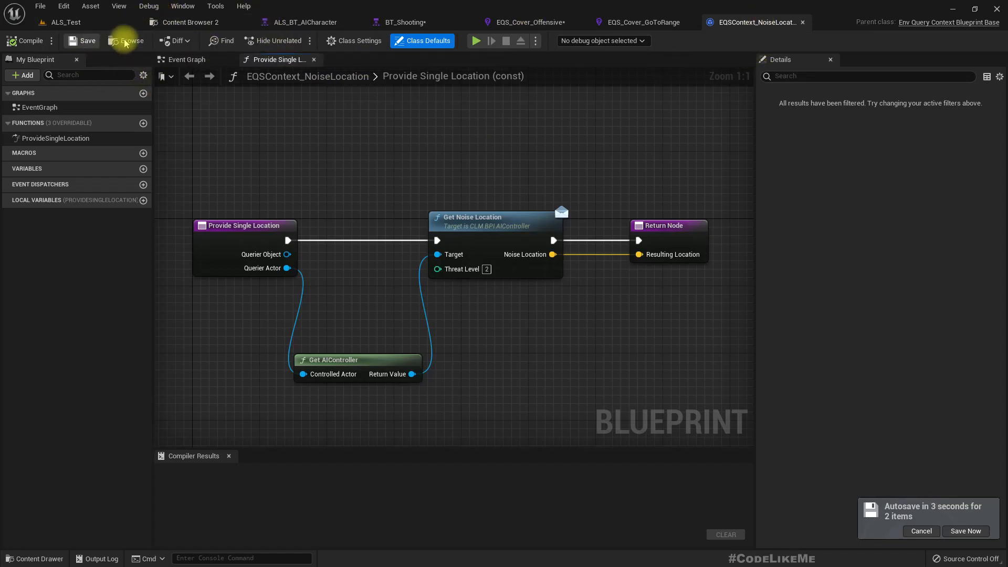
{"action": "mouse_move", "coordinate": [949, 22]}
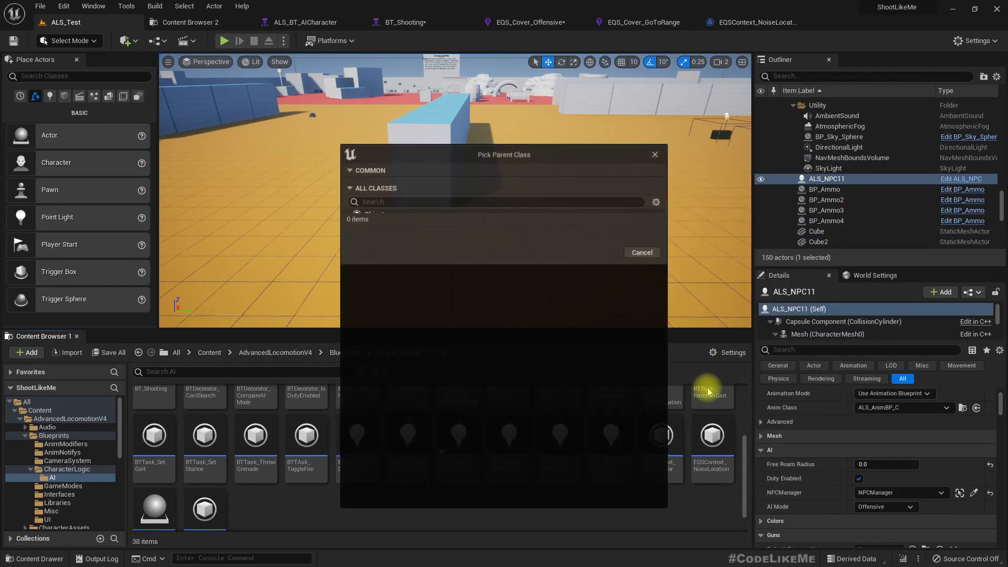
Create a Blueprint Class from EnvQueryContext_BlueprintBase named EQSContext_GridCenter
{"action": "type", "text": "eqsc"}
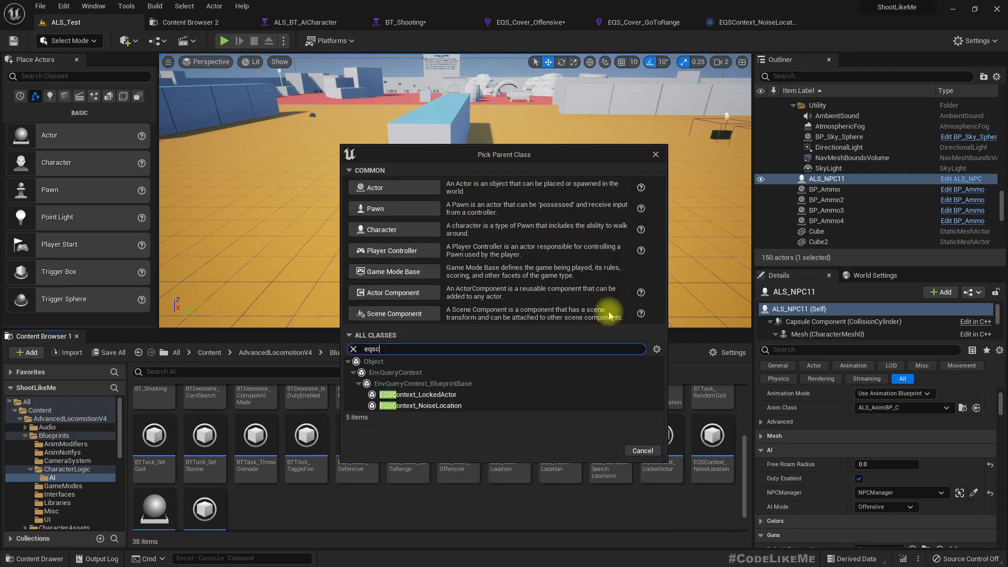
{"action": "mouse_move", "coordinate": [445, 410]}
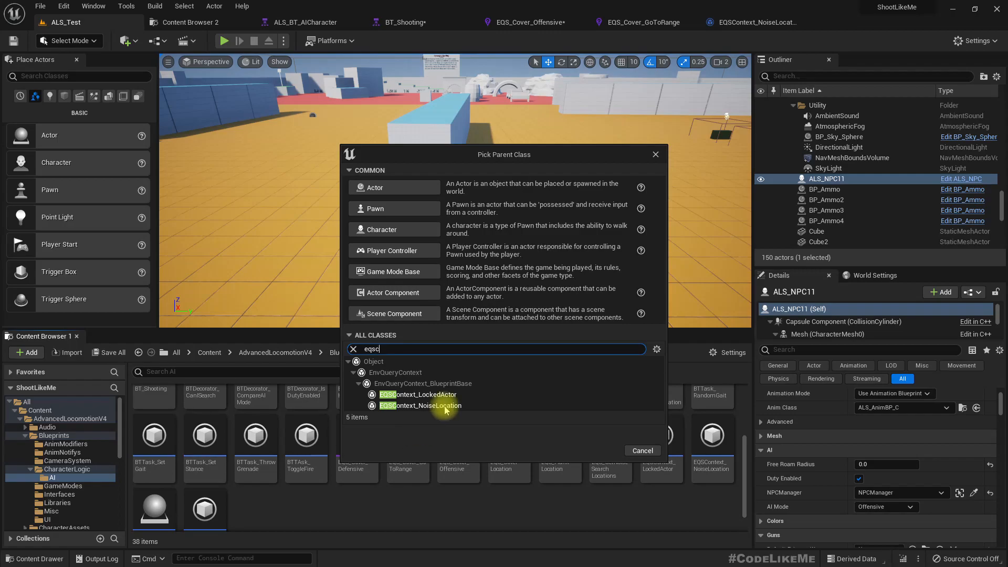
{"action": "left_click", "coordinate": [422, 383]}
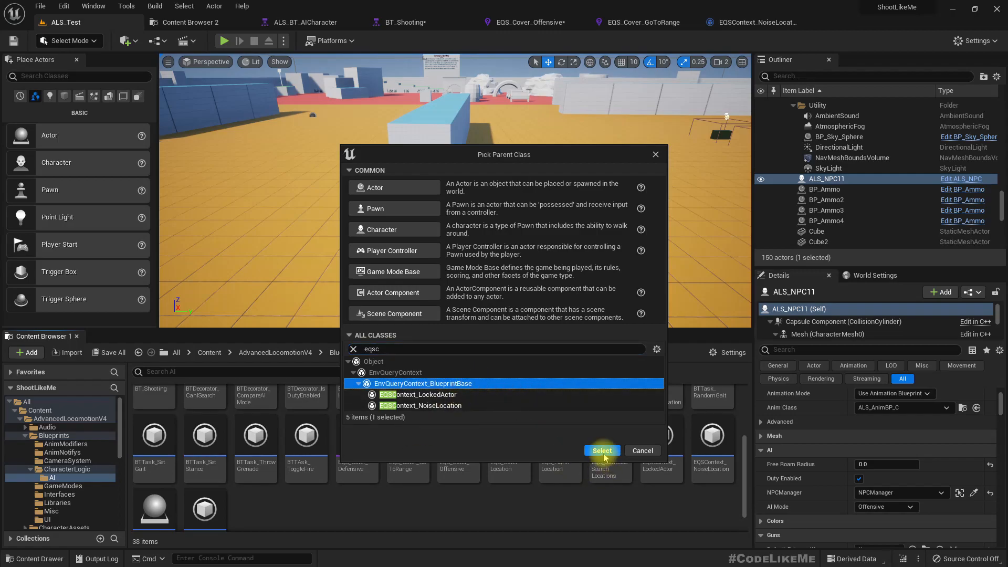
{"action": "left_click", "coordinate": [601, 450]}
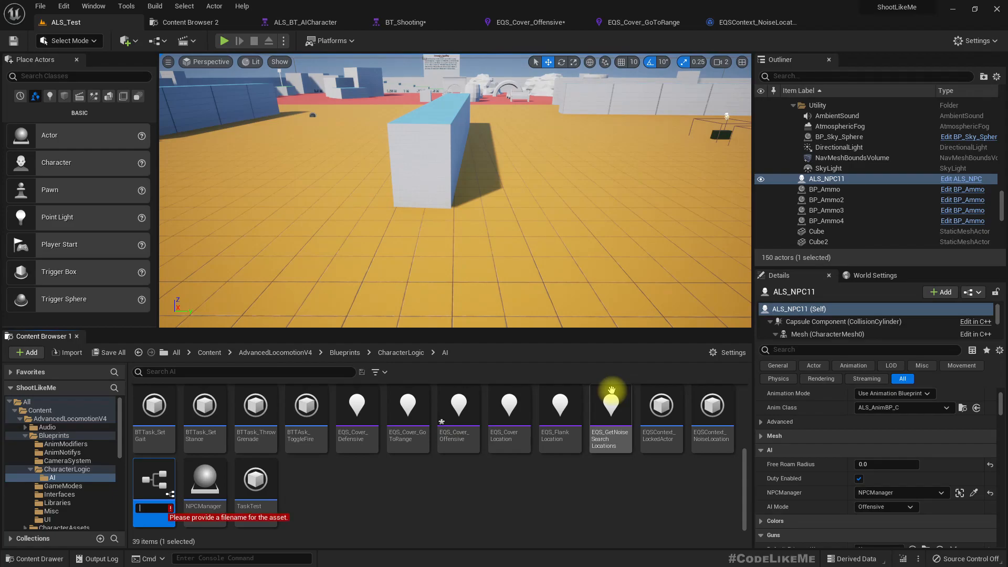
{"action": "type", "text": "EQS"}
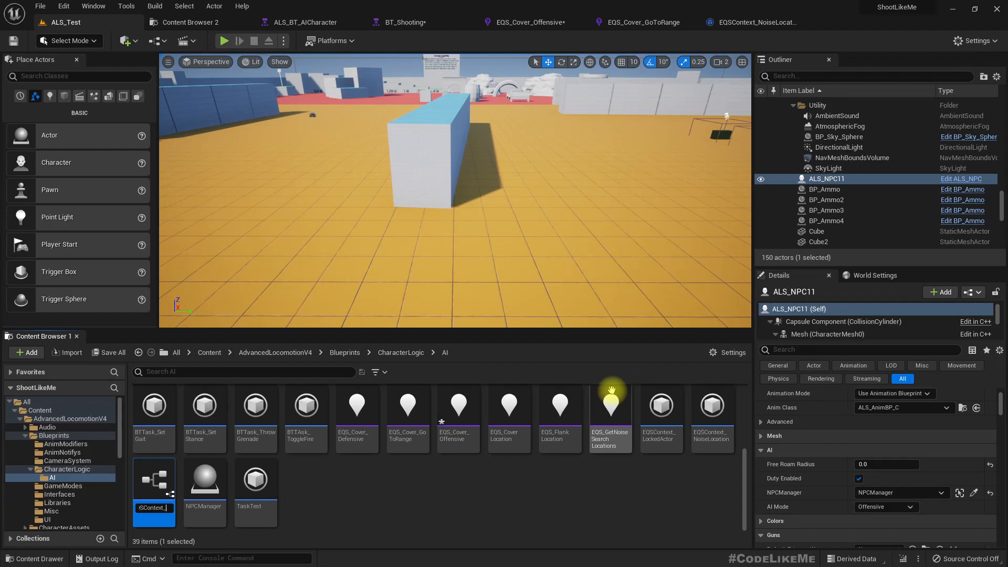
{"action": "type", "text": "Context_G"}
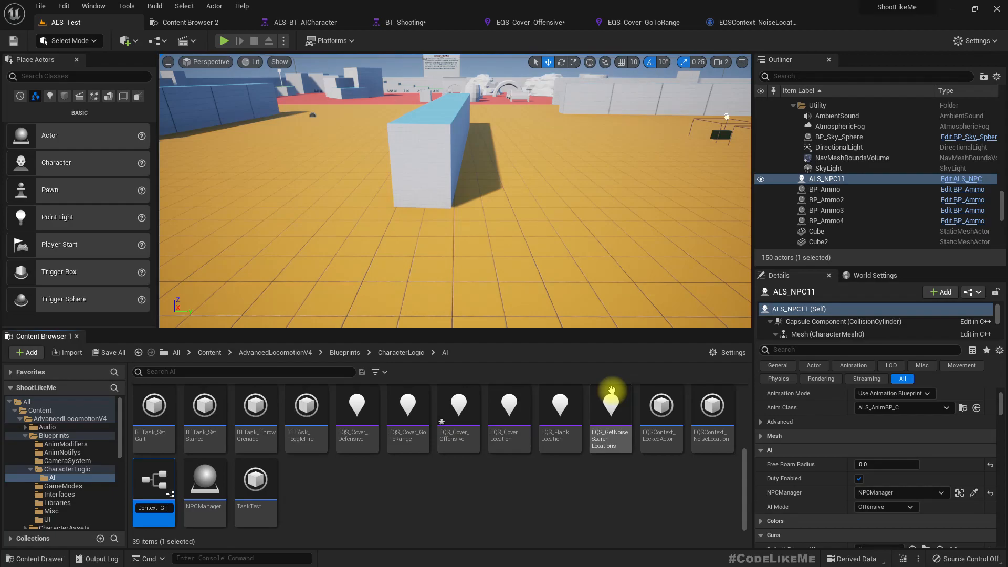
{"action": "type", "text": "GridCenter"}
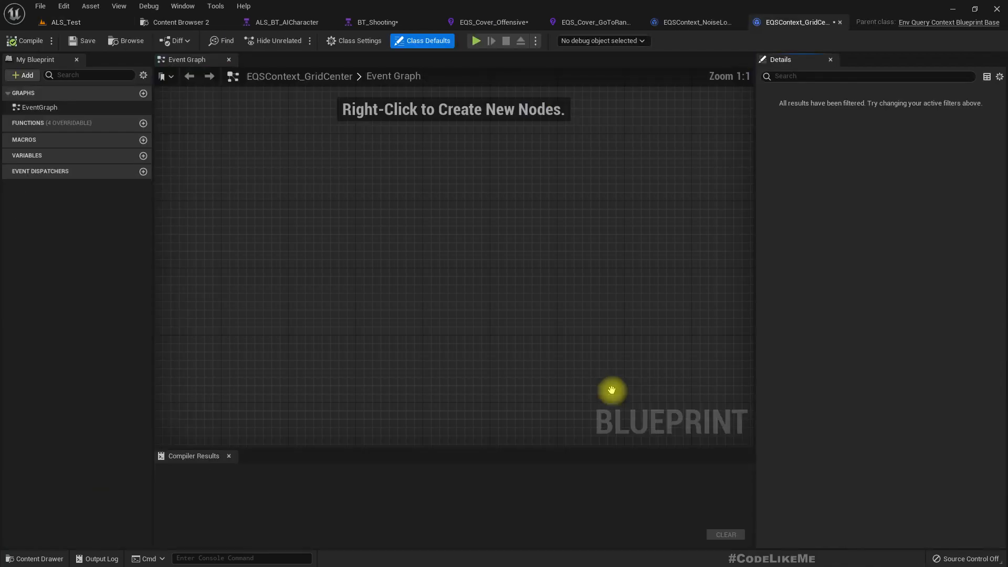
{"action": "mouse_move", "coordinate": [103, 123]}
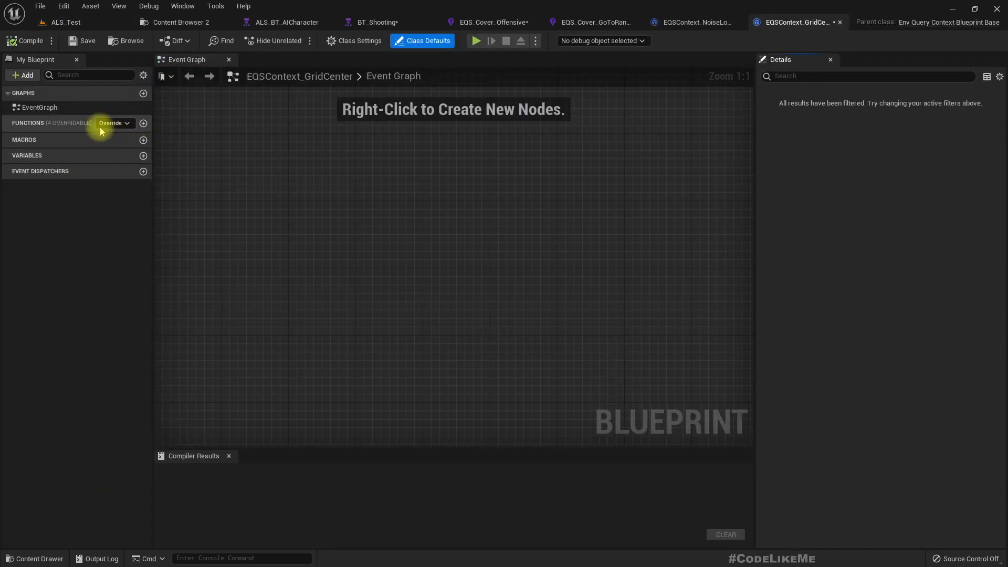
Override Provide Single Location from the My Blueprint functions list
{"action": "left_click", "coordinate": [114, 122]}
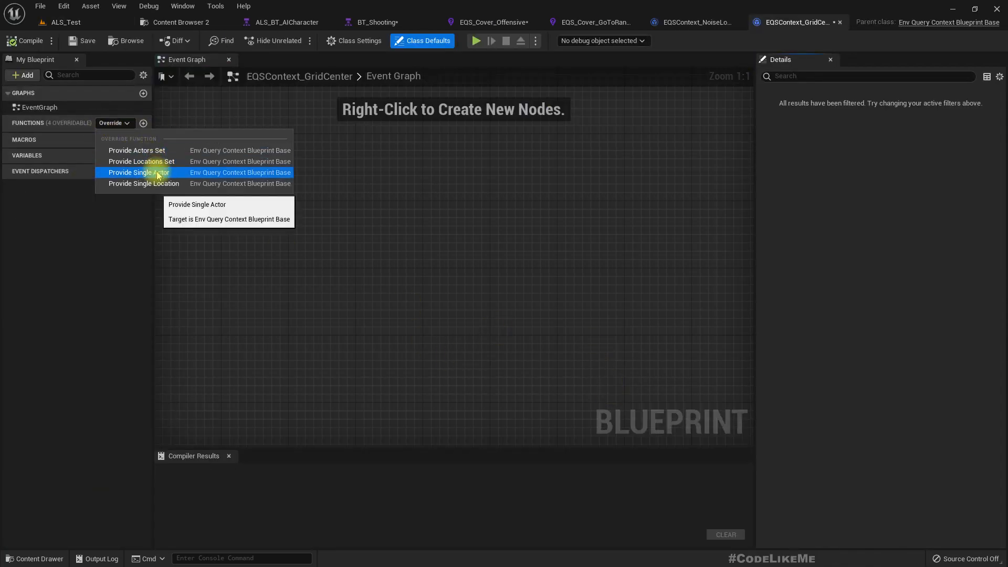
{"action": "mouse_move", "coordinate": [141, 161]}
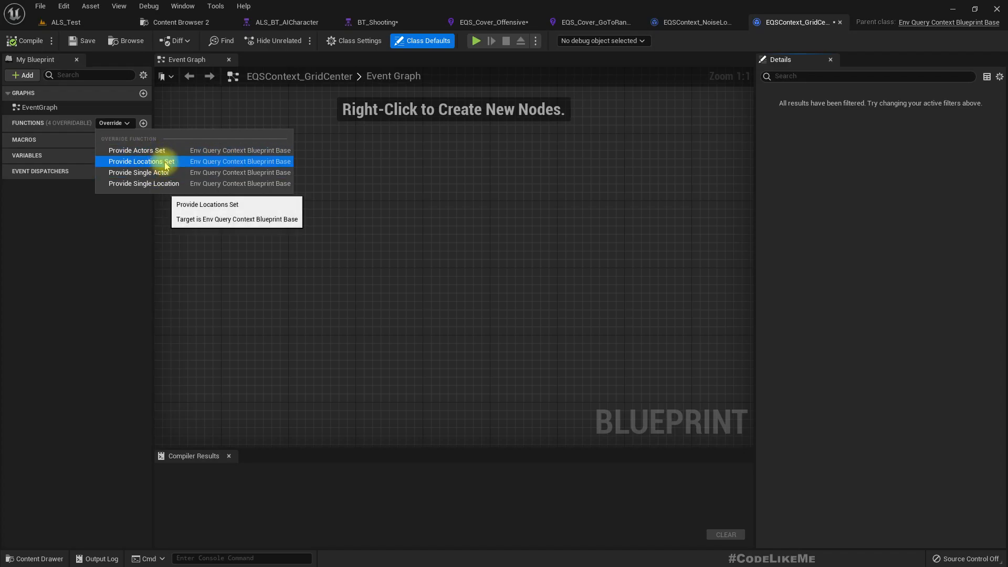
{"action": "left_click", "coordinate": [143, 183]}
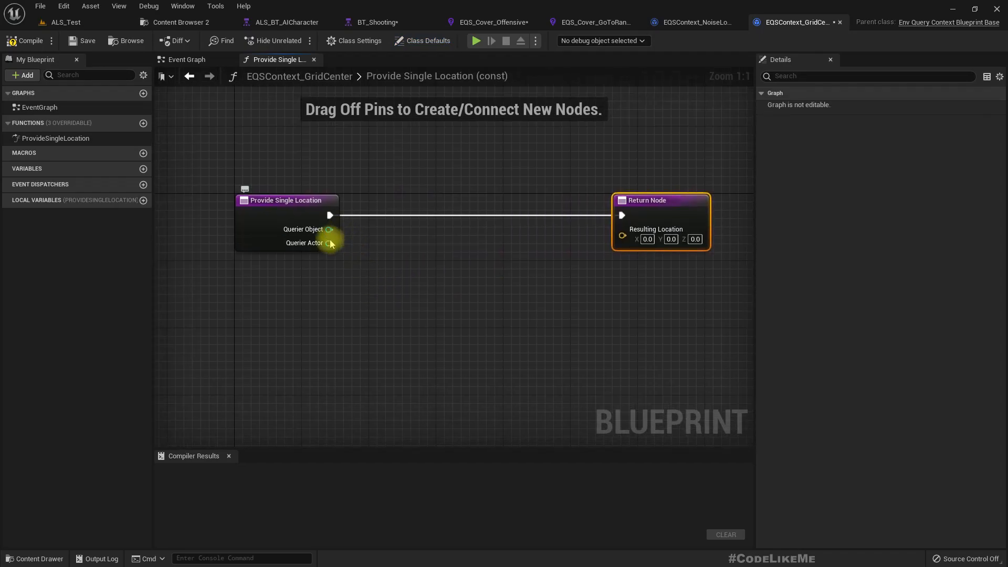
{"action": "mouse_move", "coordinate": [412, 302]}
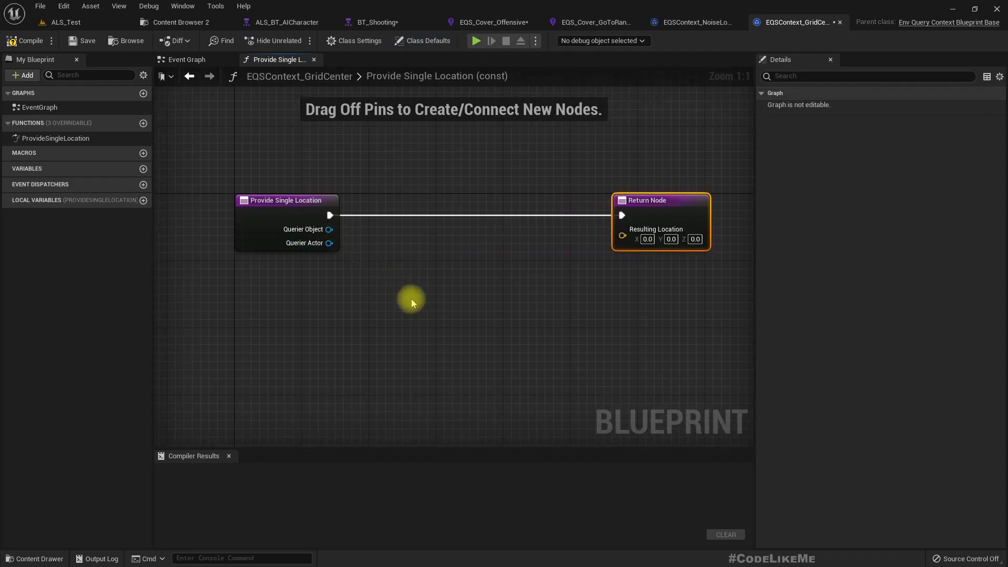
{"action": "mouse_move", "coordinate": [392, 288]}
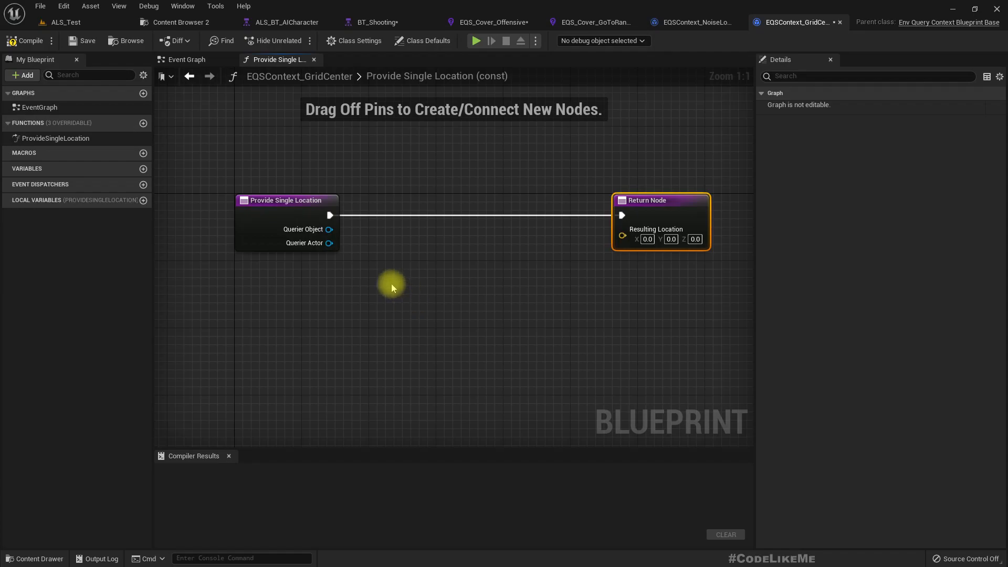
{"action": "mouse_move", "coordinate": [381, 251]}
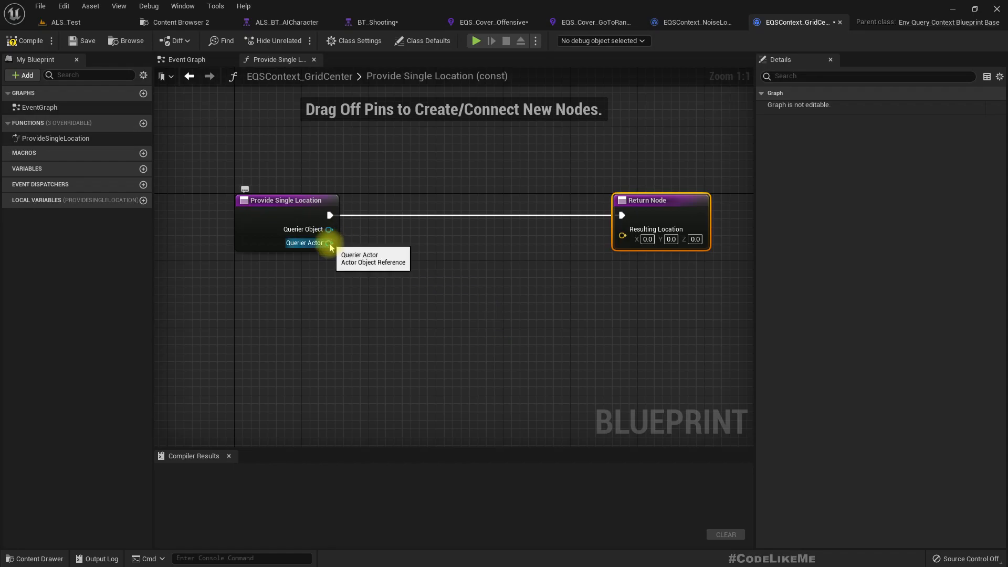
Add Get Attack Range off Querier Actor and Get Actor Location off the controller's Locked Actor
{"action": "left_click_drag", "start_coordinate": [329, 243], "coordinate": [378, 289]}
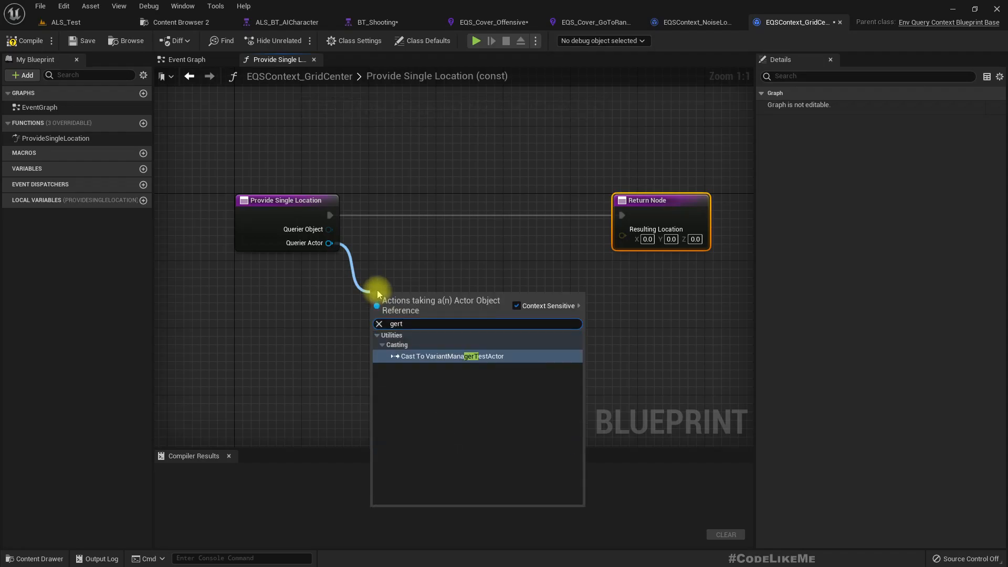
{"action": "type", "text": "get range"}
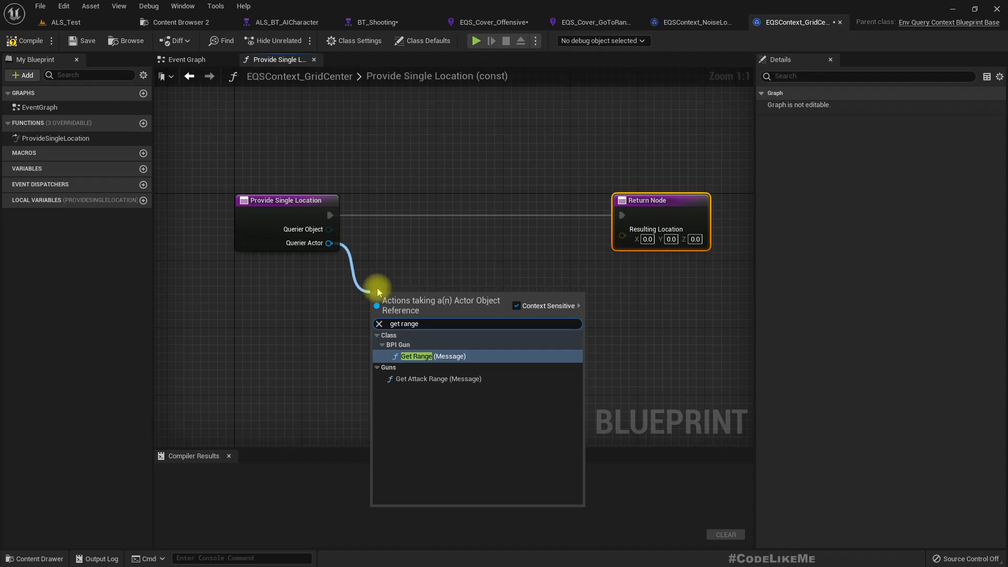
{"action": "mouse_move", "coordinate": [435, 379]}
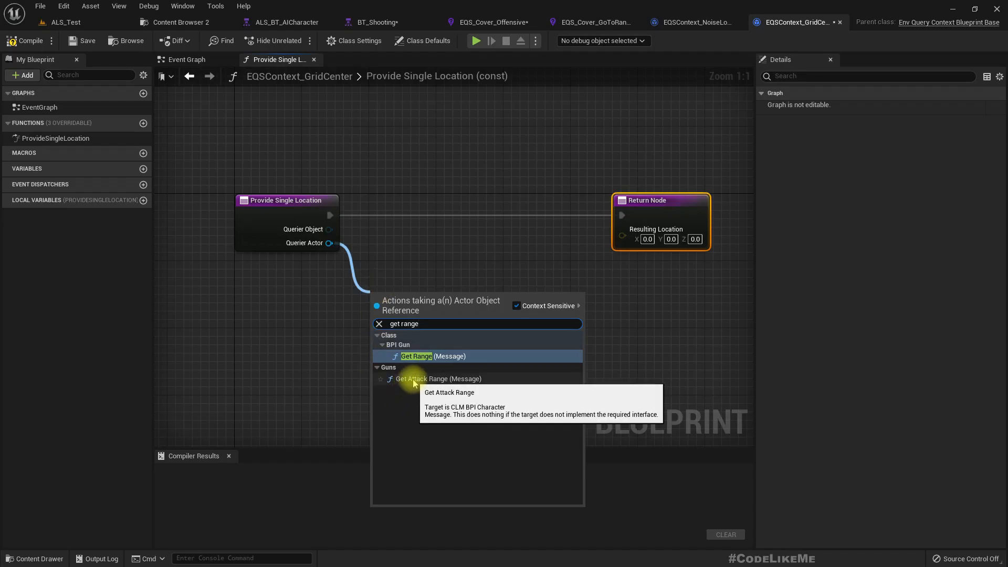
{"action": "left_click", "coordinate": [435, 379]}
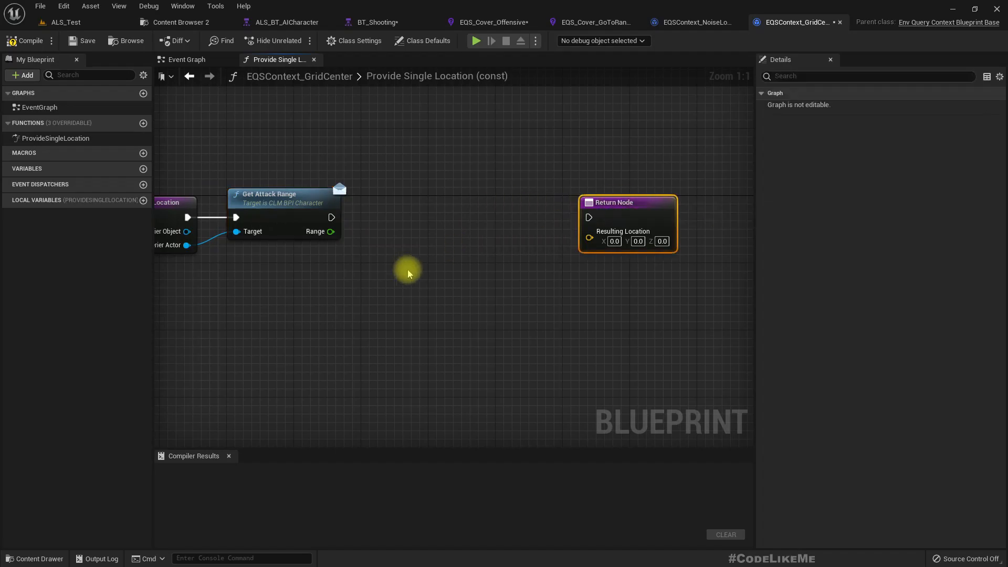
{"action": "left_click_drag", "start_coordinate": [408, 273], "coordinate": [473, 320]}
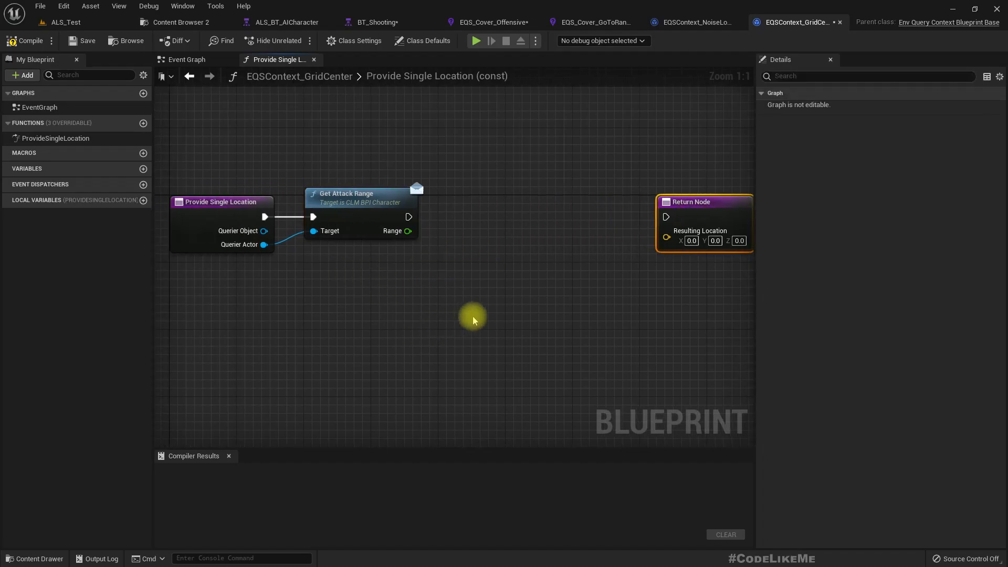
{"action": "mouse_move", "coordinate": [246, 251]}
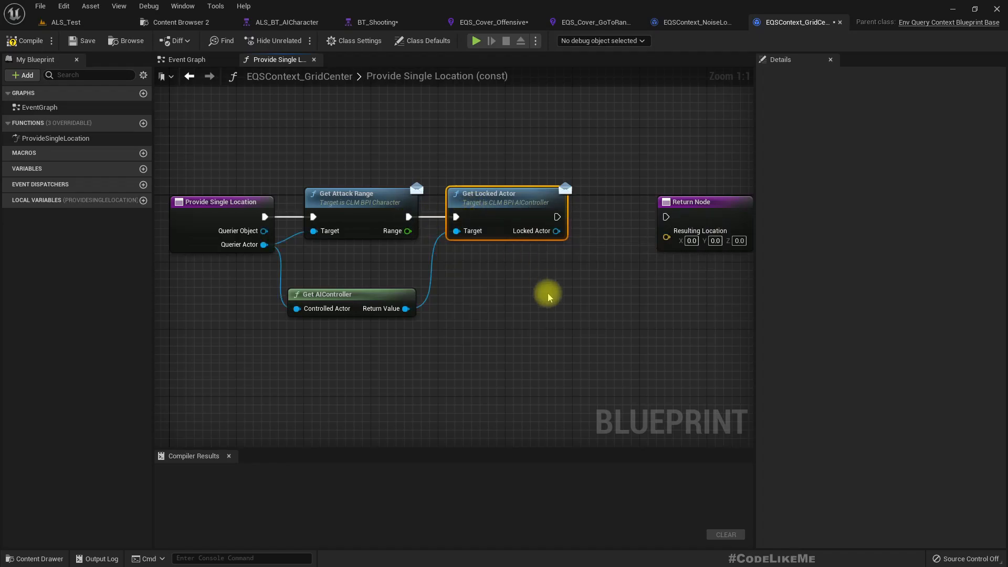
{"action": "left_click_drag", "start_coordinate": [548, 297], "coordinate": [466, 250]}
{"action": "type", "text": "get ac"}
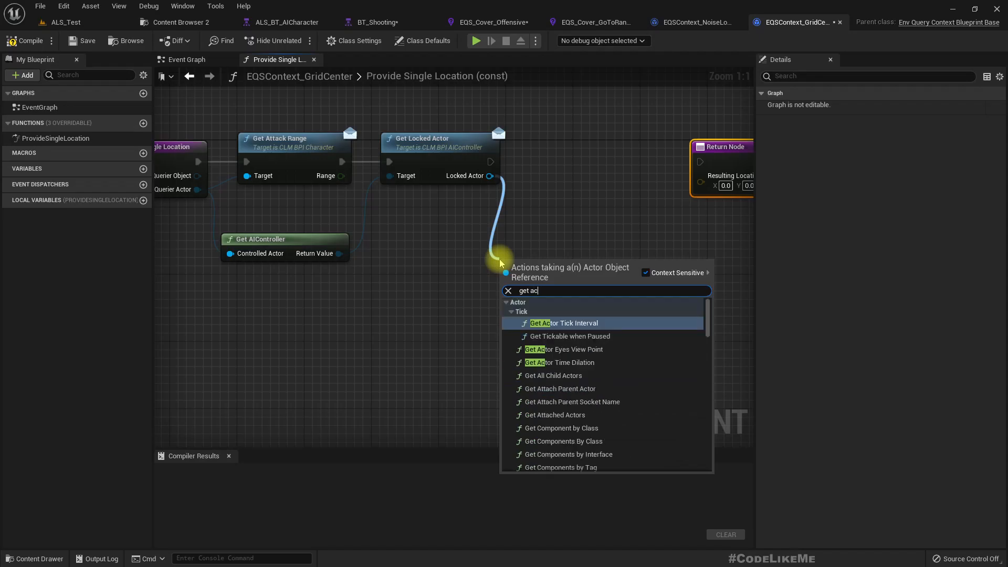
{"action": "left_click", "coordinate": [549, 263]}
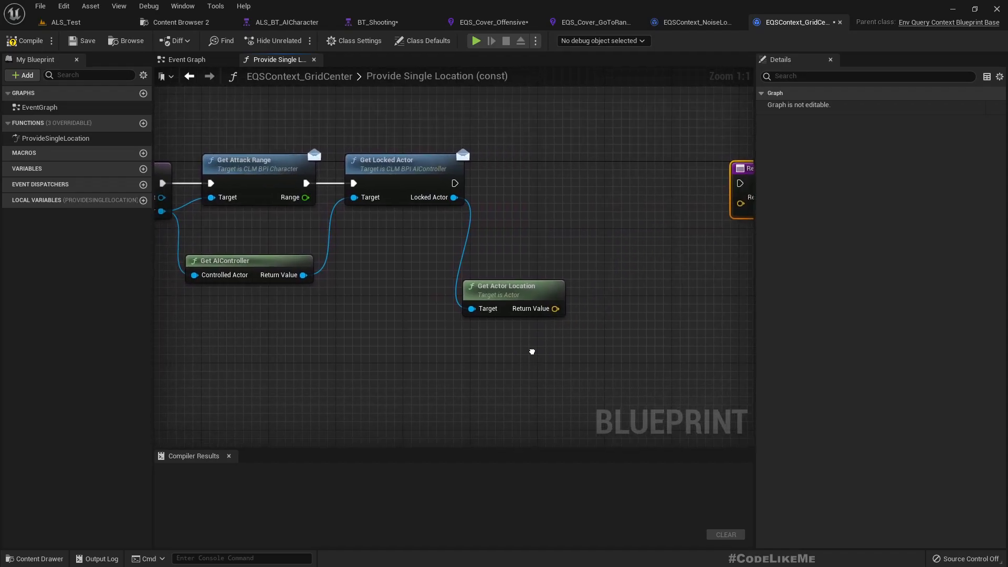
Get the querier's location and the unit direction from the locked target toward it
{"action": "left_click", "coordinate": [530, 352]}
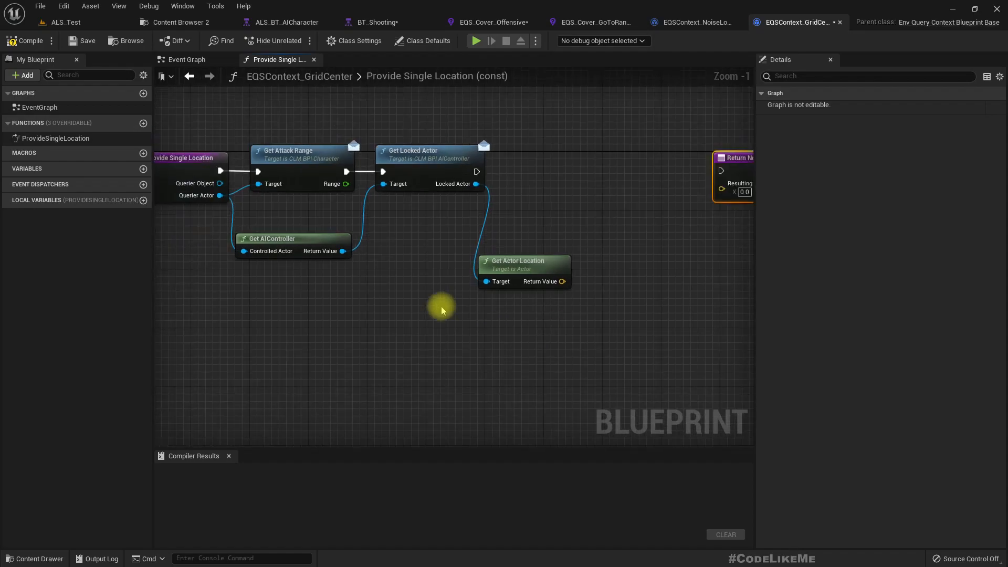
{"action": "mouse_move", "coordinate": [508, 251]}
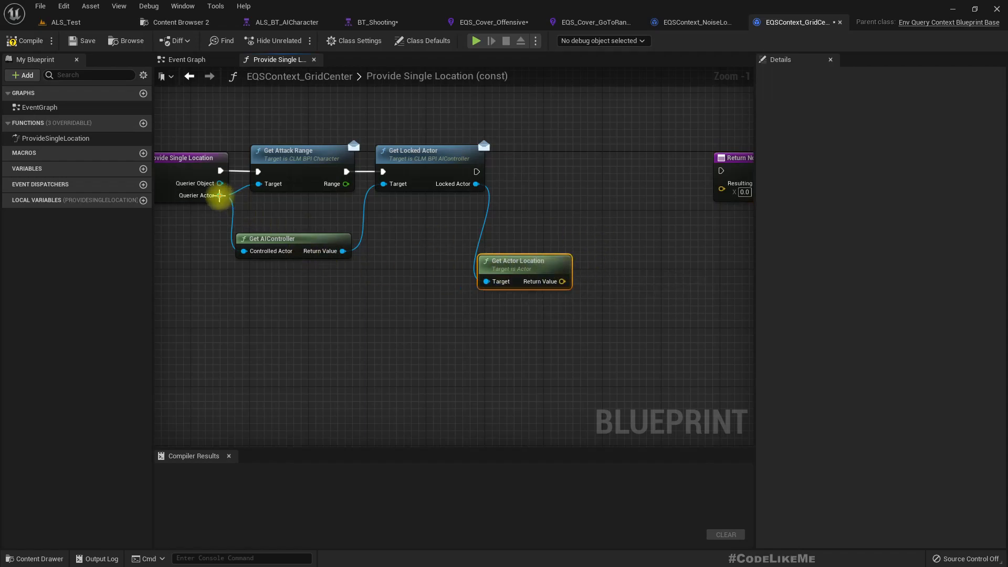
{"action": "left_click_drag", "start_coordinate": [224, 195], "coordinate": [461, 338]}
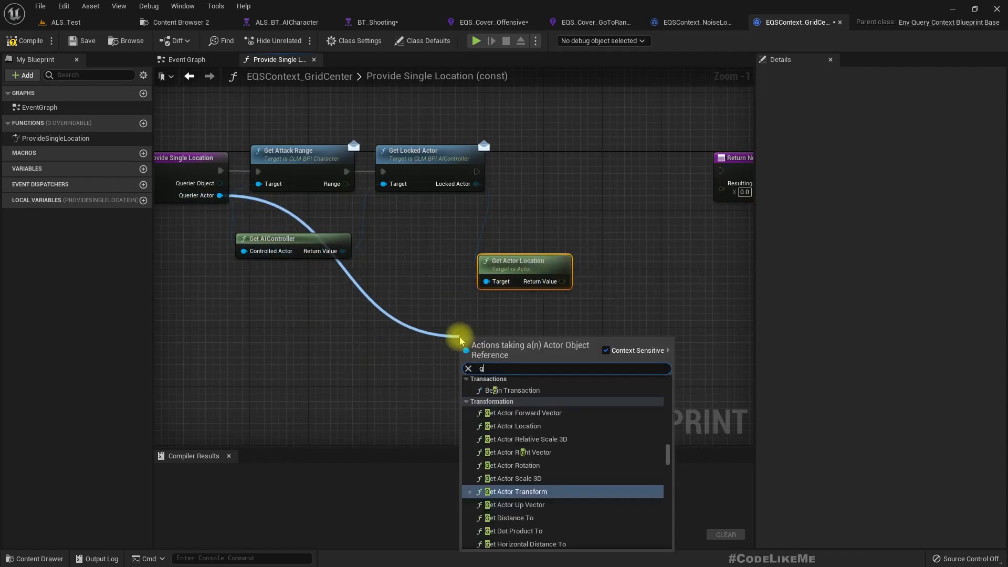
{"action": "type", "text": "get actor loca"}
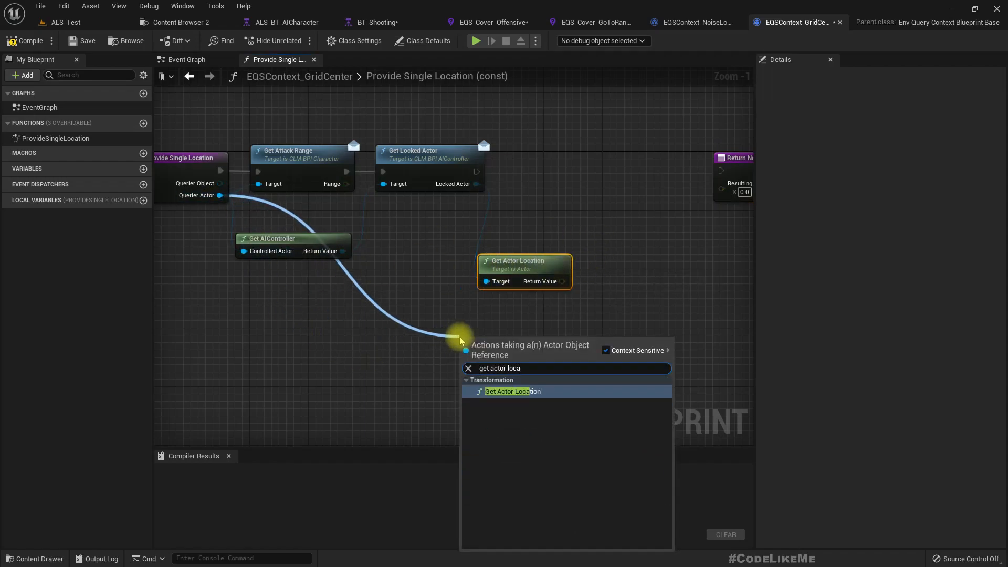
{"action": "left_click", "coordinate": [509, 391]}
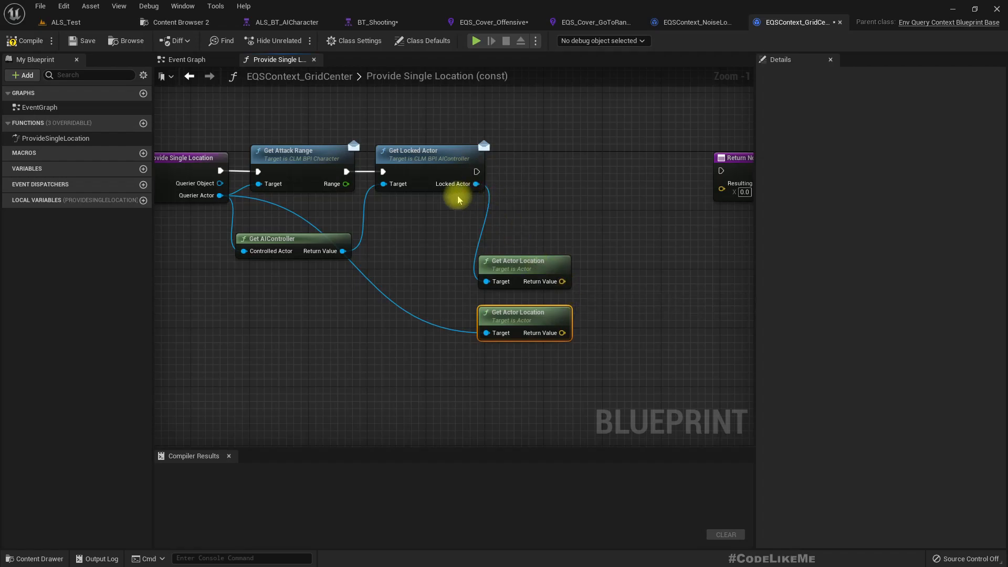
{"action": "mouse_move", "coordinate": [565, 282]}
{"action": "type", "text": "direc"}
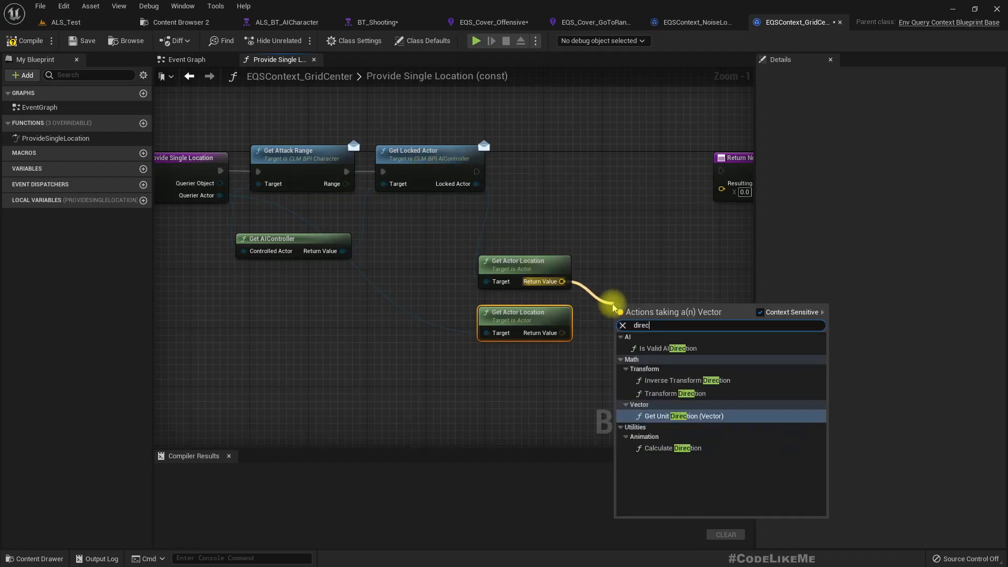
{"action": "left_click", "coordinate": [680, 416]}
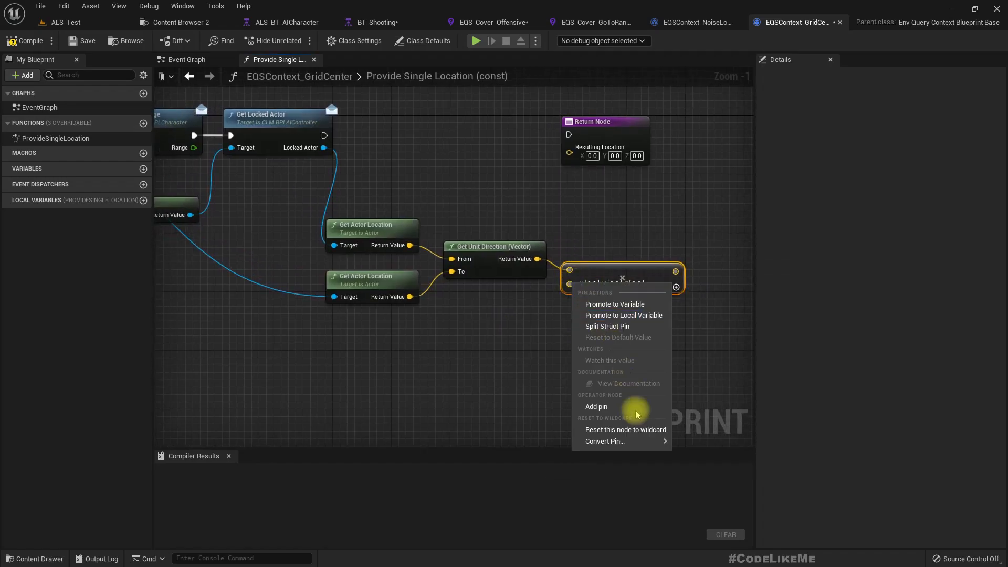
{"action": "mouse_move", "coordinate": [604, 441]}
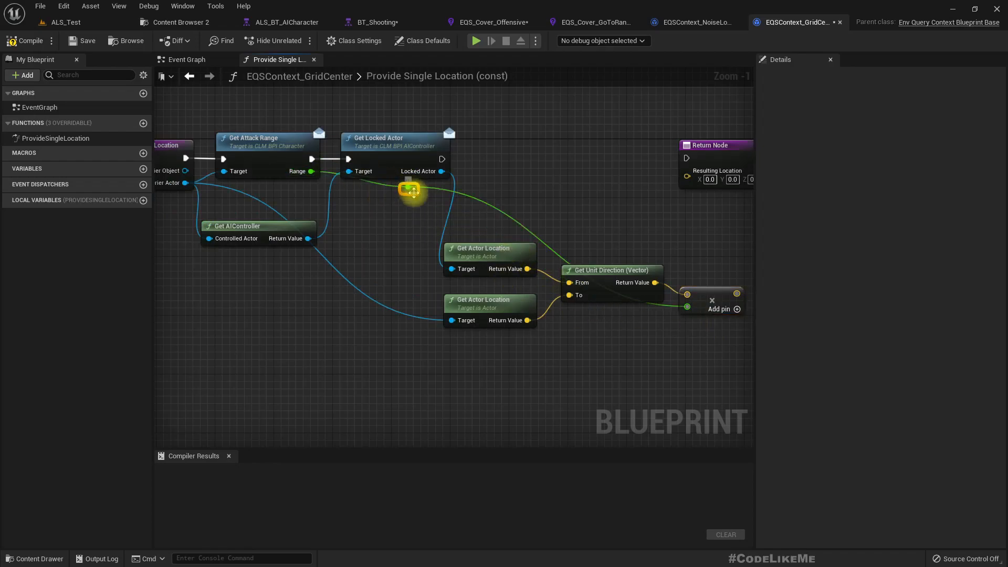
Multiply the unit direction by attack range via a reroute and add it to the target location
{"action": "left_click_drag", "start_coordinate": [411, 191], "coordinate": [409, 379]}
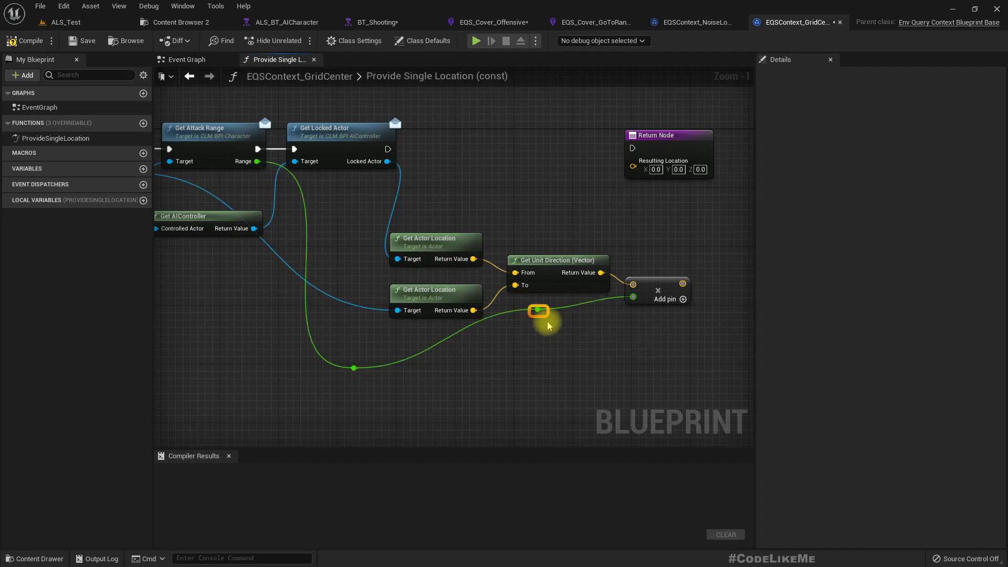
{"action": "left_click_drag", "start_coordinate": [539, 310], "coordinate": [596, 361]}
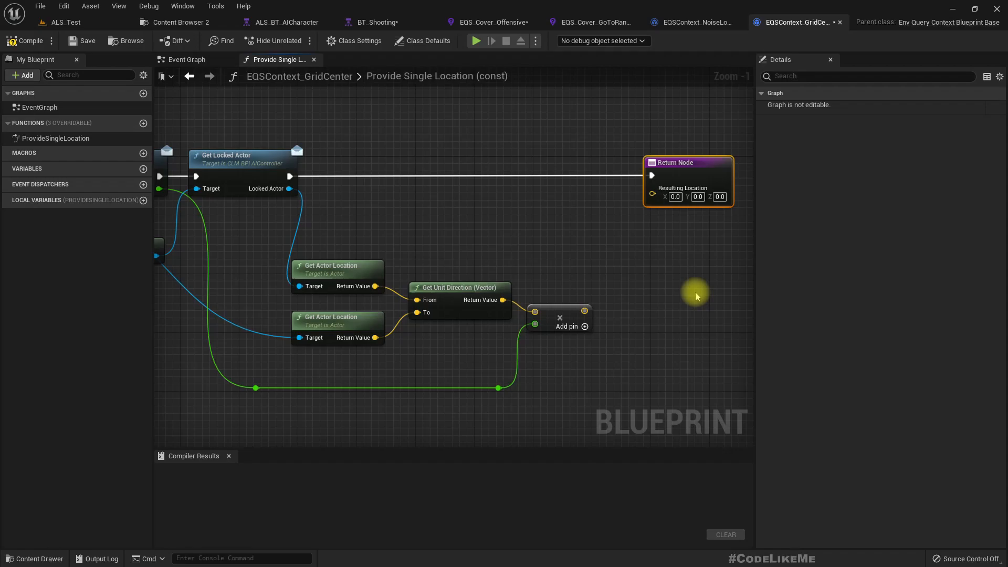
{"action": "mouse_move", "coordinate": [585, 310]}
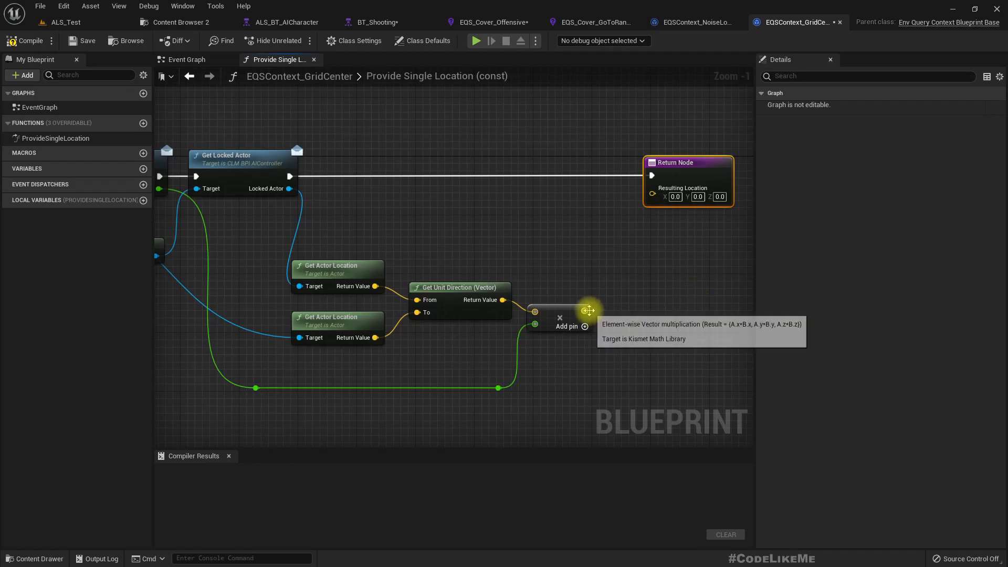
{"action": "left_click_drag", "start_coordinate": [585, 311], "coordinate": [620, 289]}
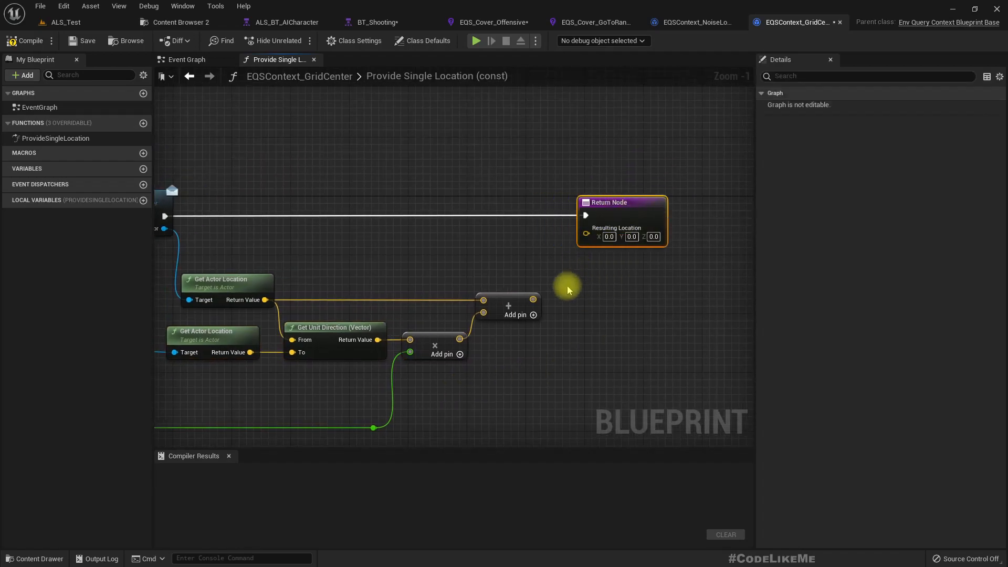
Feed the Add node's sum into the Return Node's Resulting Location
{"action": "scroll", "scroll_direction": "down", "scroll_amount": 3}
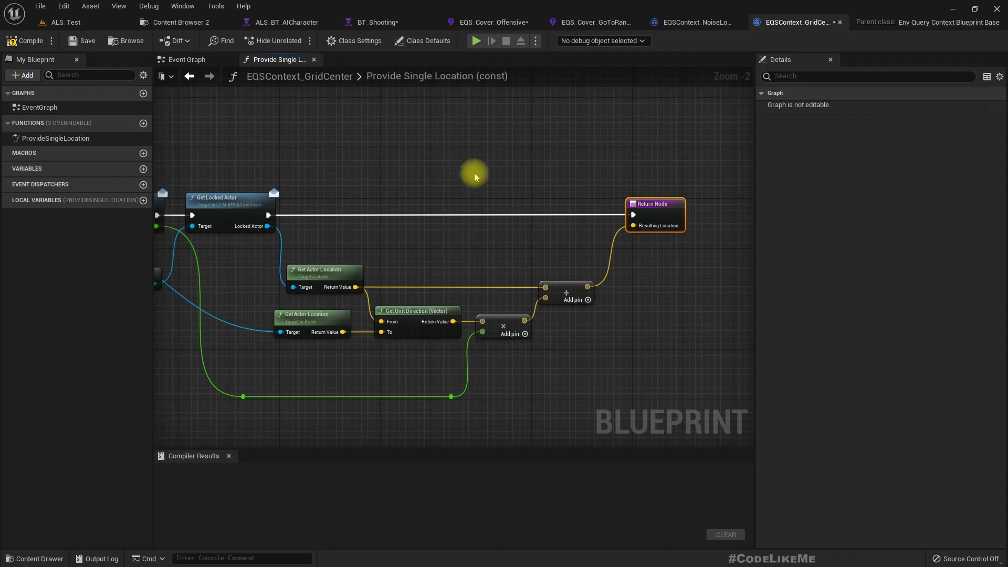
{"action": "mouse_move", "coordinate": [520, 226]}
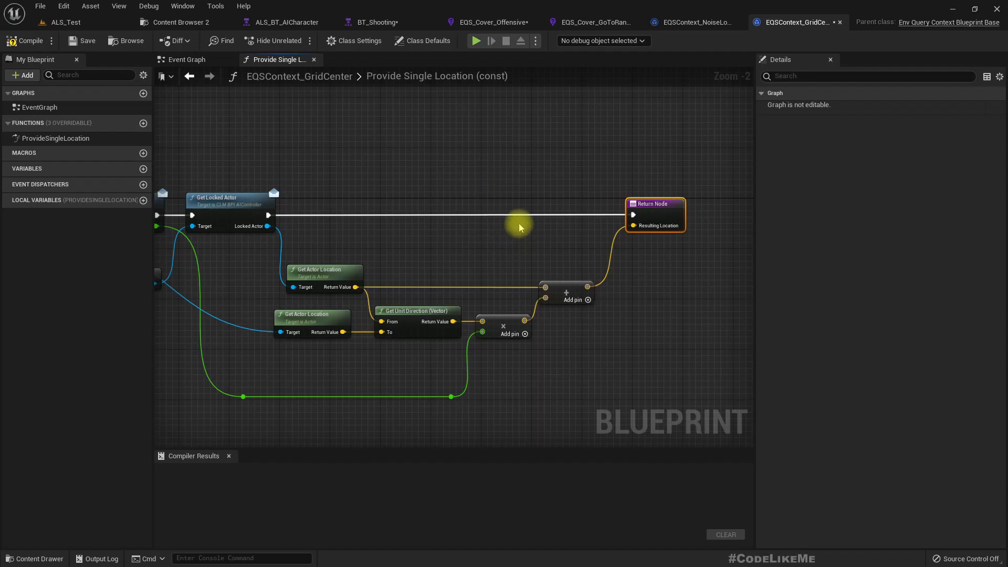
{"action": "mouse_move", "coordinate": [513, 222]}
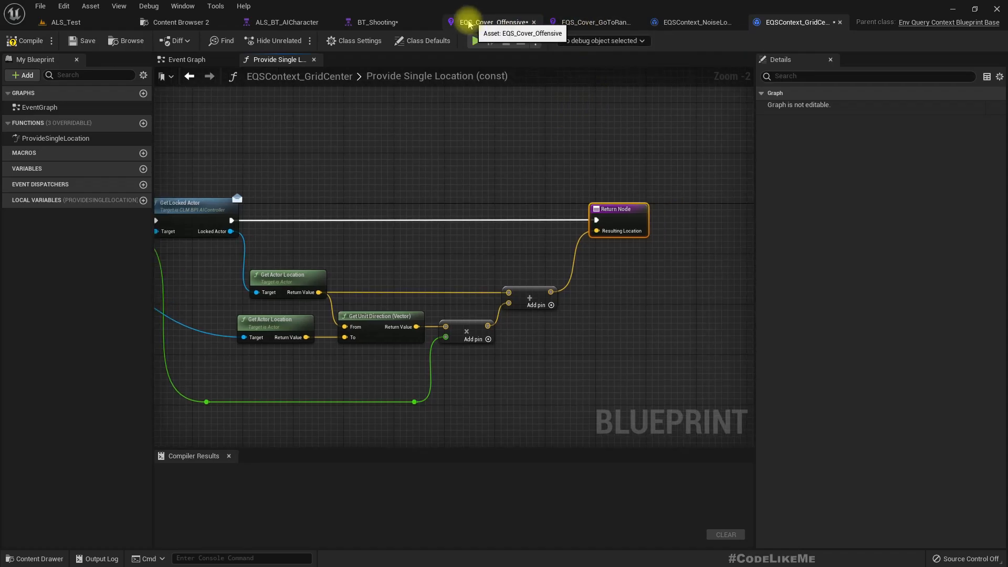
Check the Generate Around context list on EQS_Cover_Offensive's grid generator
{"action": "left_click", "coordinate": [404, 22]}
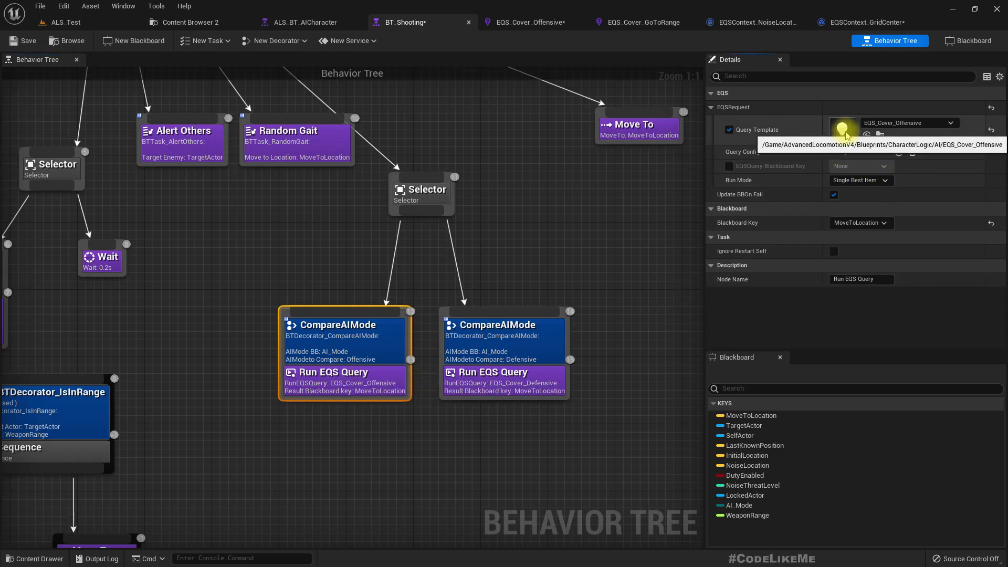
{"action": "left_click", "coordinate": [530, 22]}
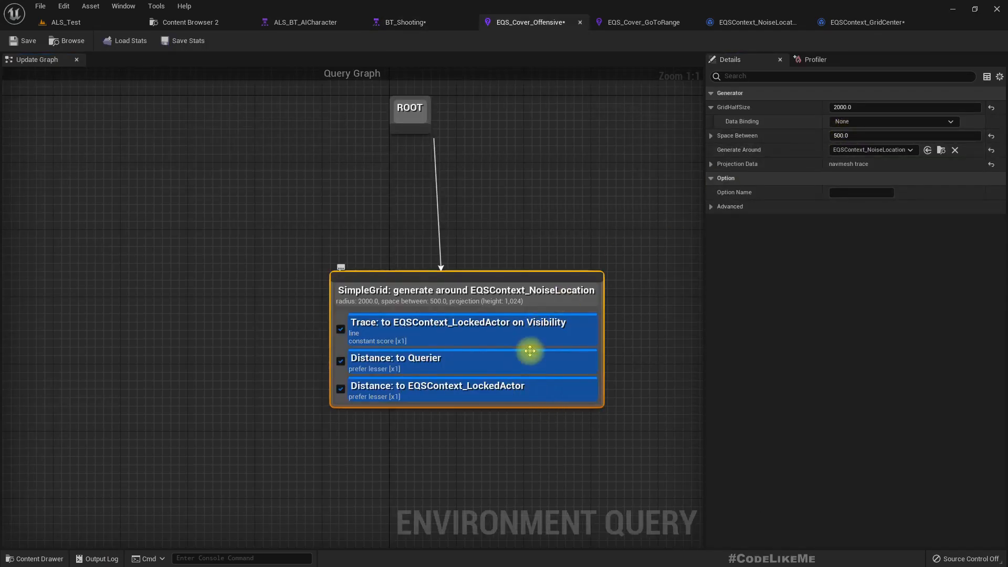
{"action": "mouse_move", "coordinate": [913, 198]}
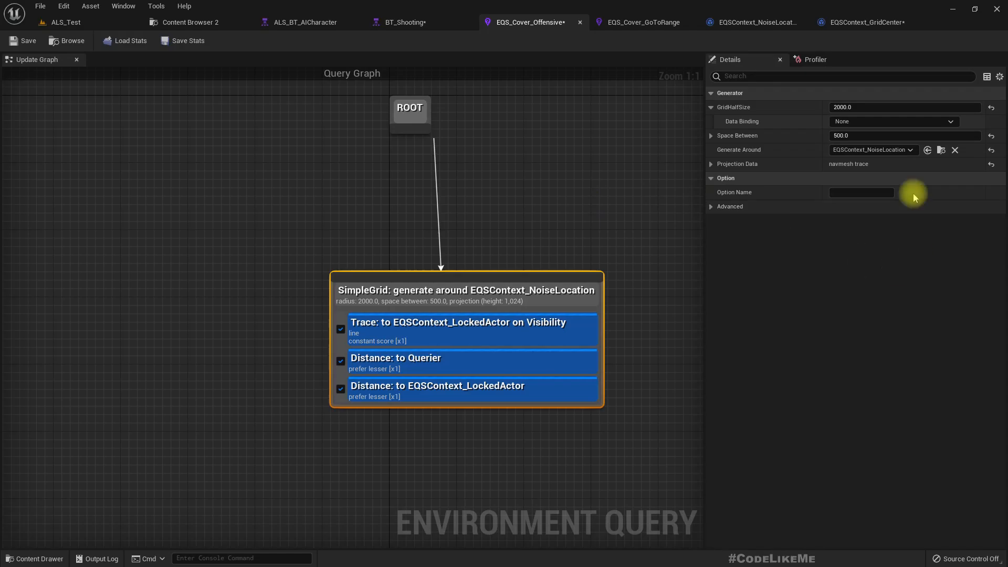
{"action": "mouse_move", "coordinate": [871, 149]}
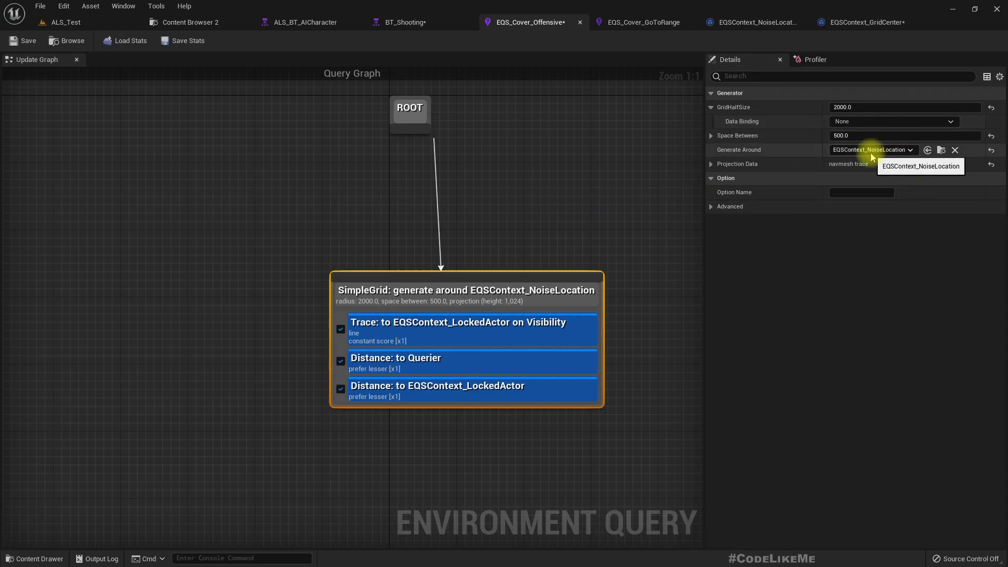
{"action": "left_click", "coordinate": [870, 150]}
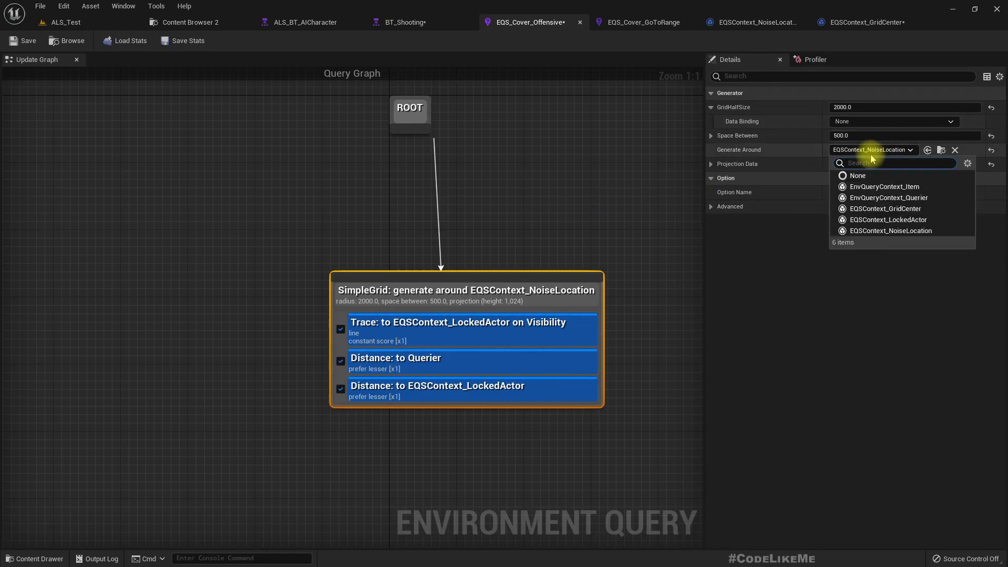
{"action": "left_click", "coordinate": [885, 209]}
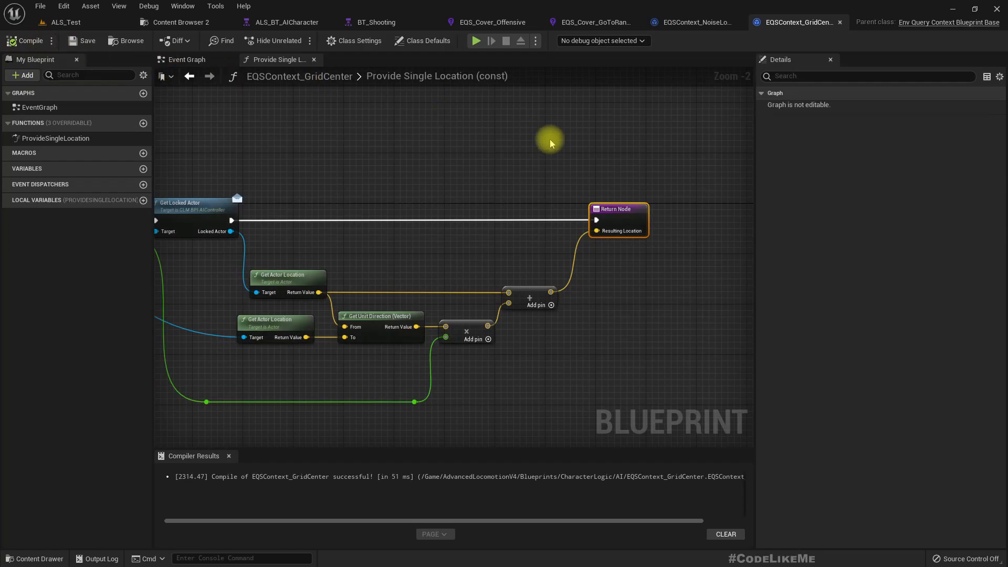
{"action": "mouse_move", "coordinate": [667, 36]}
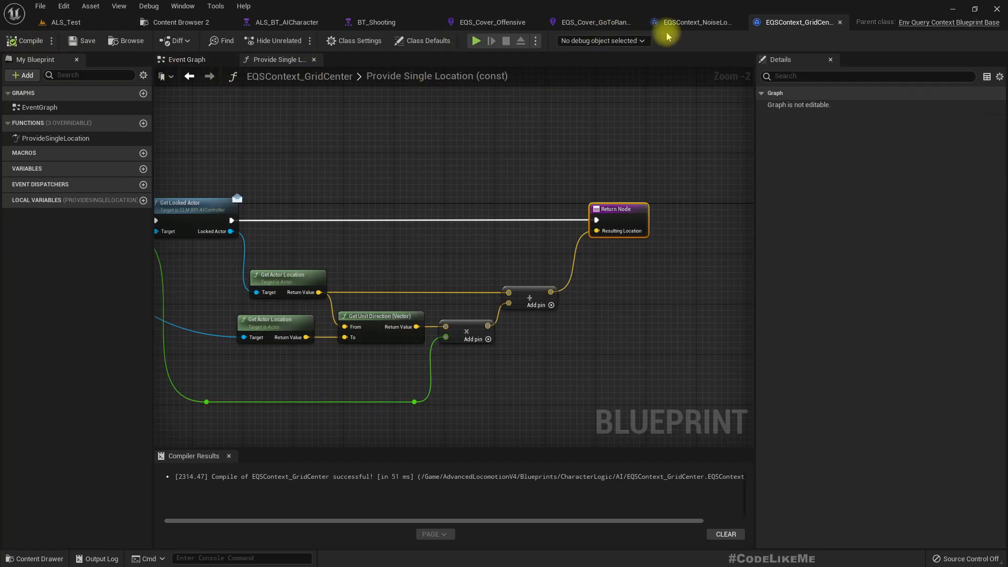
{"action": "mouse_move", "coordinate": [591, 22]}
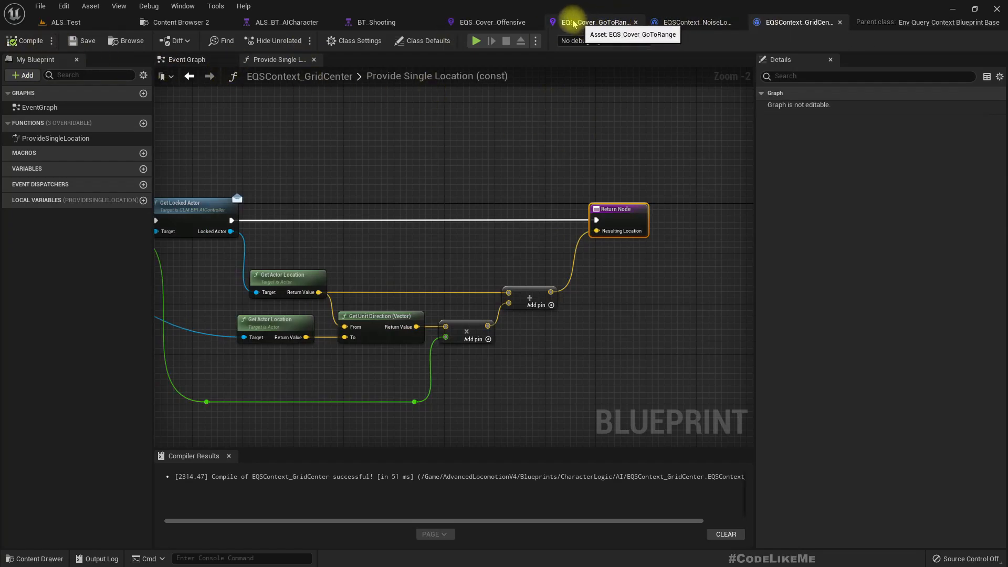
Return to BT_Shooting and inspect the offensive CompareAIMode decorator, panning to the upper branches
{"action": "left_click", "coordinate": [405, 22]}
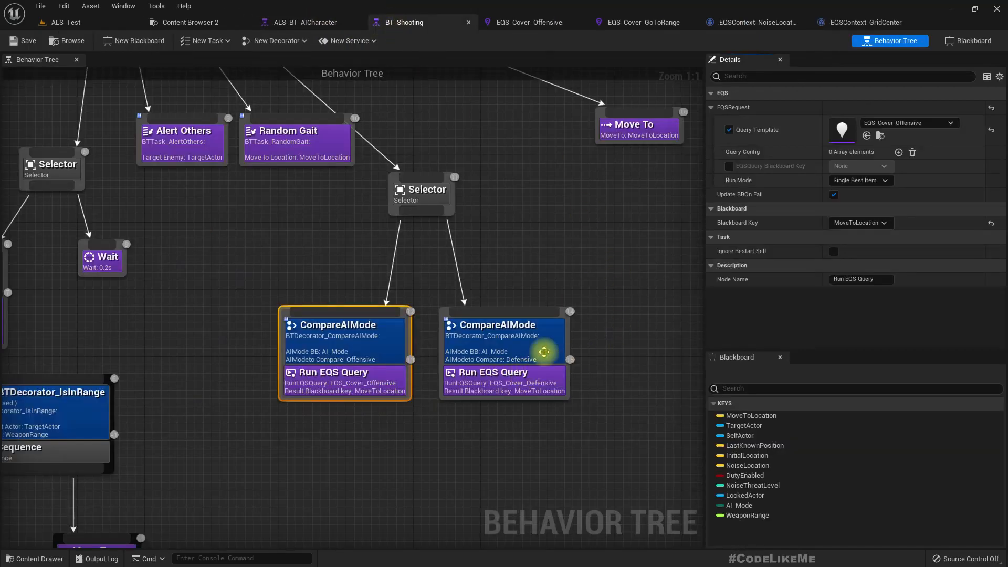
{"action": "left_click", "coordinate": [337, 325]}
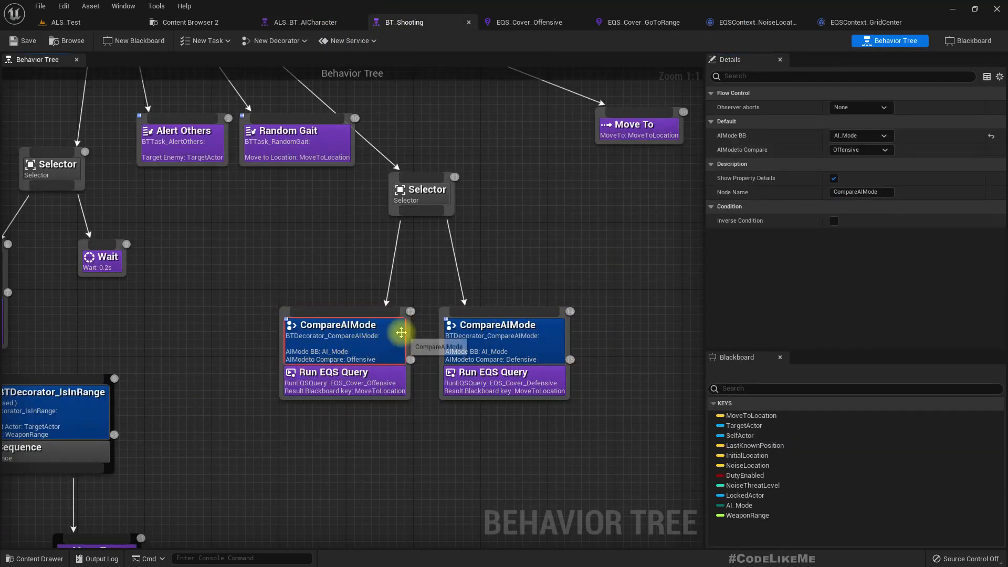
{"action": "left_click_drag", "start_coordinate": [402, 333], "coordinate": [495, 384]}
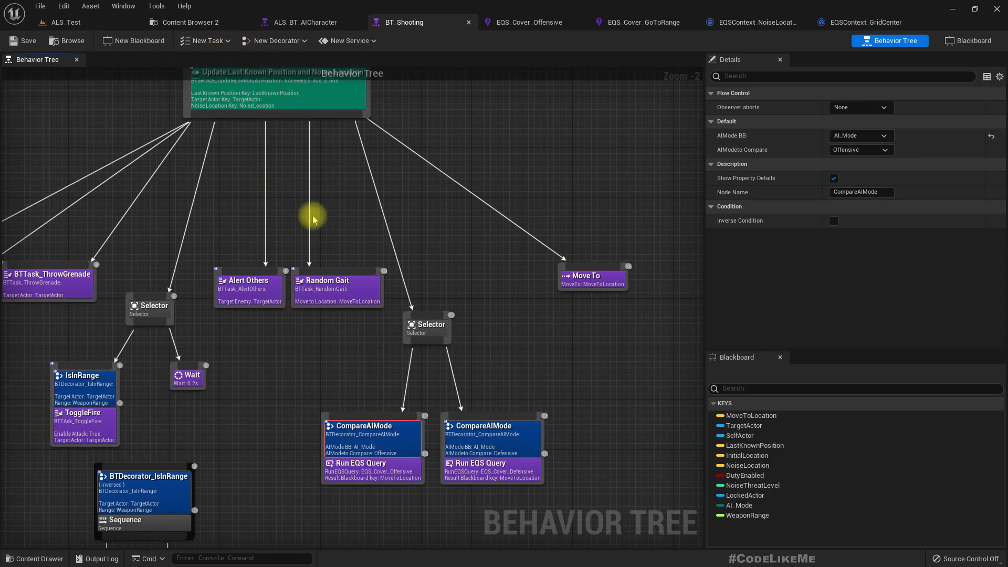
In EQS_FlankLocation's SimpleGrid generator, bind GridHalfSize to the Query Params parameter SimpleGrid.GridSize
{"action": "left_click", "coordinate": [303, 22]}
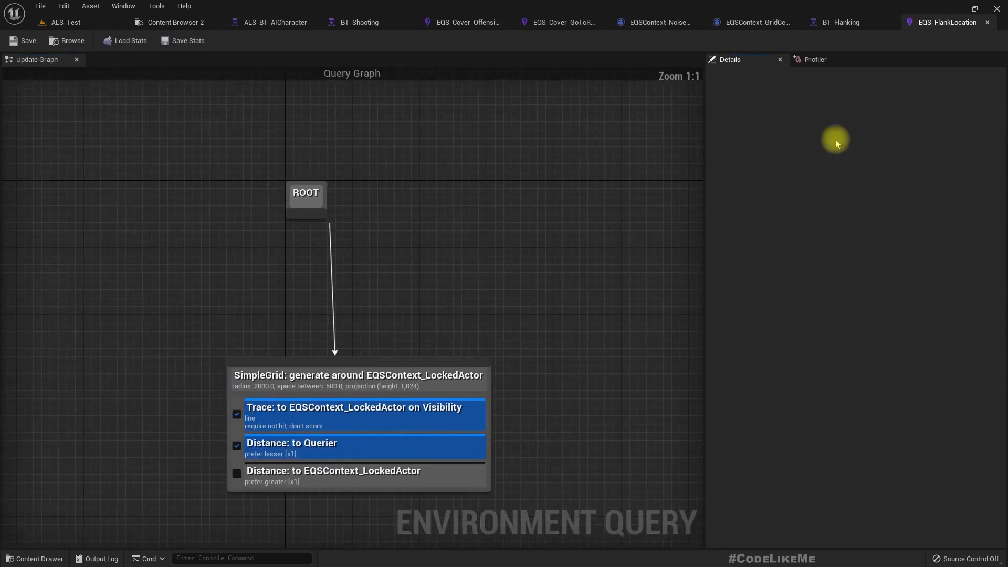
{"action": "left_click", "coordinate": [358, 376]}
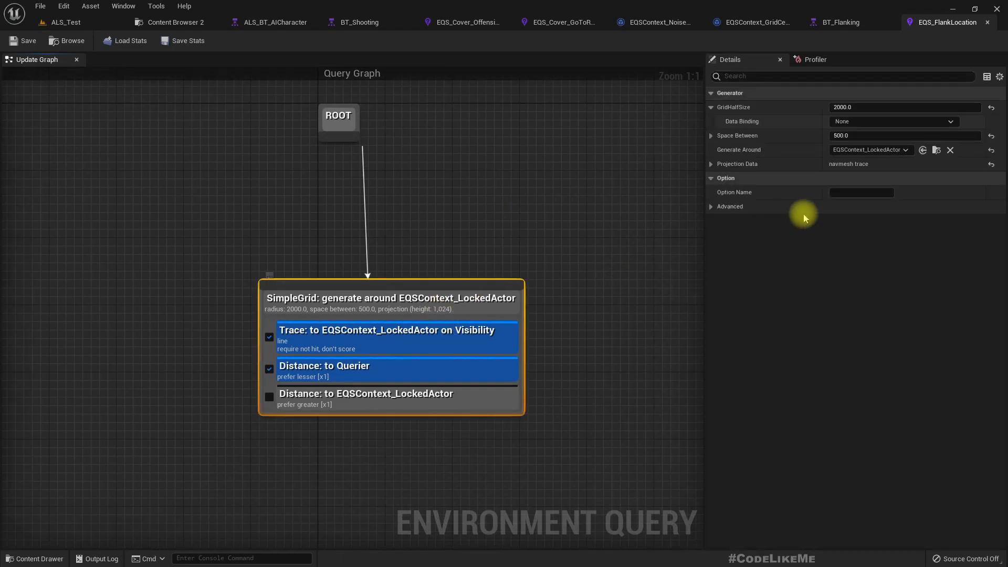
{"action": "mouse_move", "coordinate": [576, 429]}
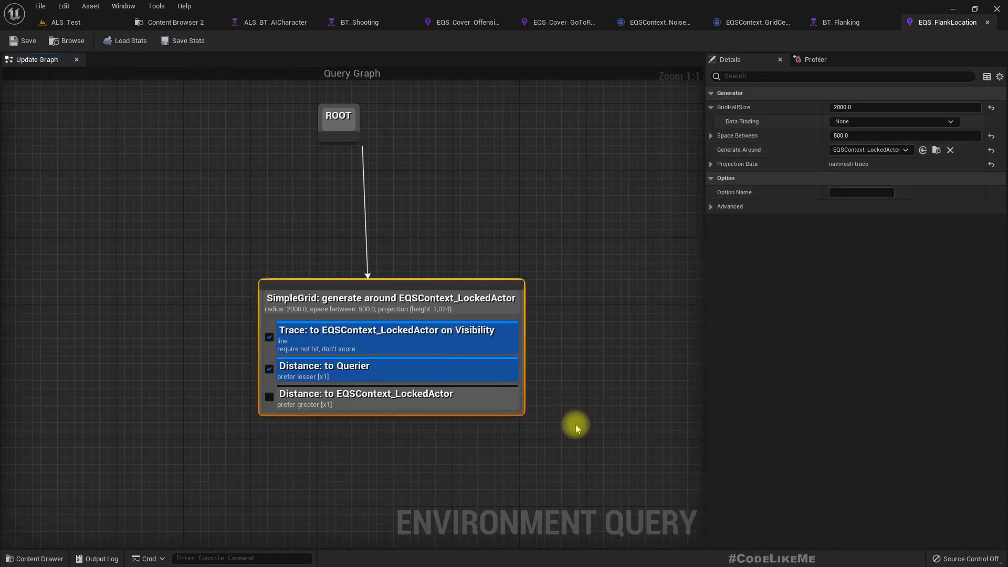
{"action": "mouse_move", "coordinate": [892, 150]}
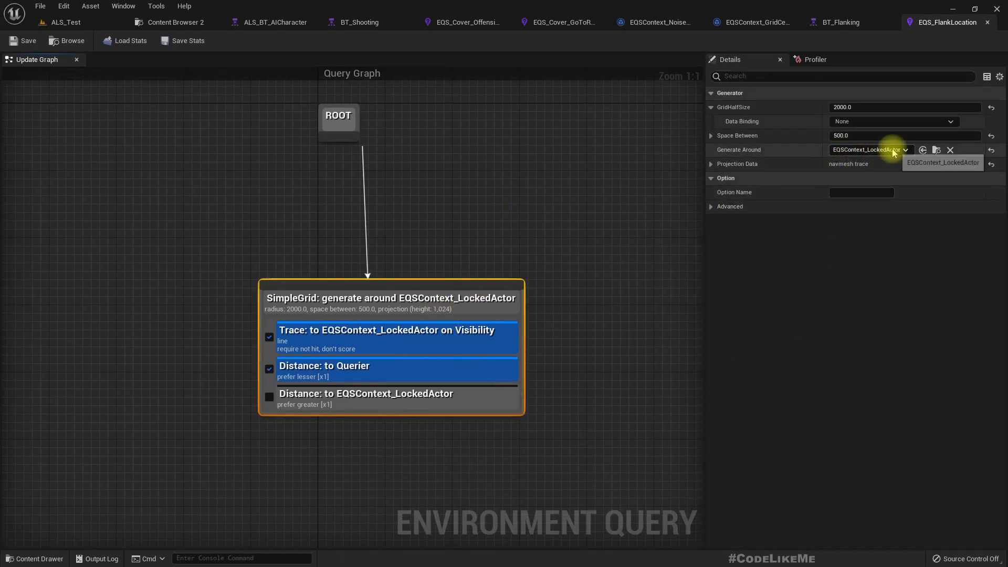
{"action": "mouse_move", "coordinate": [782, 121]}
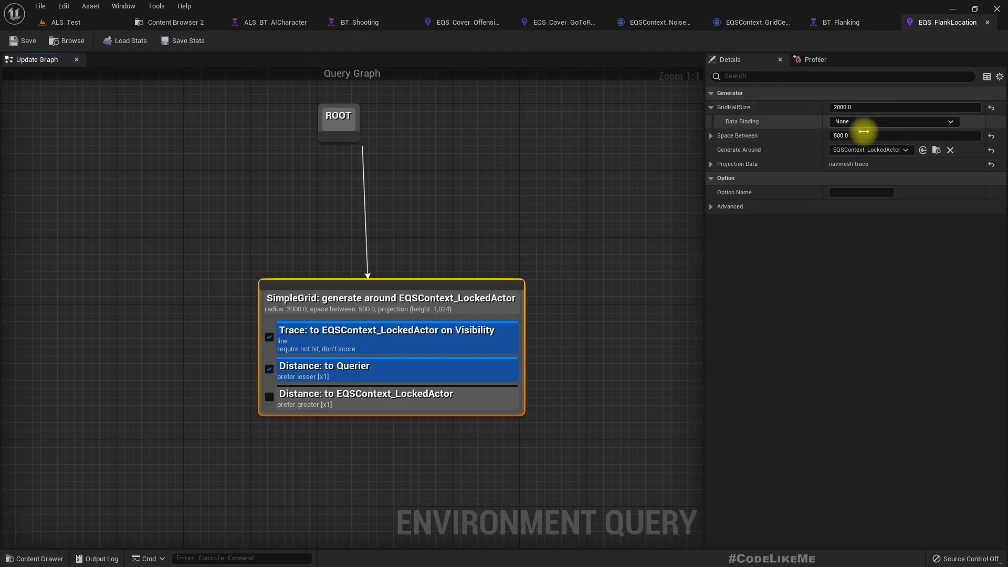
{"action": "left_click", "coordinate": [892, 122]}
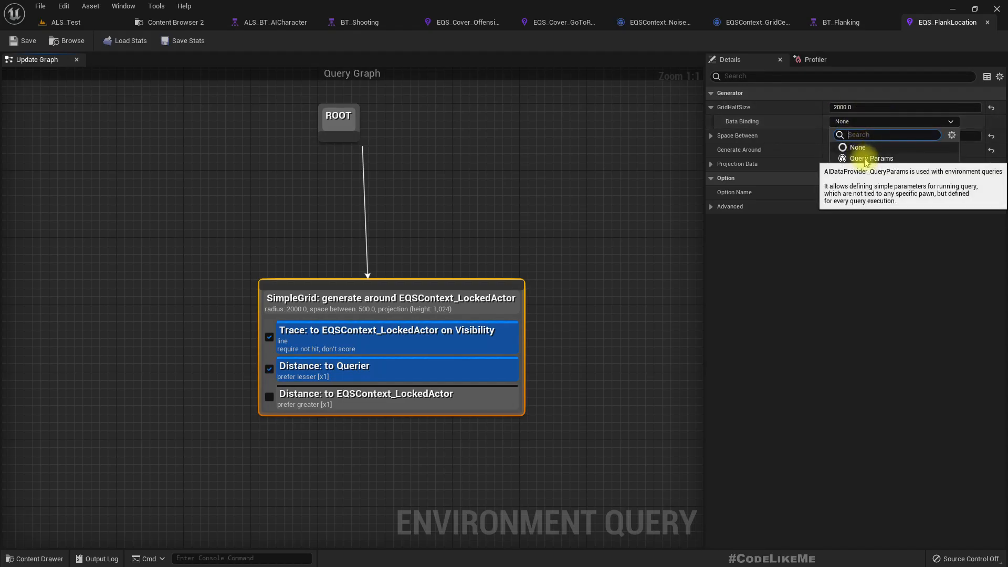
{"action": "left_click", "coordinate": [871, 158]}
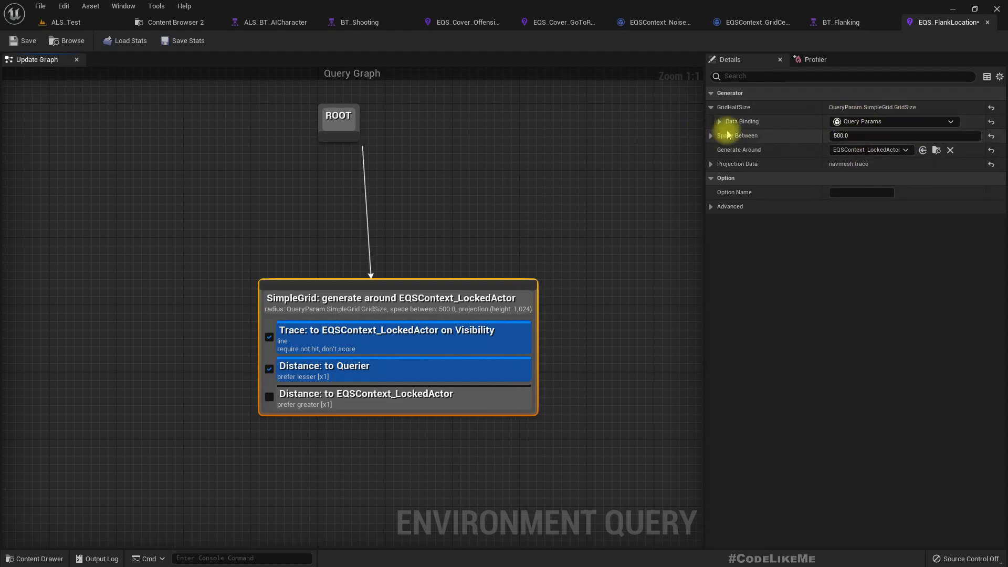
{"action": "left_click", "coordinate": [719, 121]}
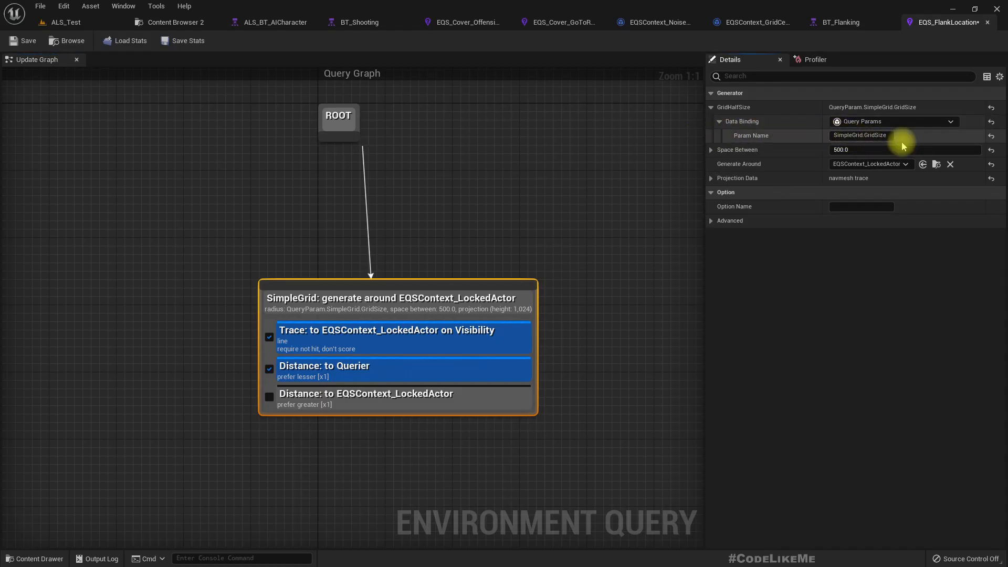
{"action": "mouse_move", "coordinate": [886, 135]}
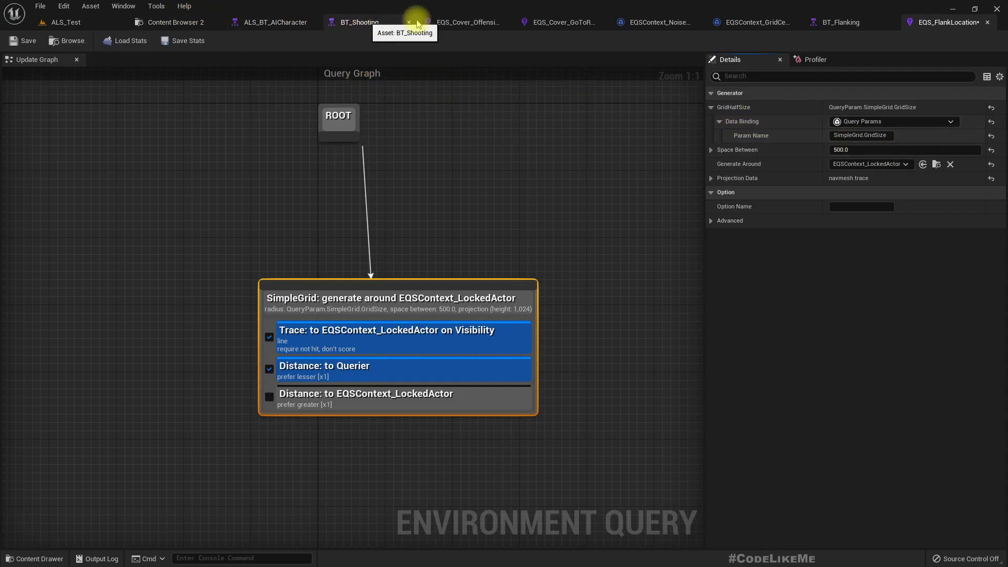
Add a Query Config entry on BT_Flanking's Run EQS Query fed by the WeaponRange key, and save
{"action": "left_click", "coordinate": [270, 22]}
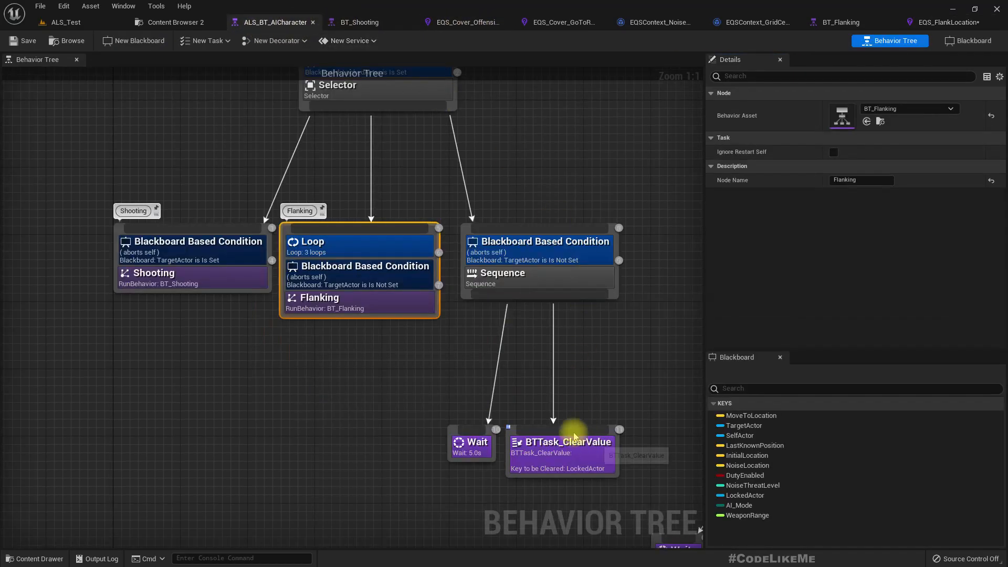
{"action": "left_click", "coordinate": [839, 23]}
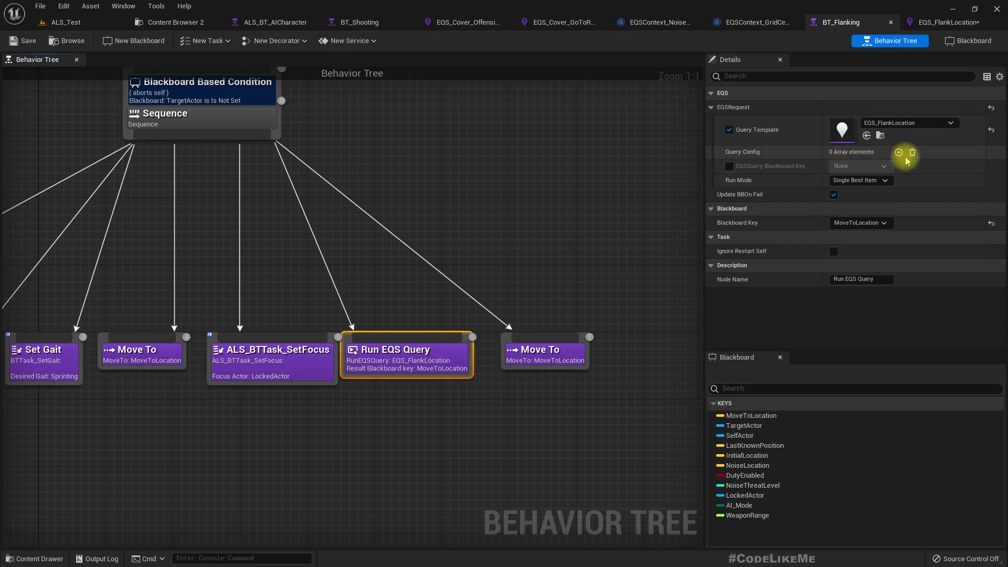
{"action": "left_click", "coordinate": [898, 152]}
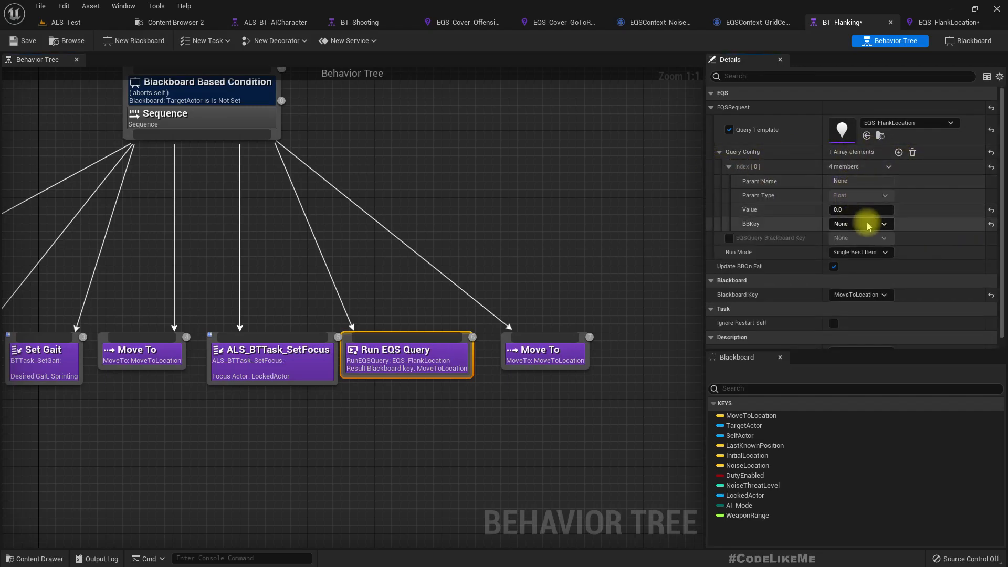
{"action": "left_click", "coordinate": [860, 223]}
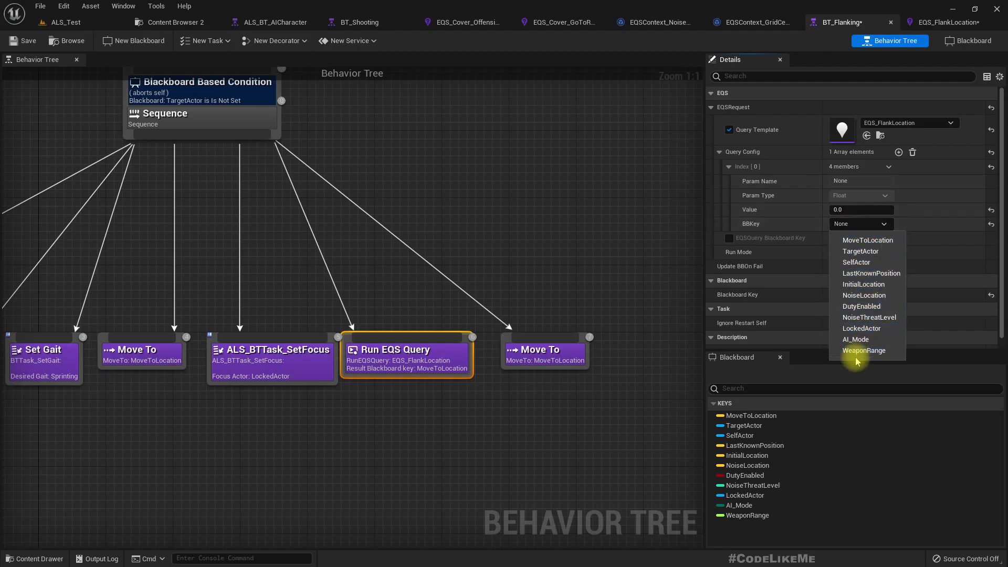
{"action": "left_click", "coordinate": [864, 350]}
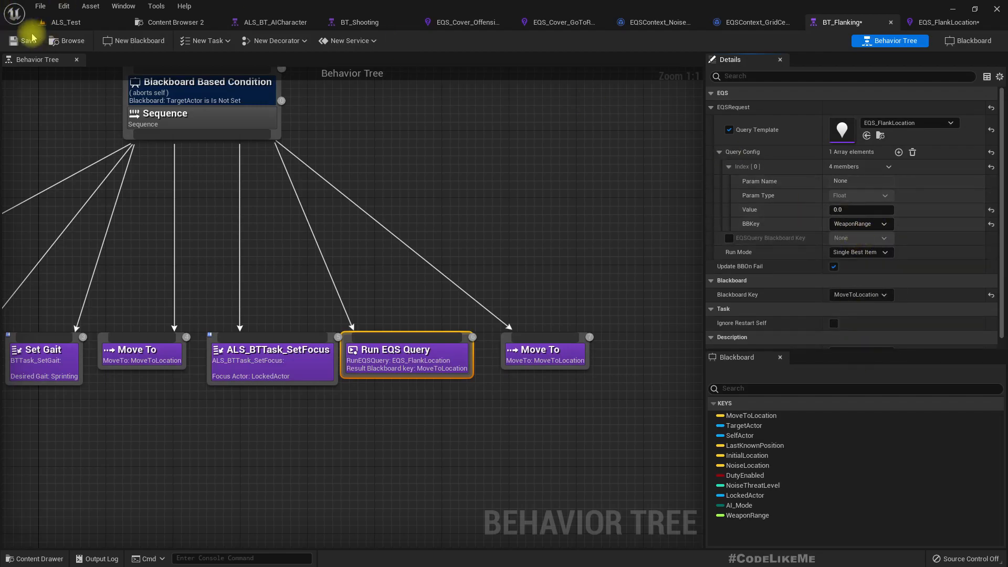
{"action": "left_click", "coordinate": [65, 22]}
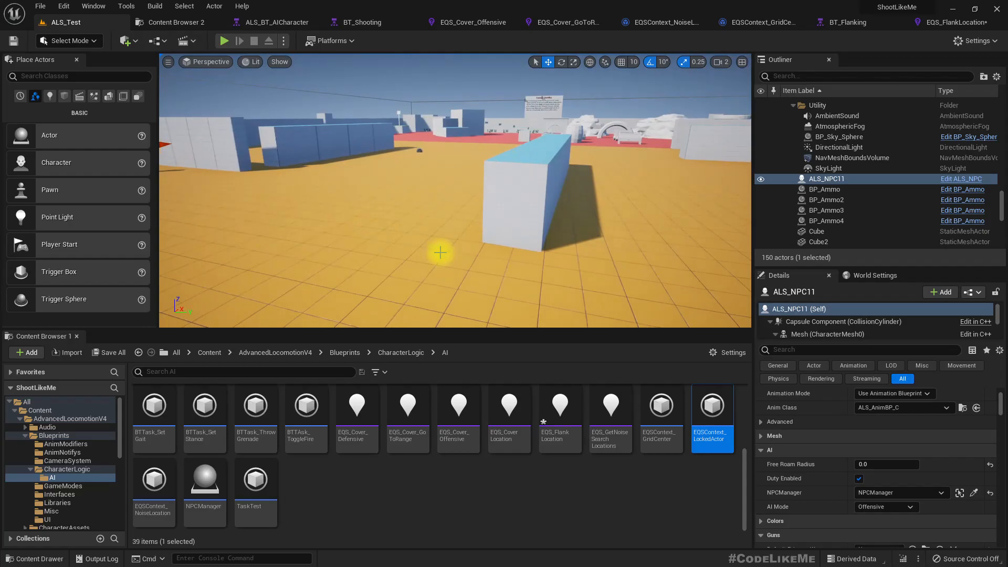
Run a play session in ALS_Test and watch the NPC flank and engage at weapon range
{"action": "left_click", "coordinate": [224, 40]}
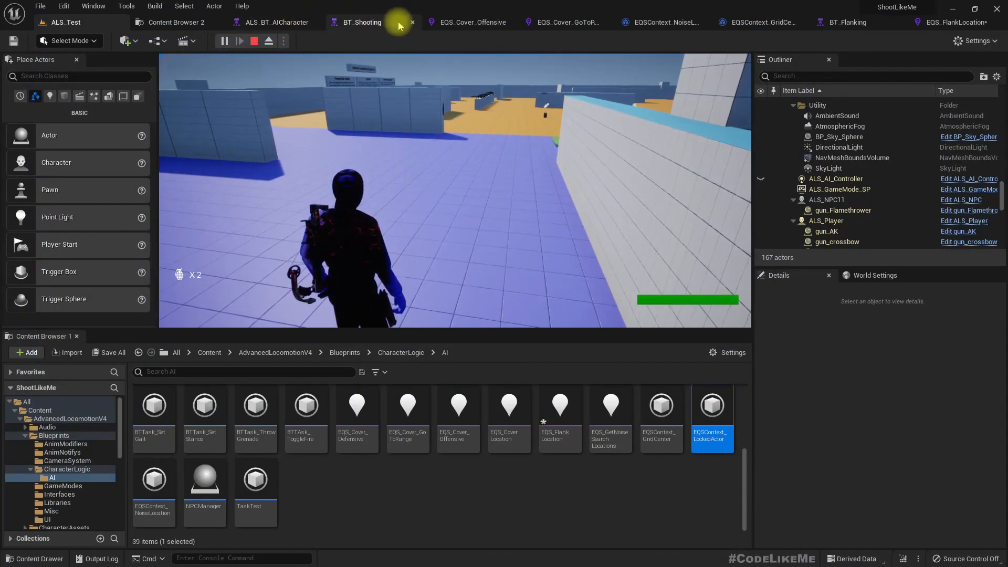
{"action": "left_click", "coordinate": [276, 22]}
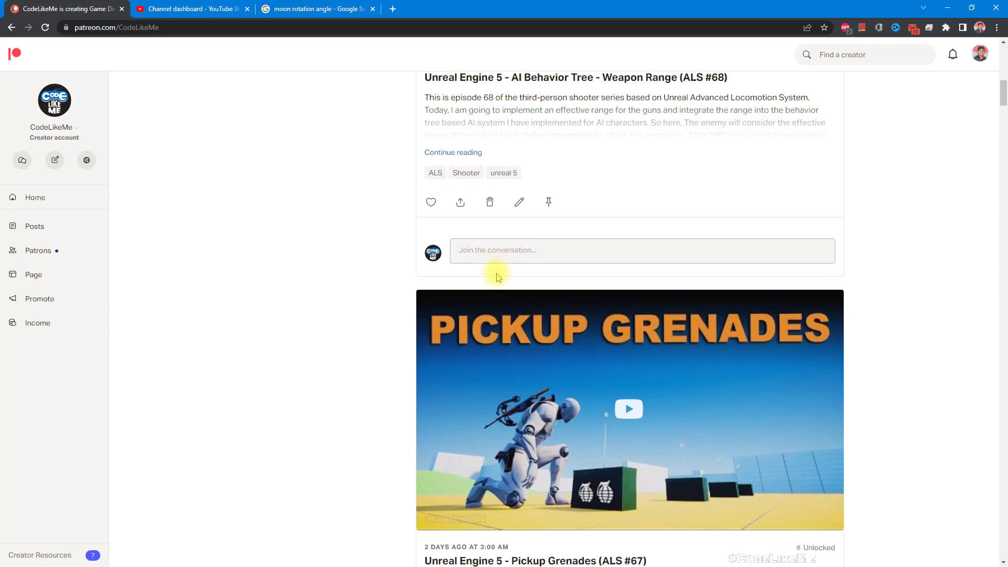
{"action": "scroll", "scroll_direction": "down", "scroll_amount": 3}
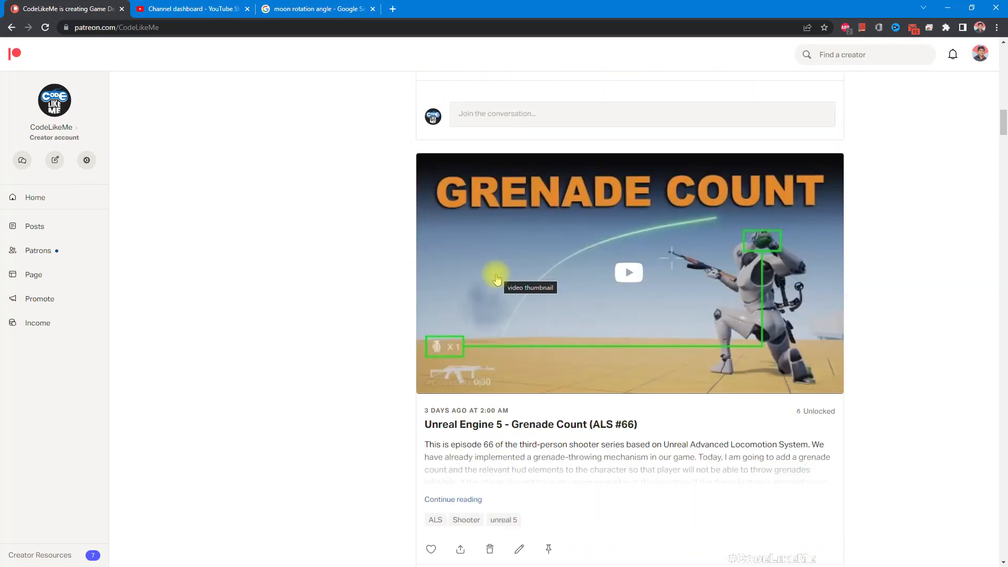
{"action": "scroll", "scroll_direction": "down", "scroll_amount": 3}
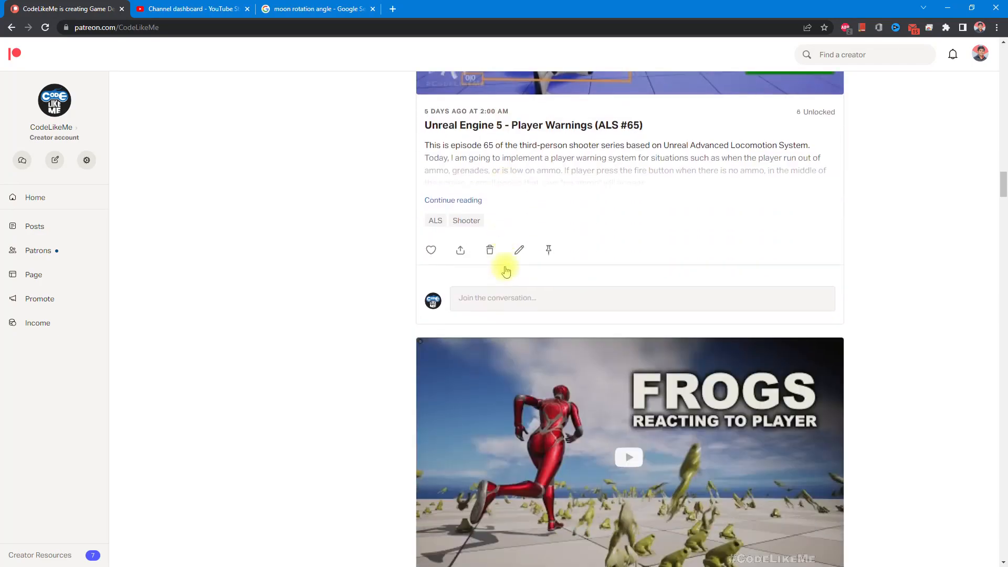
{"action": "scroll", "scroll_direction": "down", "scroll_amount": 3}
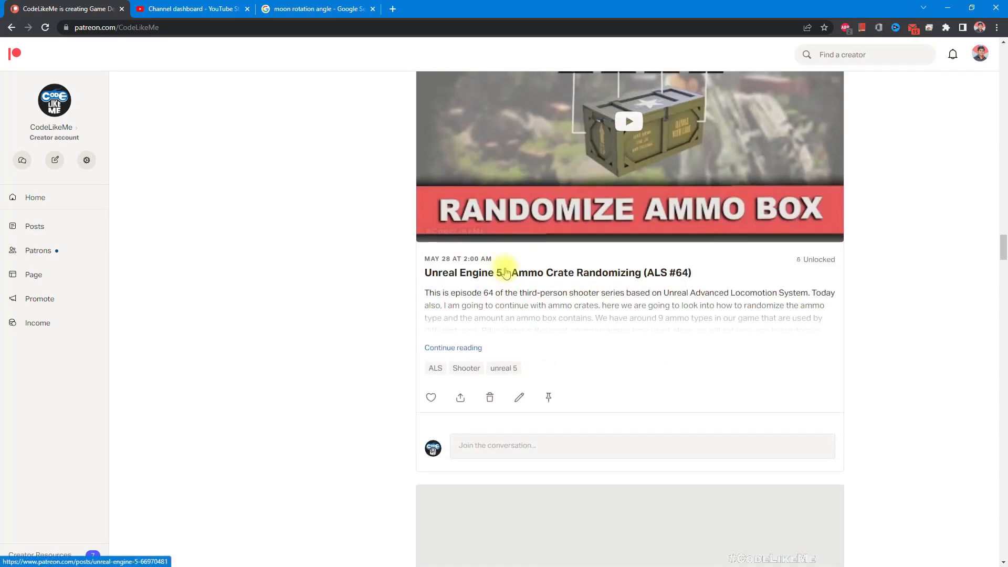